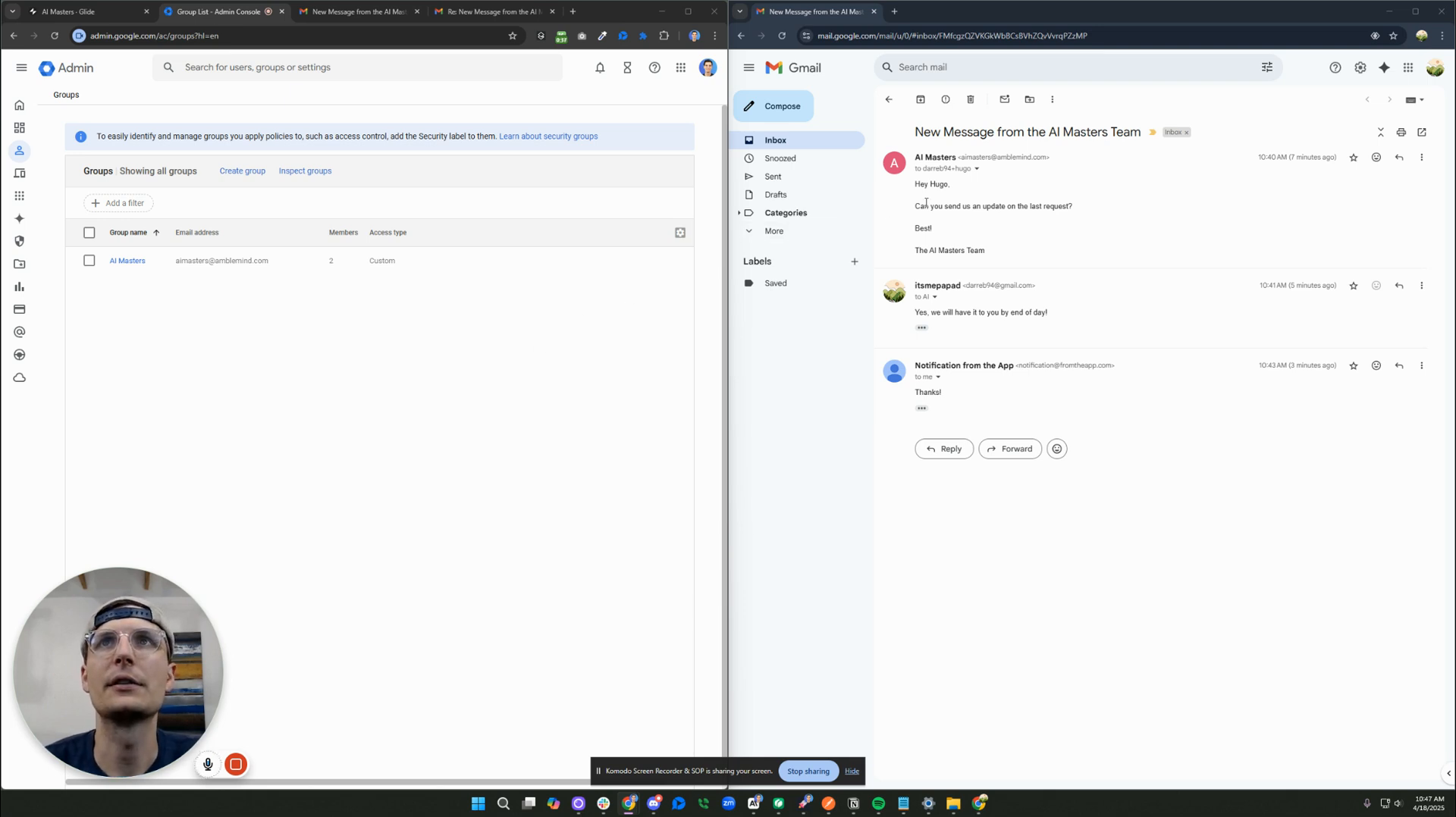
{"action": "mouse_move", "coordinate": [954, 527]}
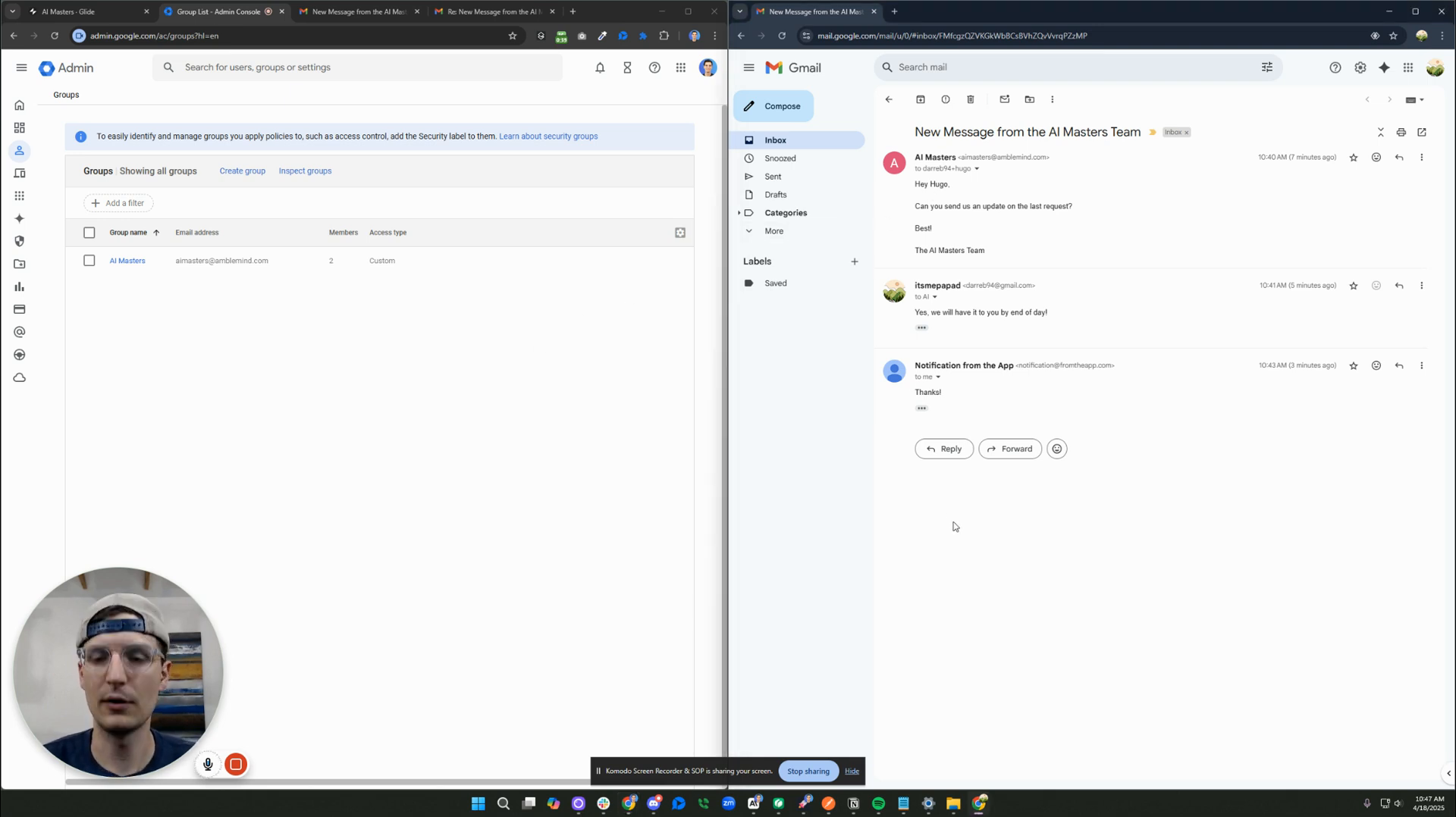
{"action": "key", "text": "ctrl+plus"}
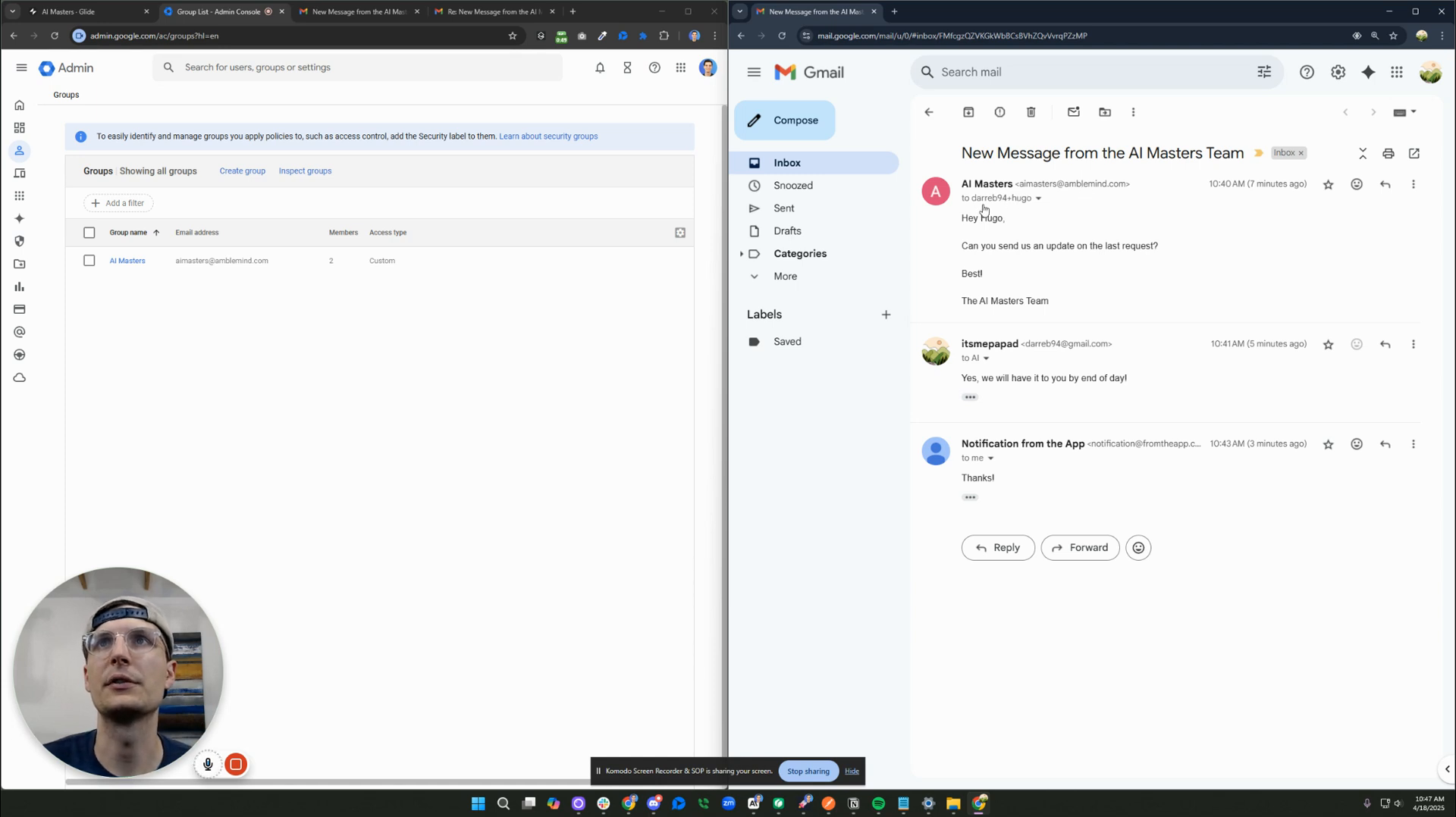
{"action": "mouse_move", "coordinate": [965, 249]}
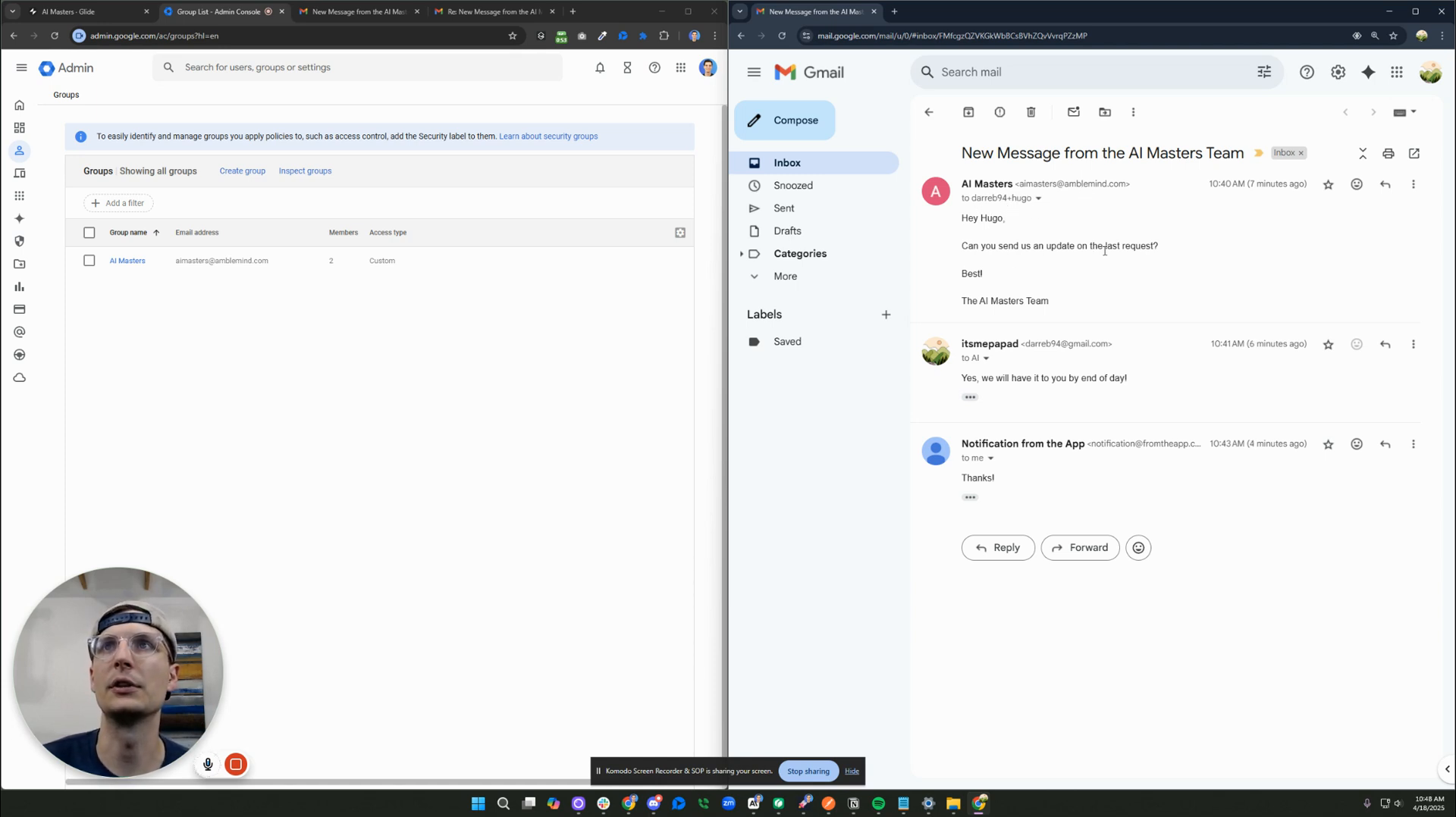
{"action": "mouse_move", "coordinate": [1017, 370]}
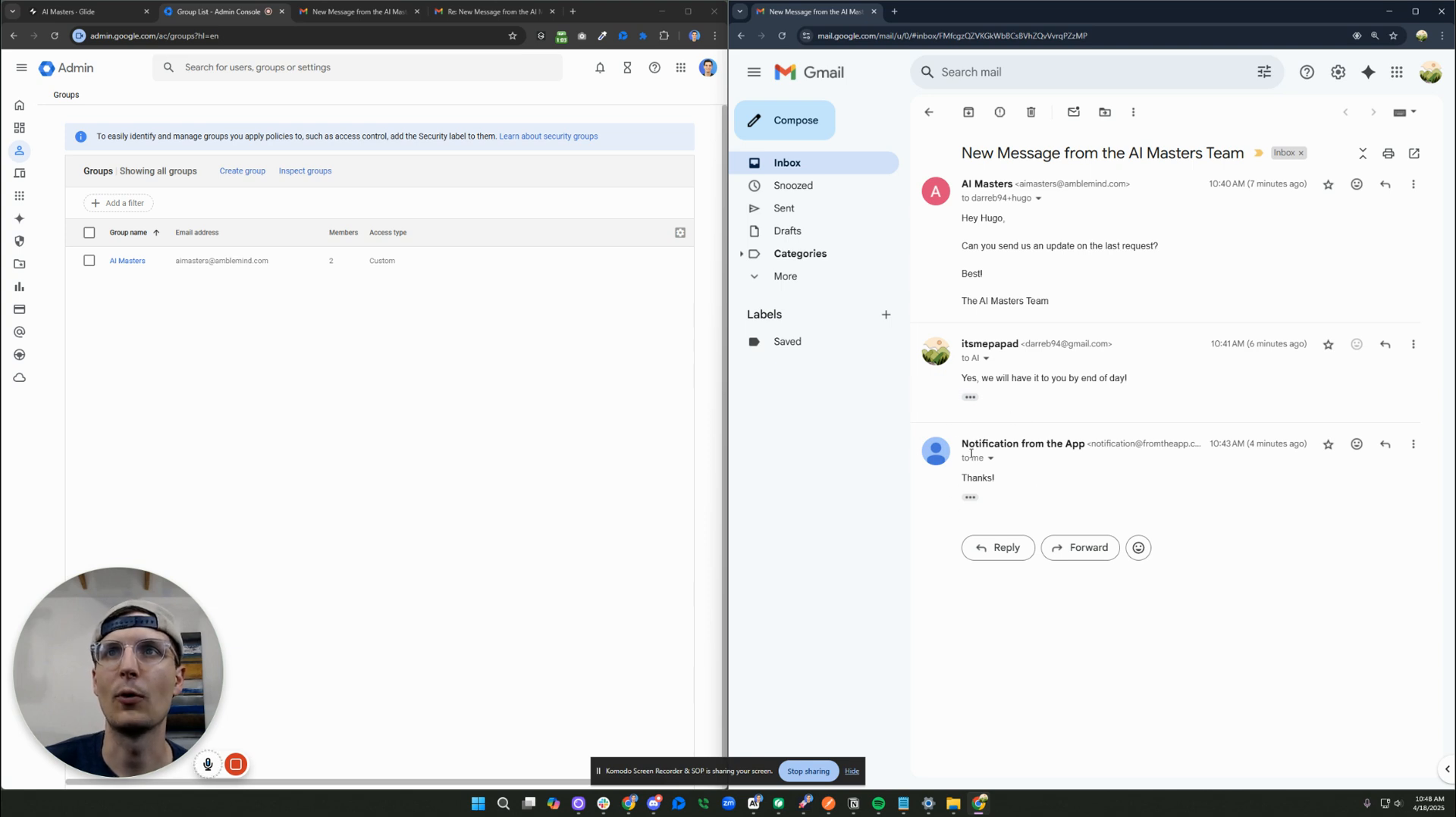
{"action": "mouse_move", "coordinate": [996, 338]}
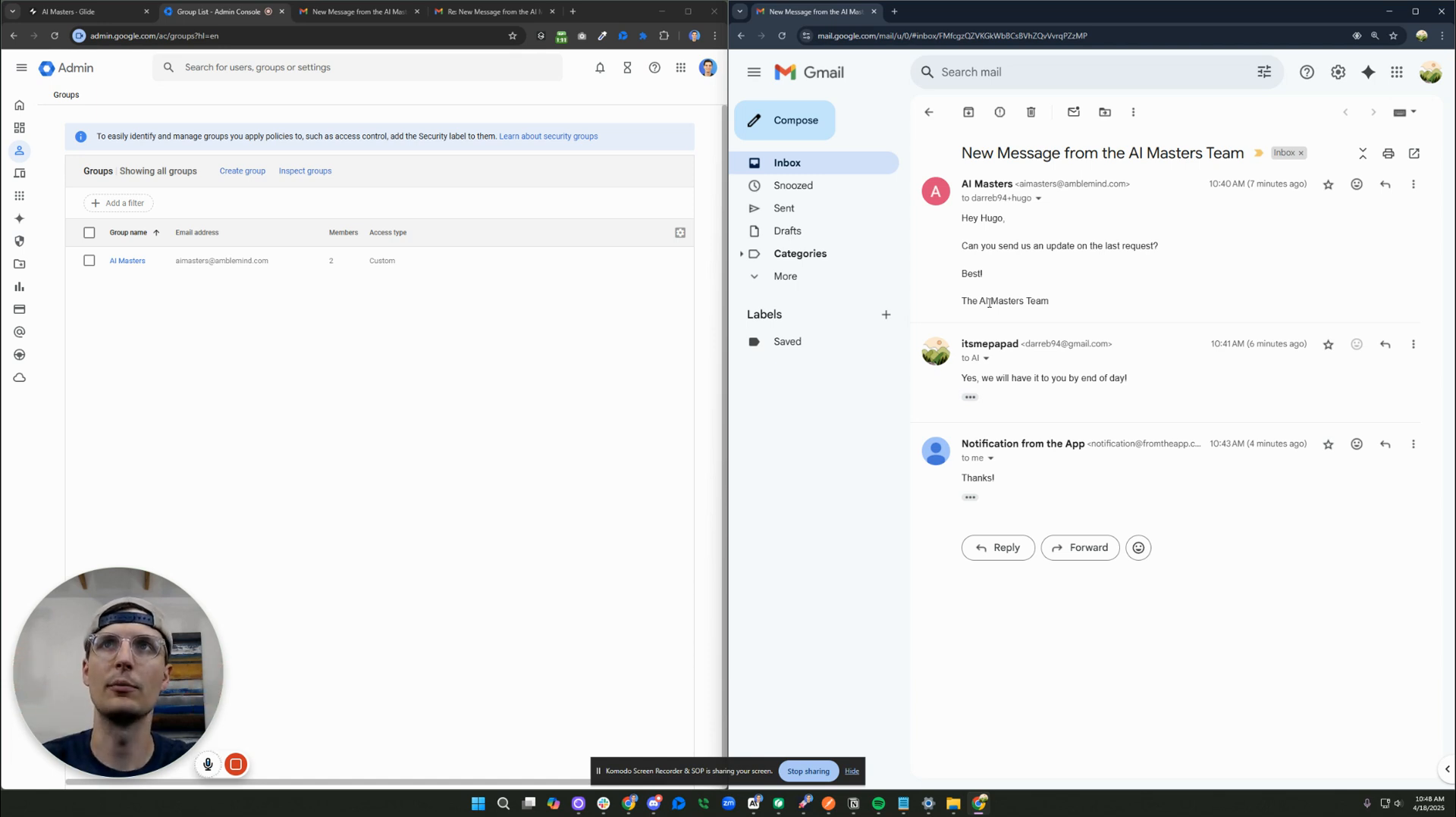
{"action": "mouse_move", "coordinate": [273, 146]}
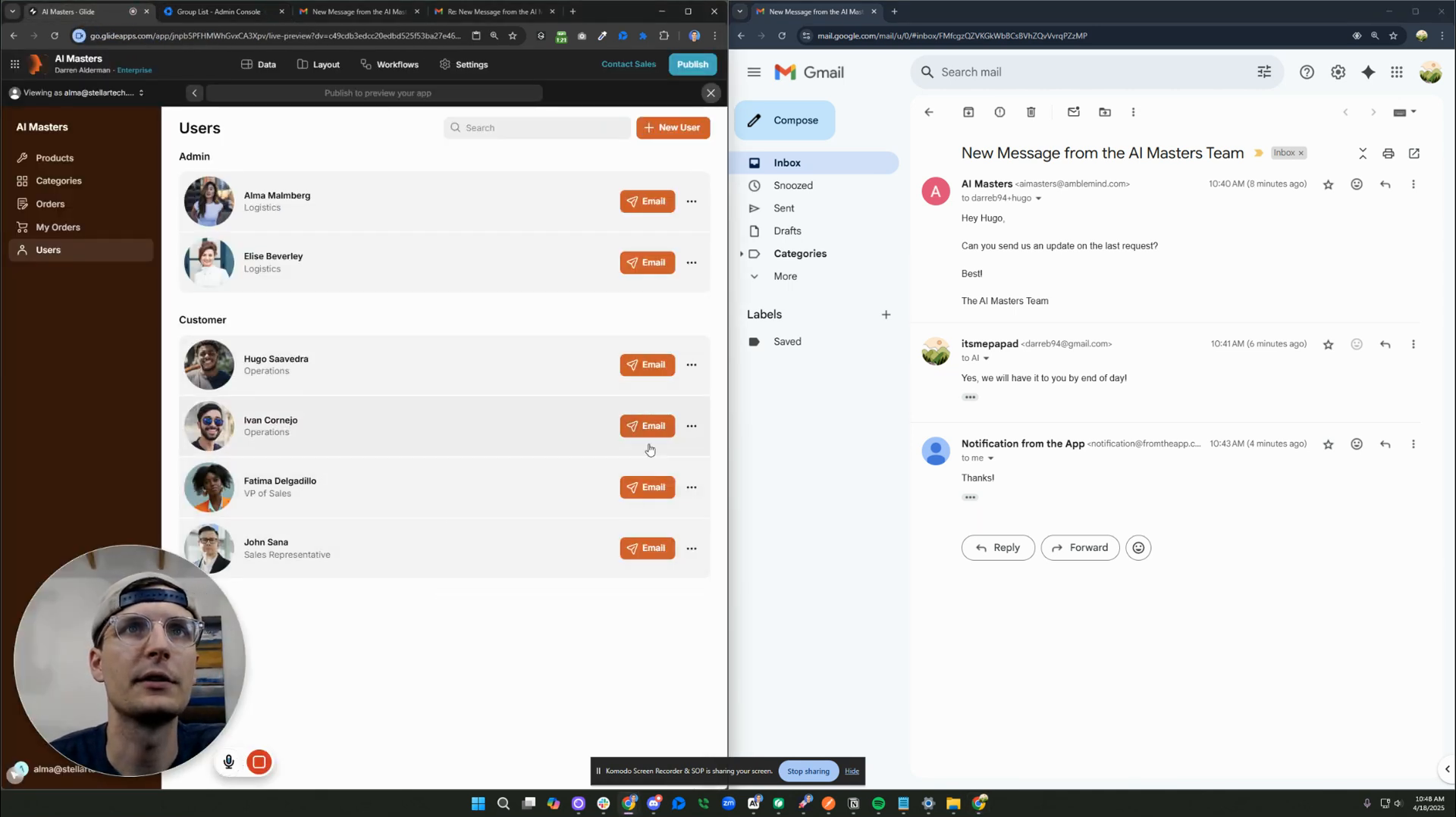
{"action": "left_click", "coordinate": [646, 426]}
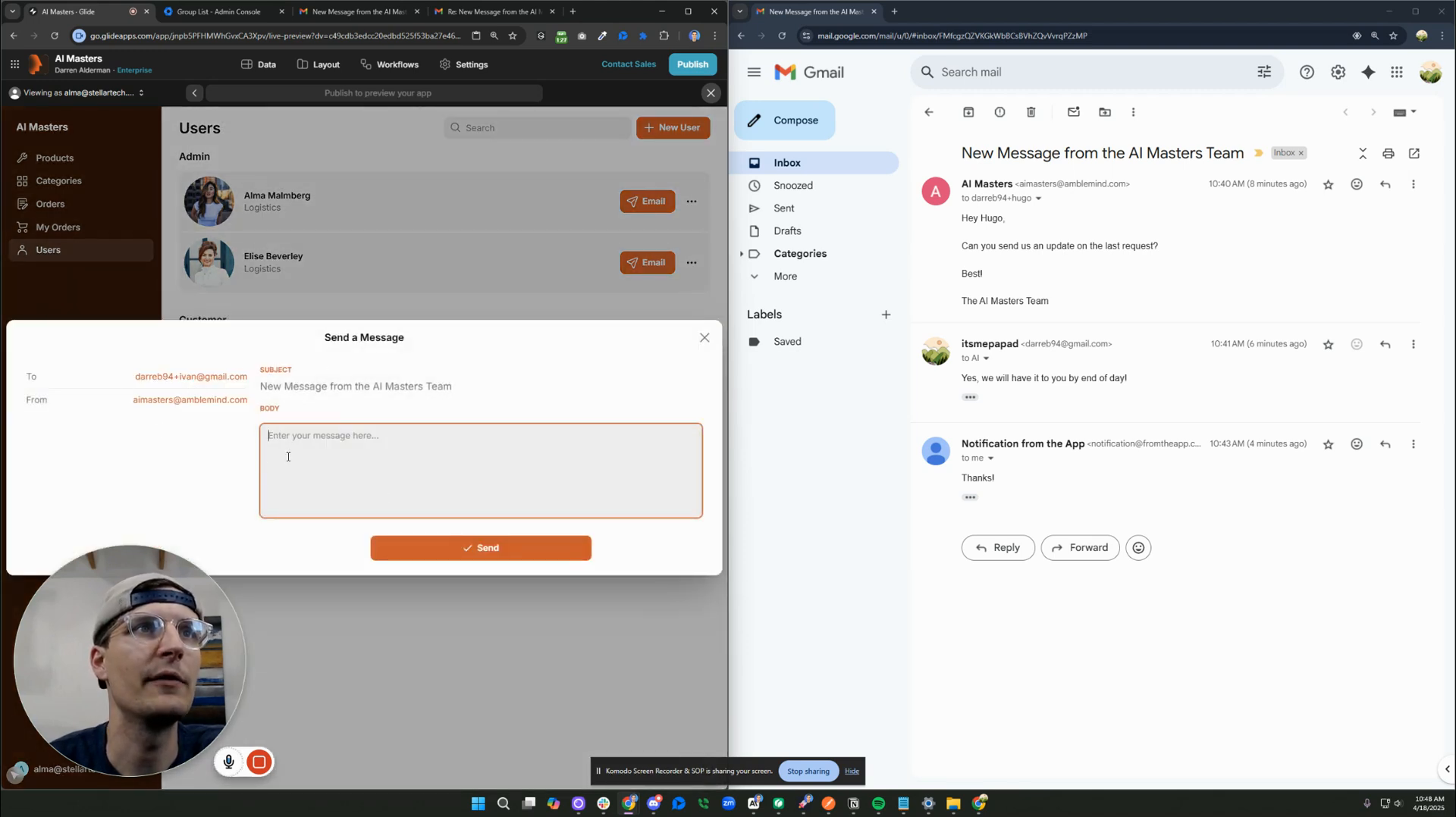
{"action": "type", "text": "Hey!"}
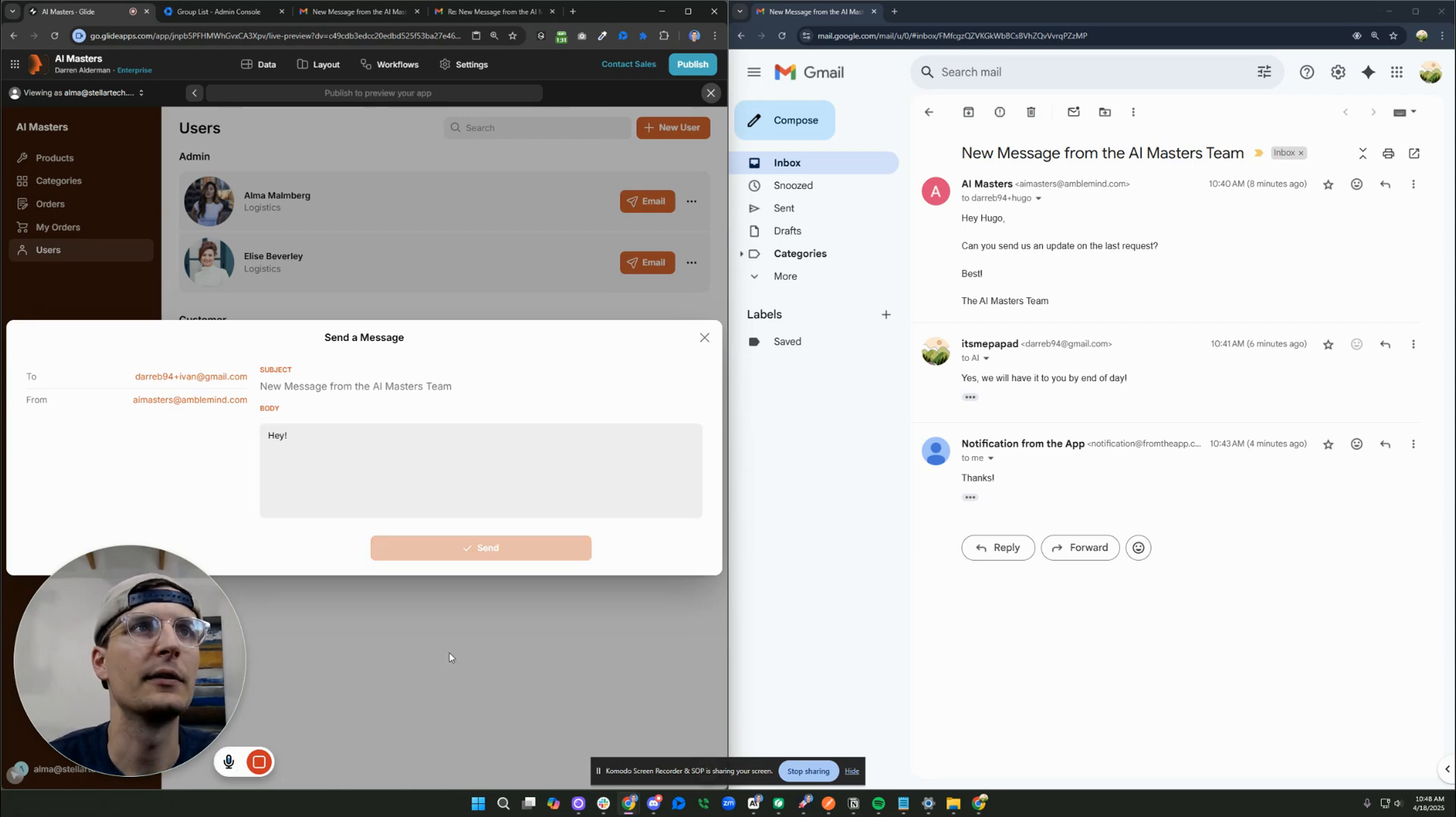
{"action": "left_click", "coordinate": [480, 547]}
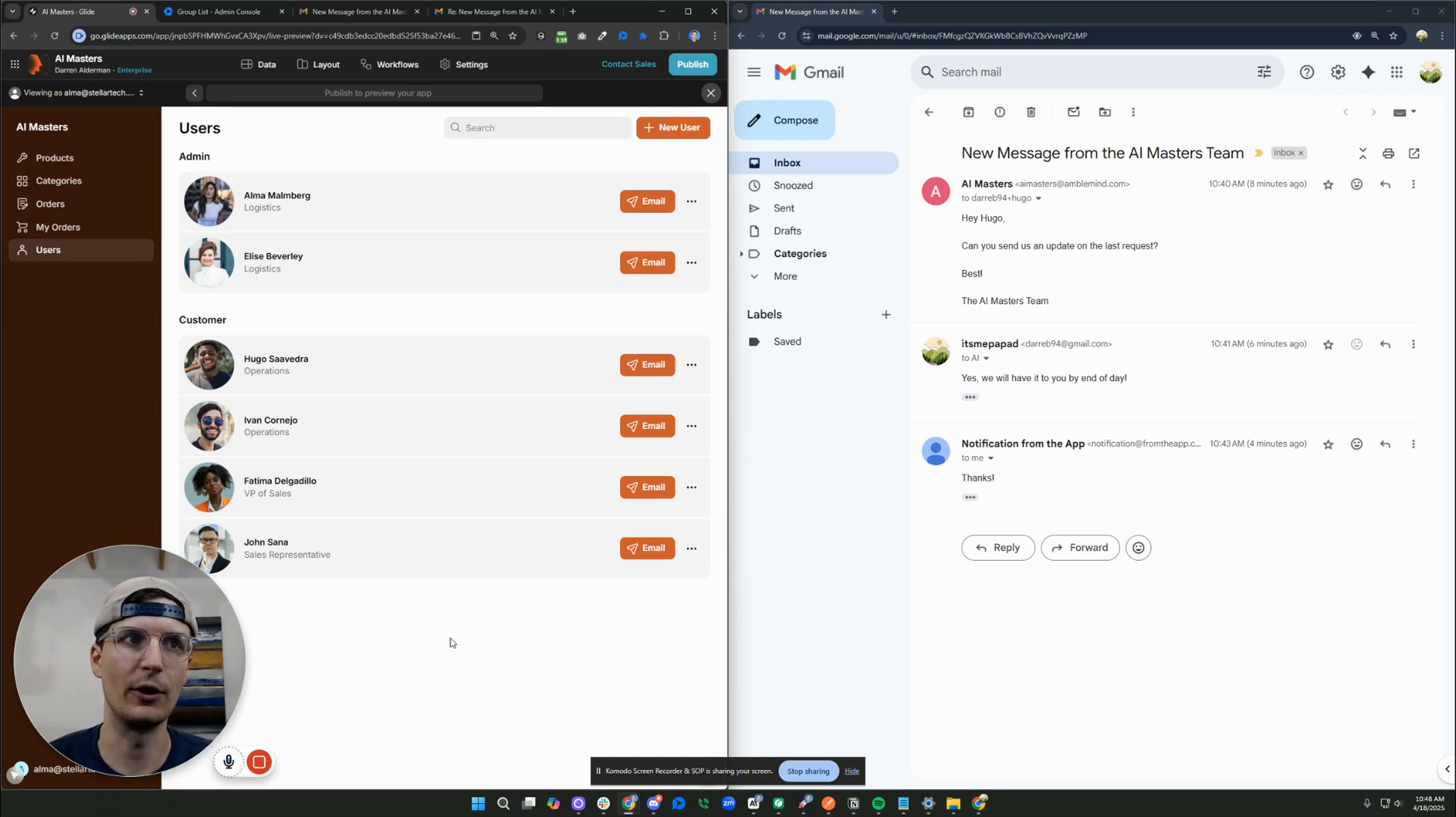
{"action": "left_click", "coordinate": [220, 11]}
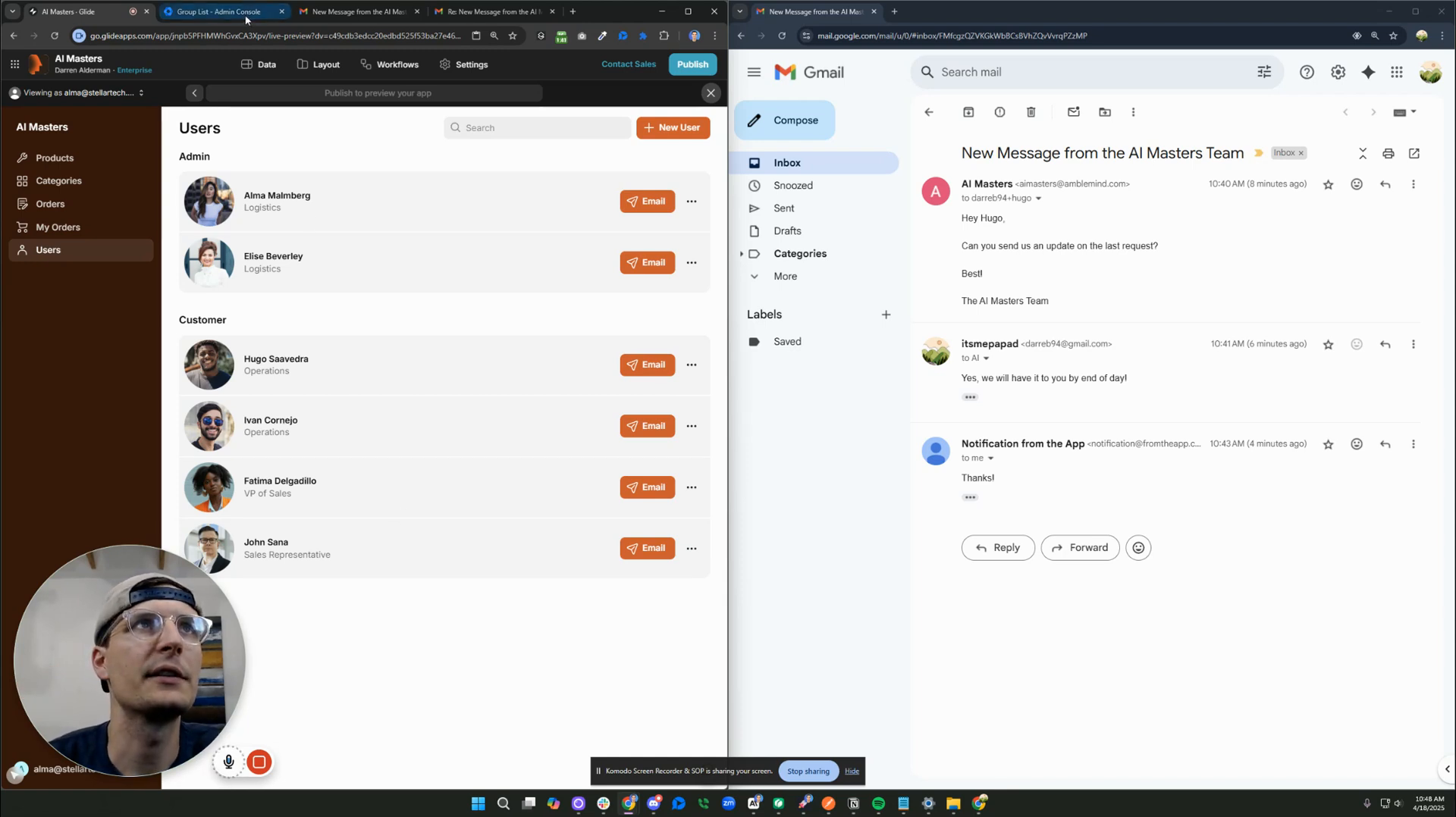
{"action": "left_click", "coordinate": [219, 11]}
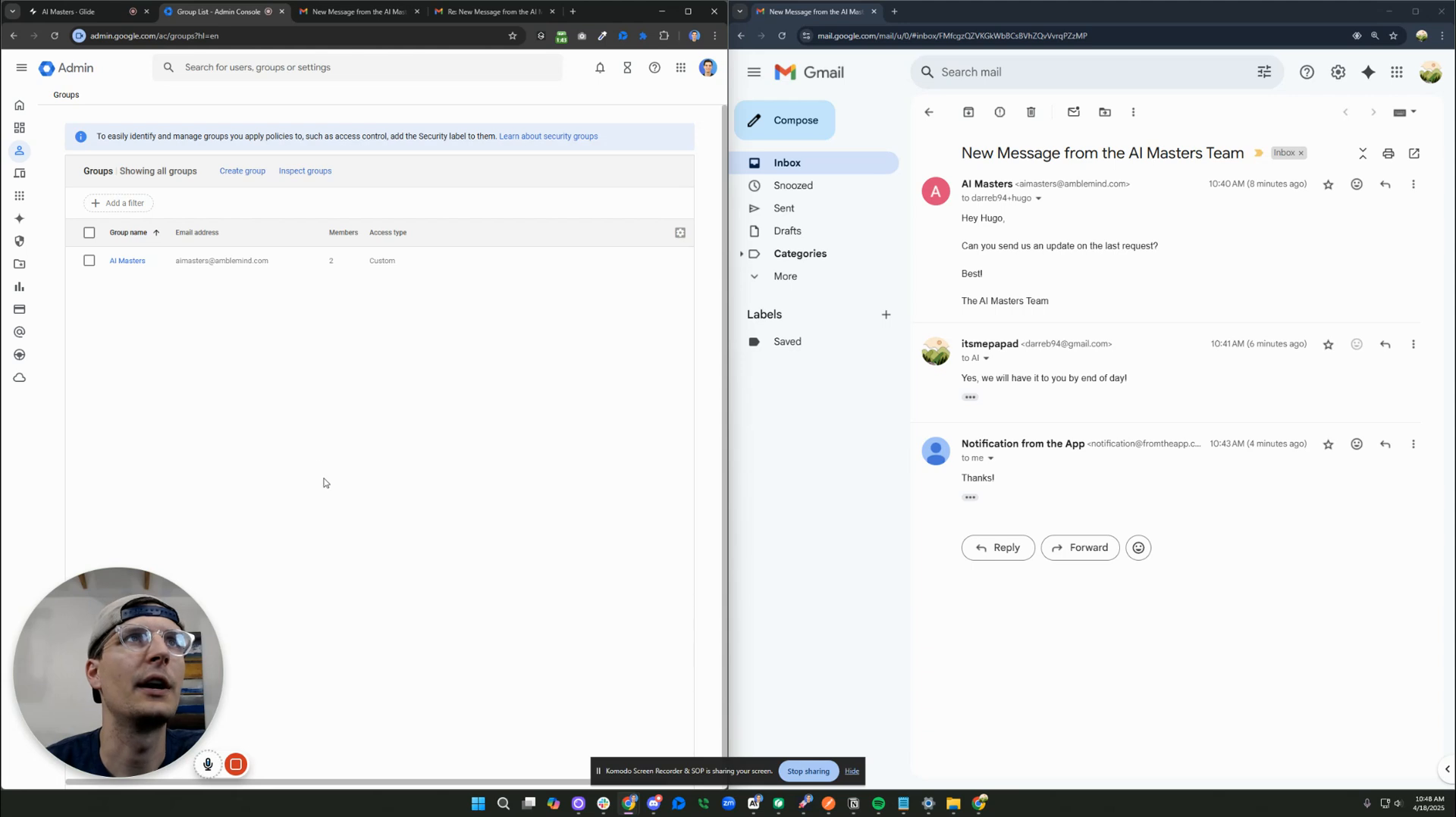
{"action": "mouse_move", "coordinate": [221, 293]}
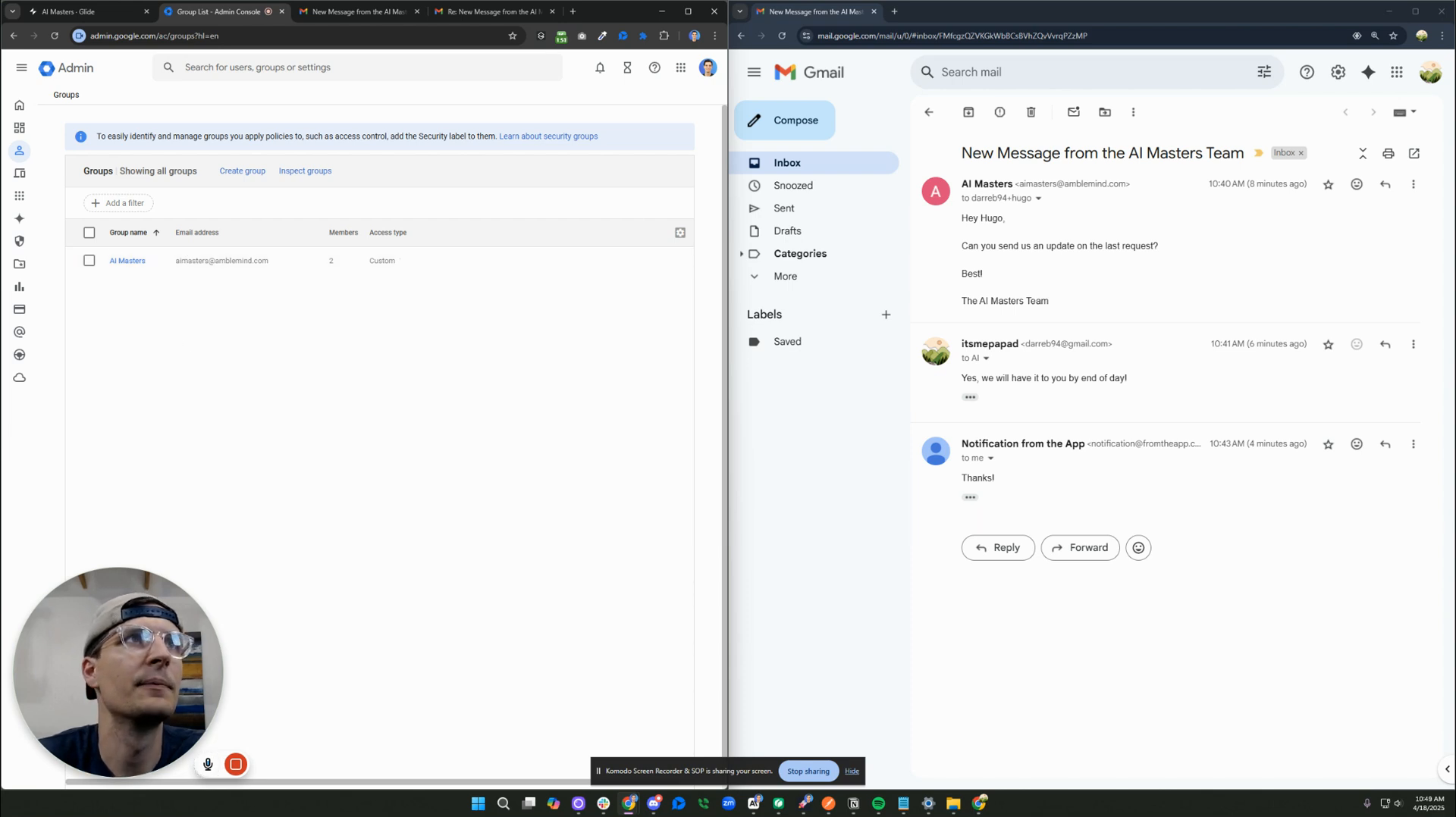
{"action": "left_click", "coordinate": [21, 67]}
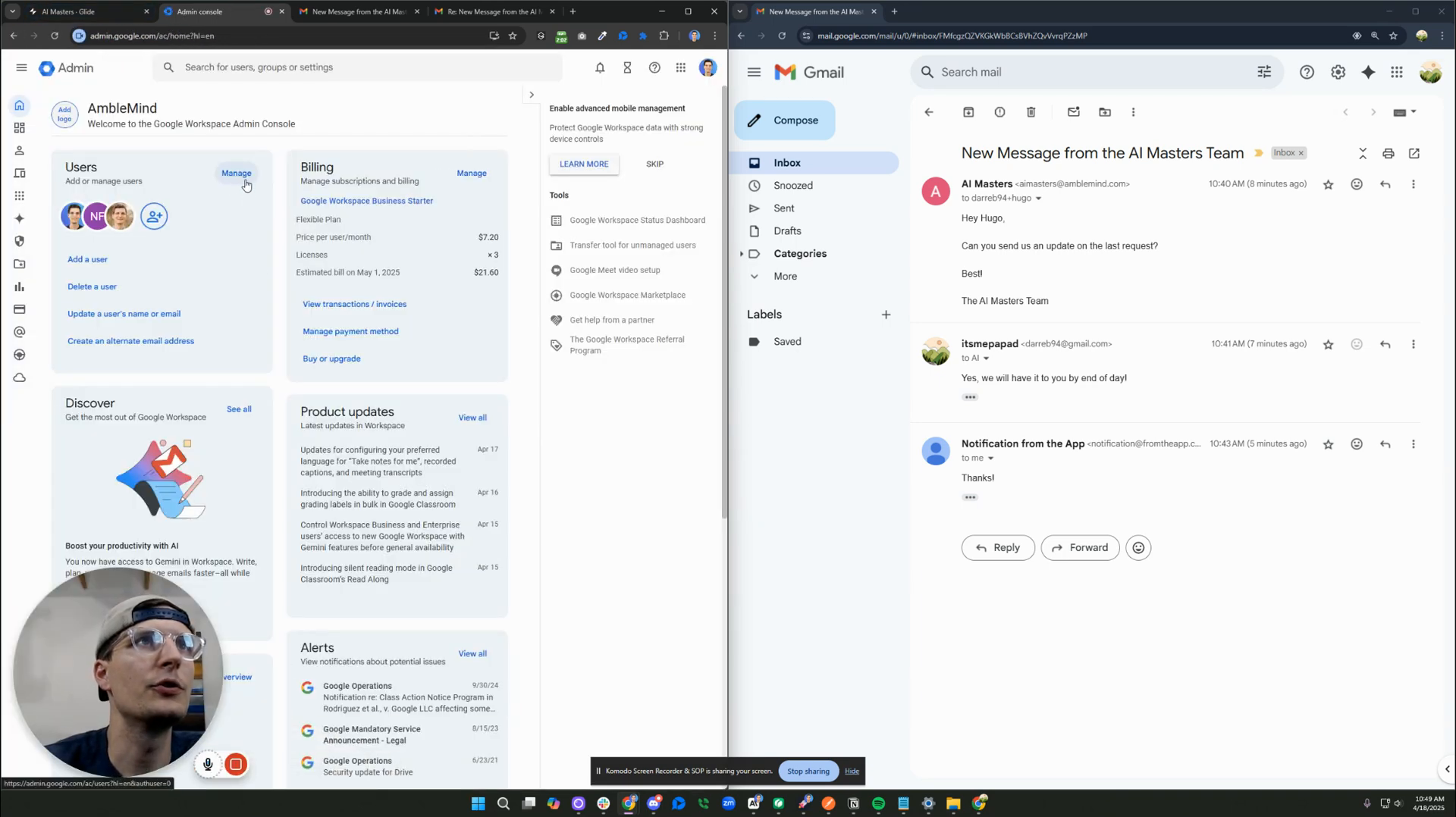
{"action": "left_click", "coordinate": [237, 176]}
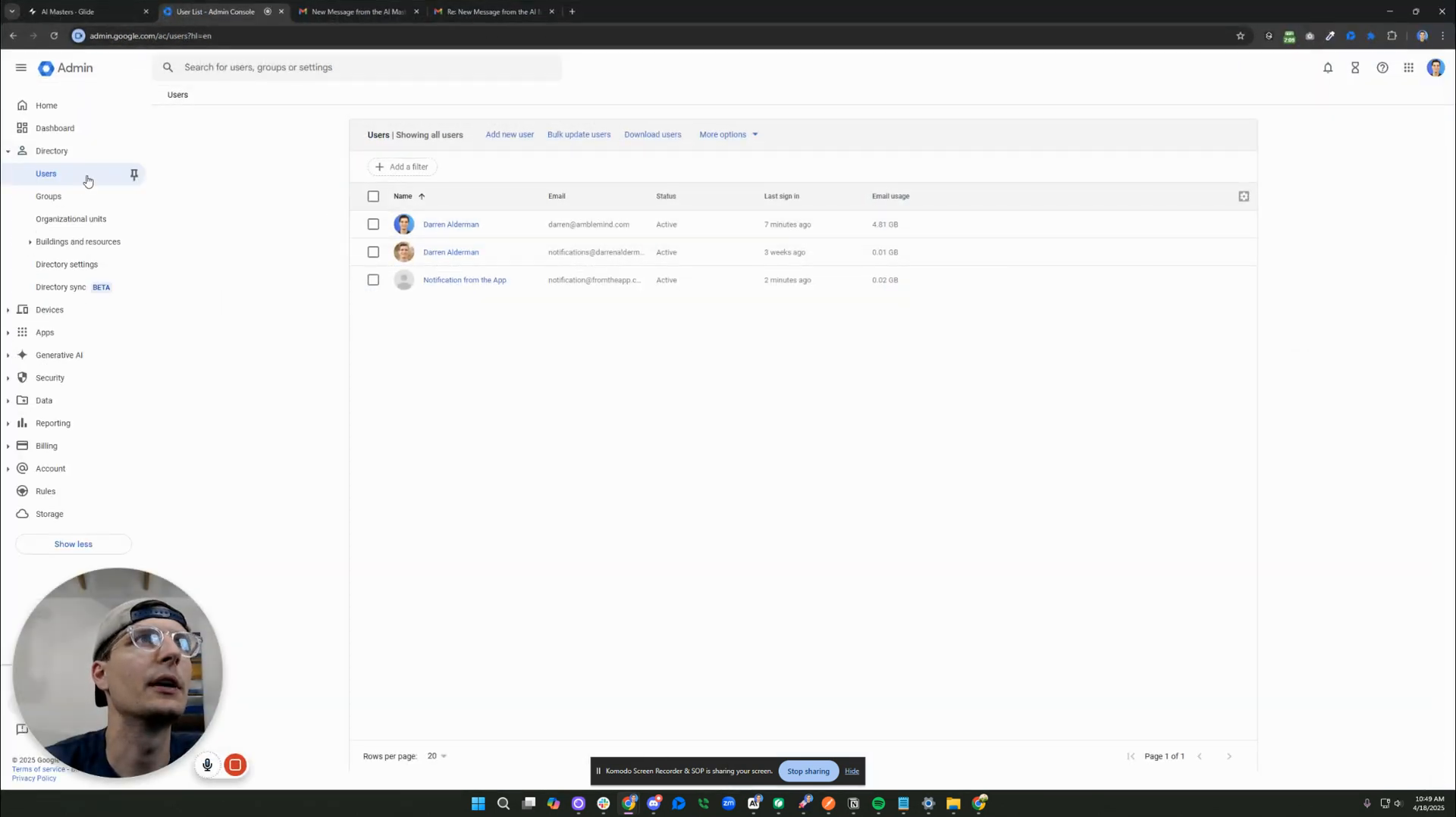
{"action": "left_click", "coordinate": [48, 196]}
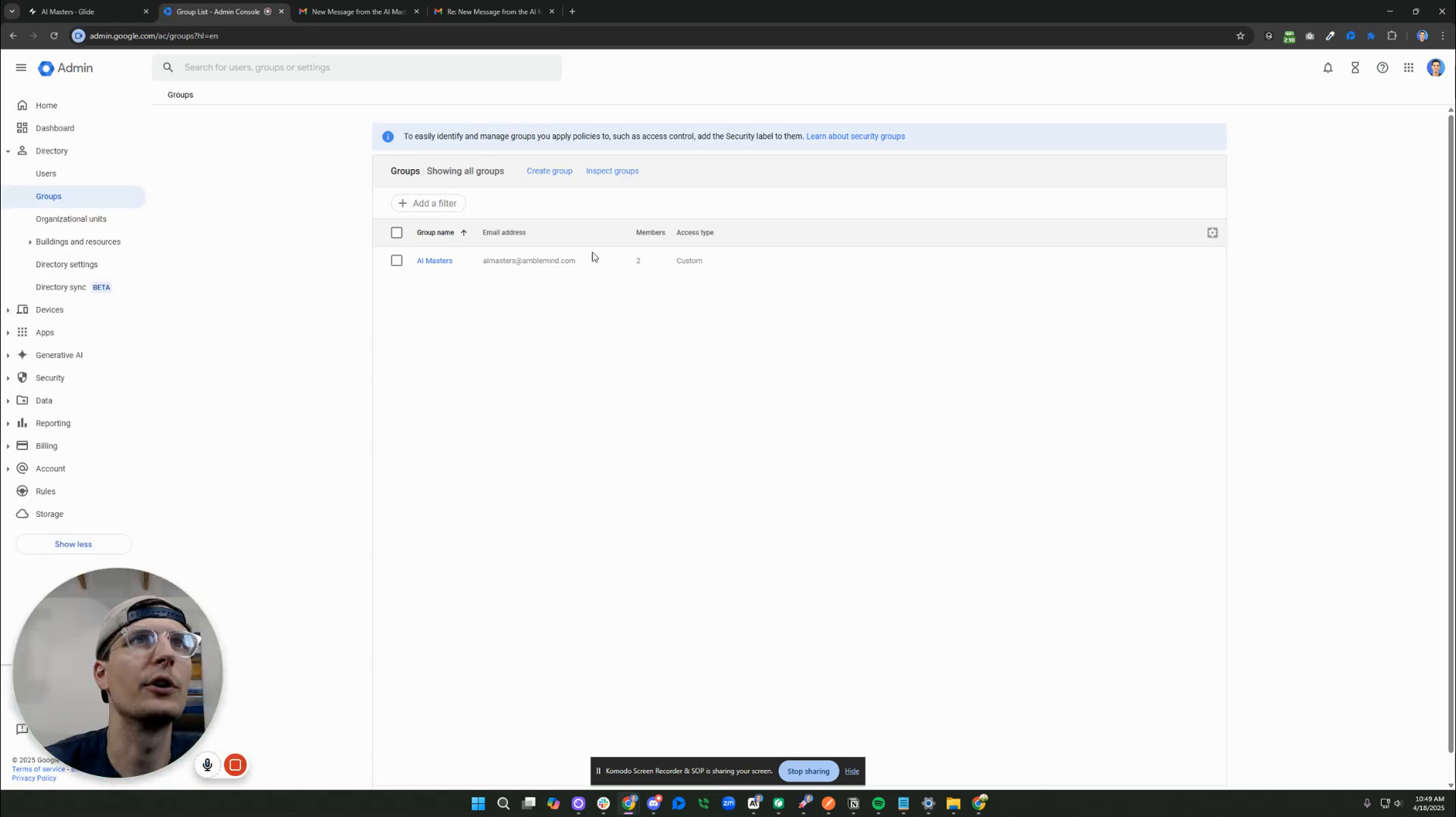
{"action": "mouse_move", "coordinate": [389, 313]}
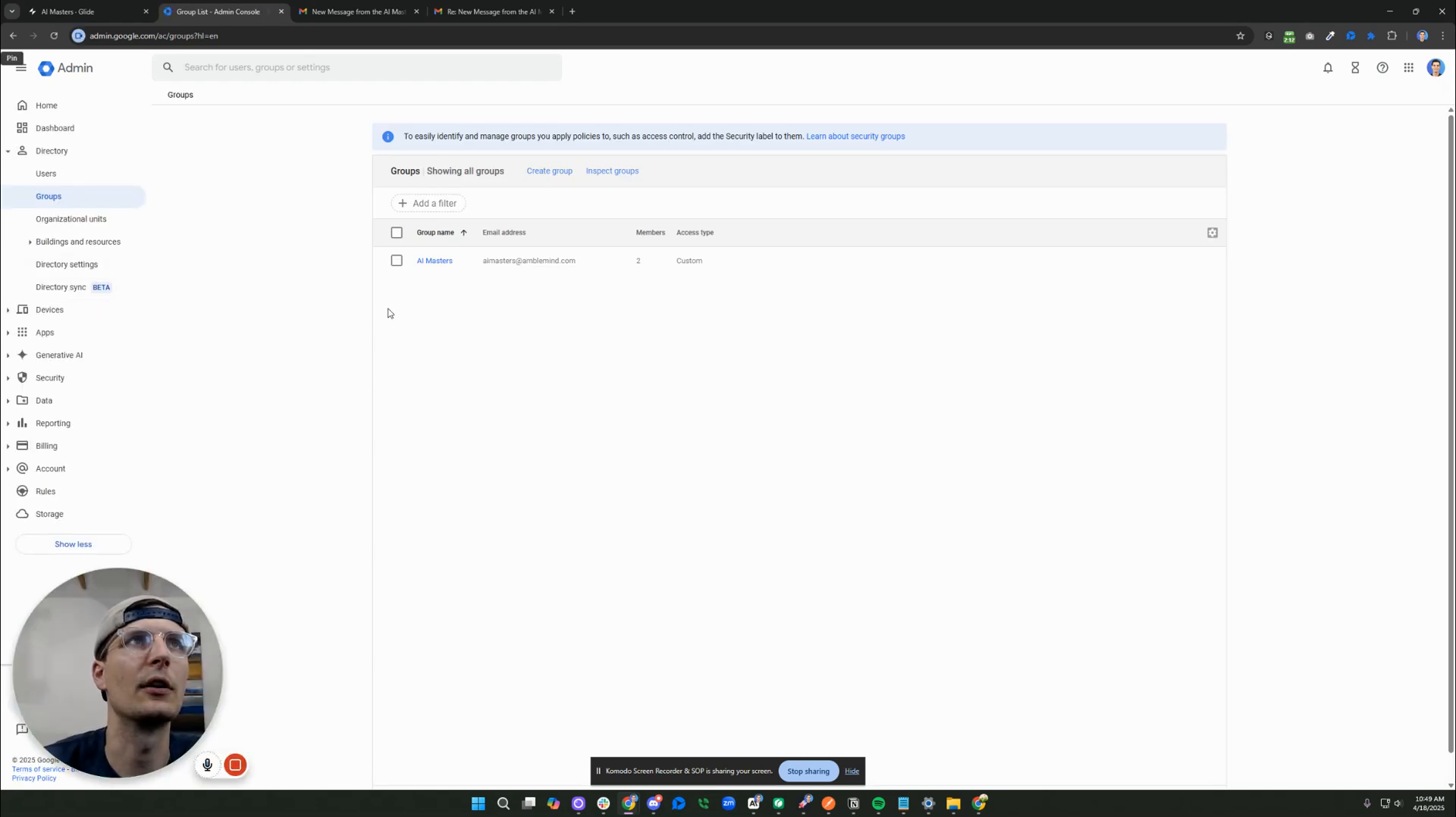
{"action": "type", "text": "groups"}
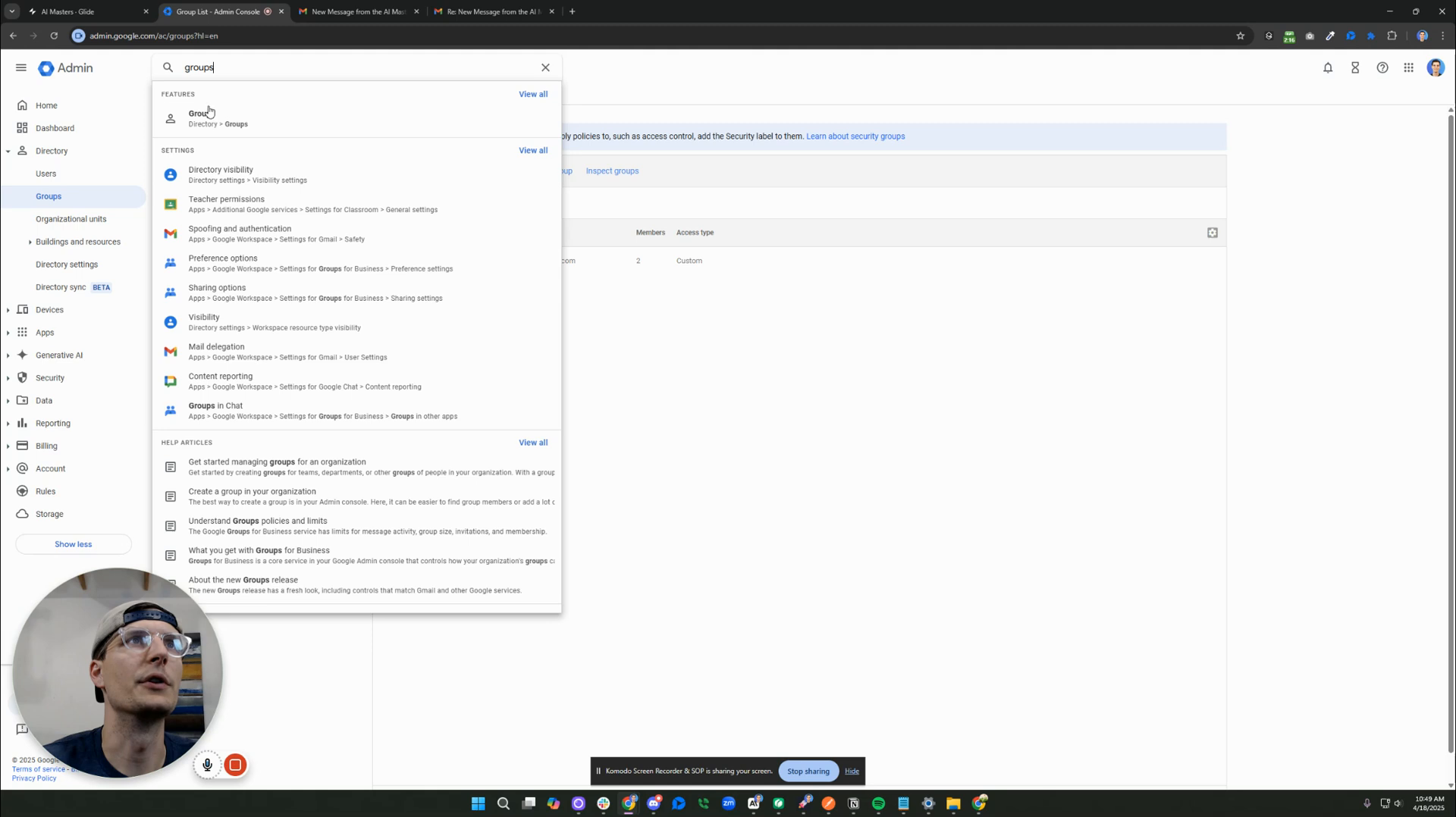
Step: Enter group name 'Group Masters' and email 'groupmasters' for a new group
{"action": "left_click", "coordinate": [200, 118]}
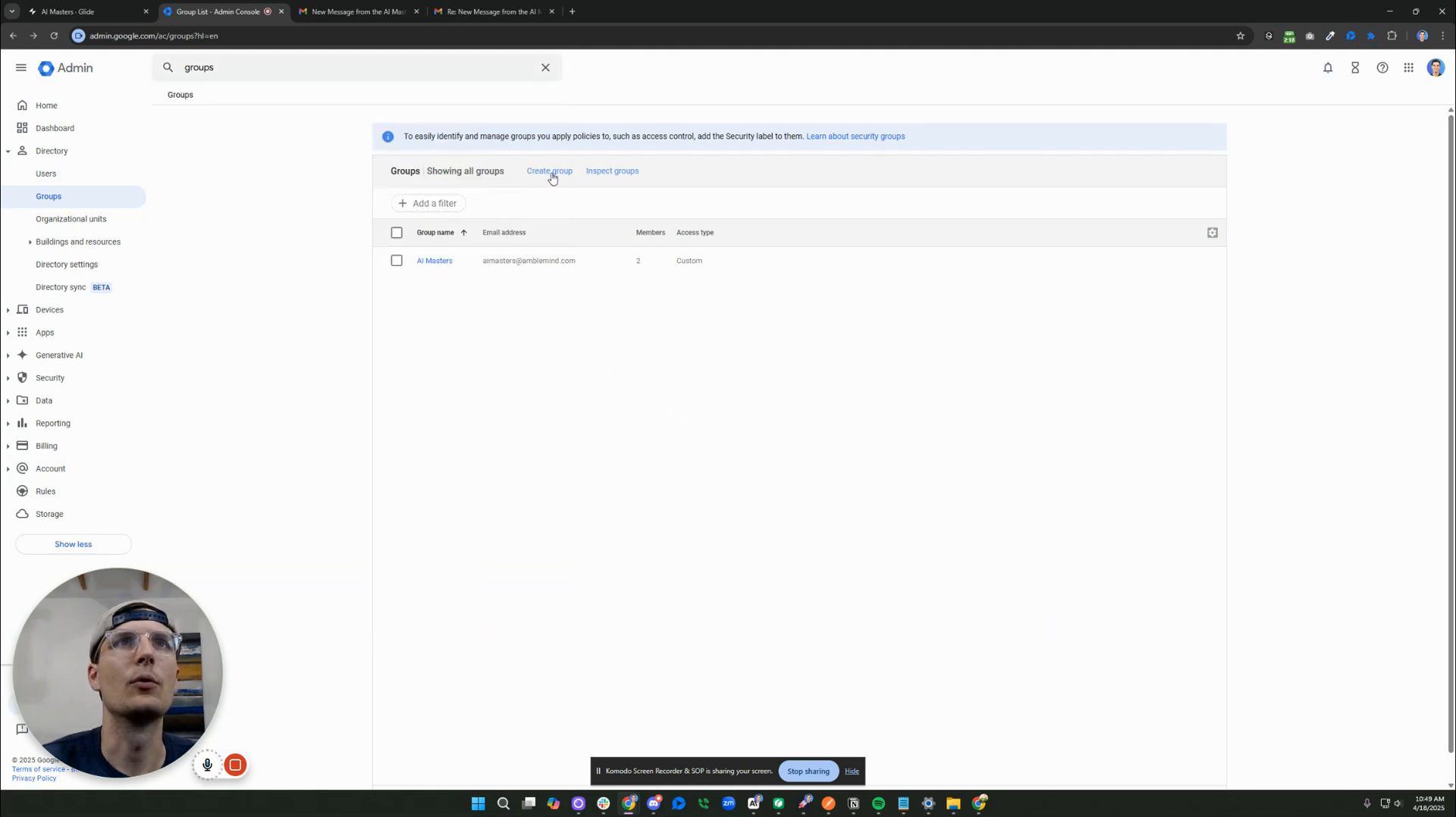
{"action": "left_click", "coordinate": [549, 170]}
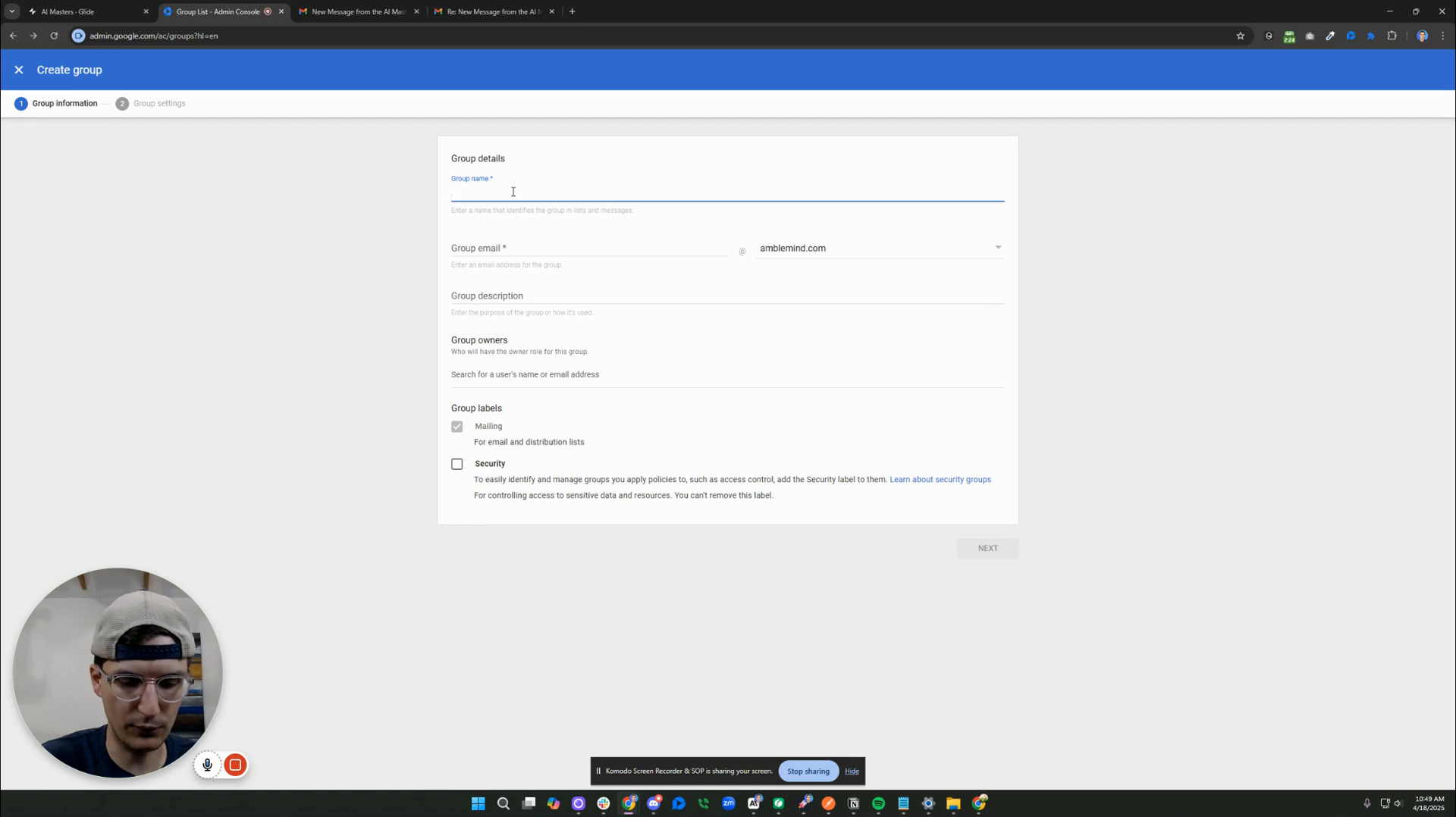
{"action": "type", "text": "Group Masters"}
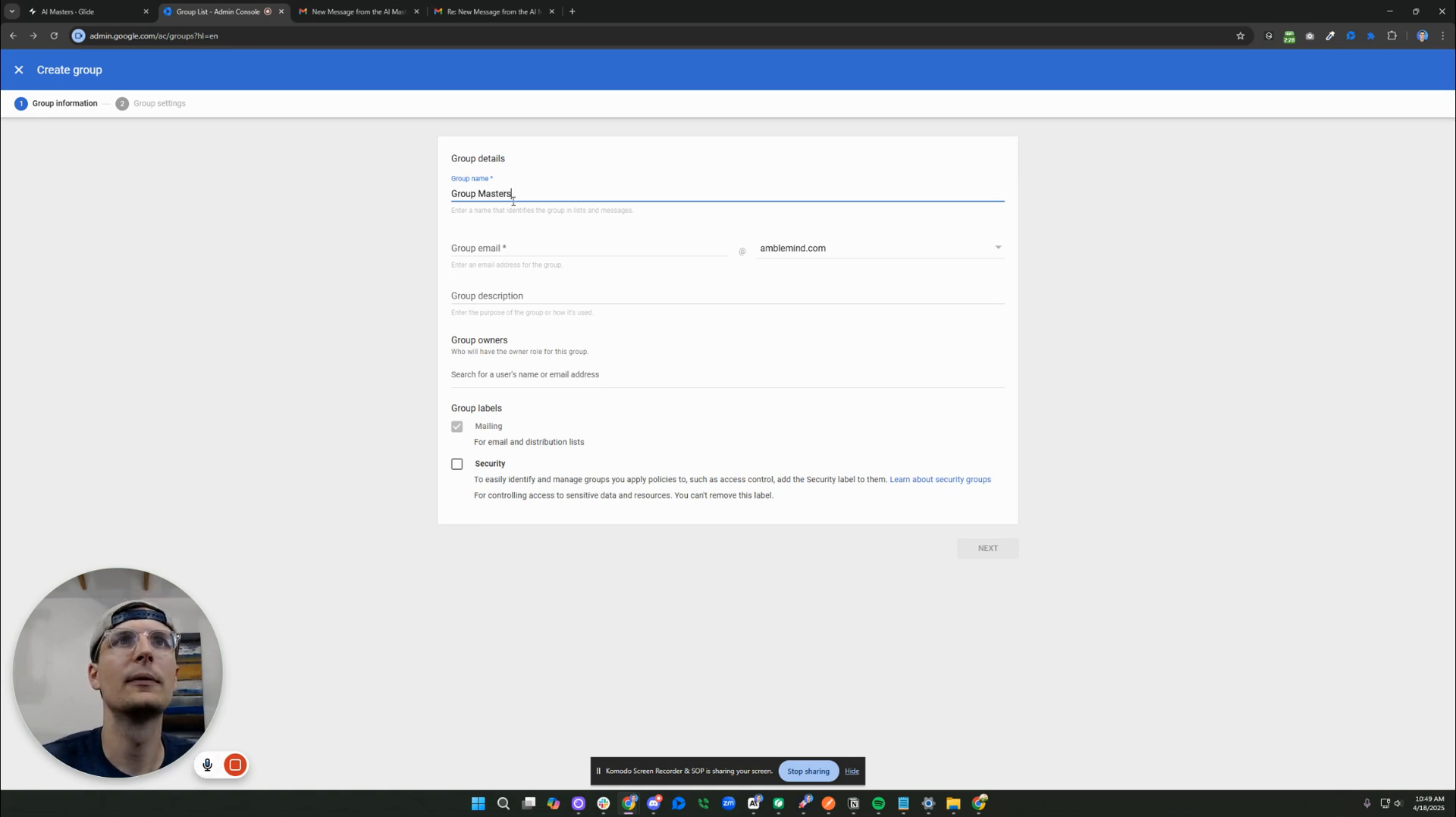
{"action": "left_click", "coordinate": [587, 248]}
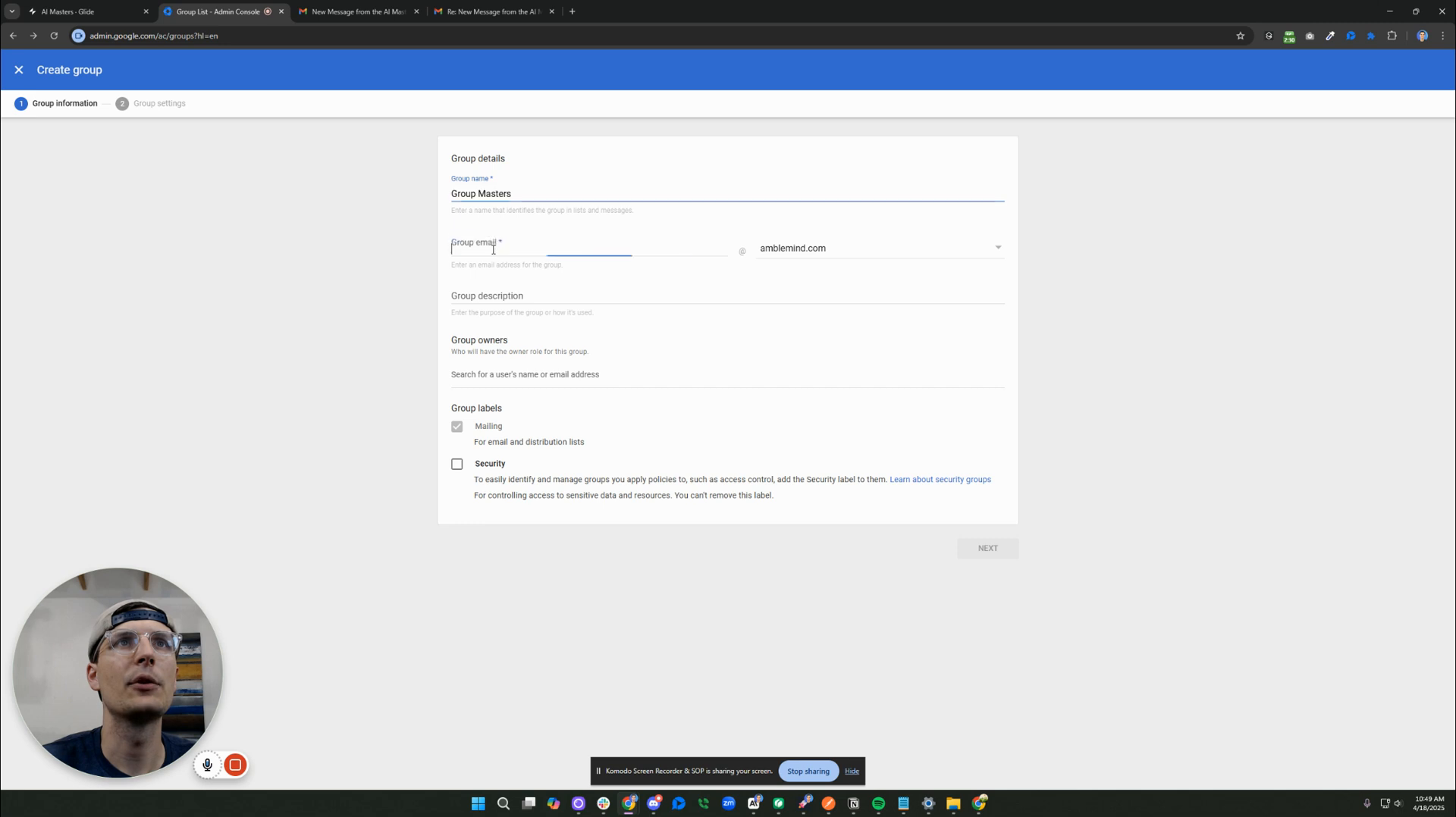
{"action": "type", "text": "groupmasters"}
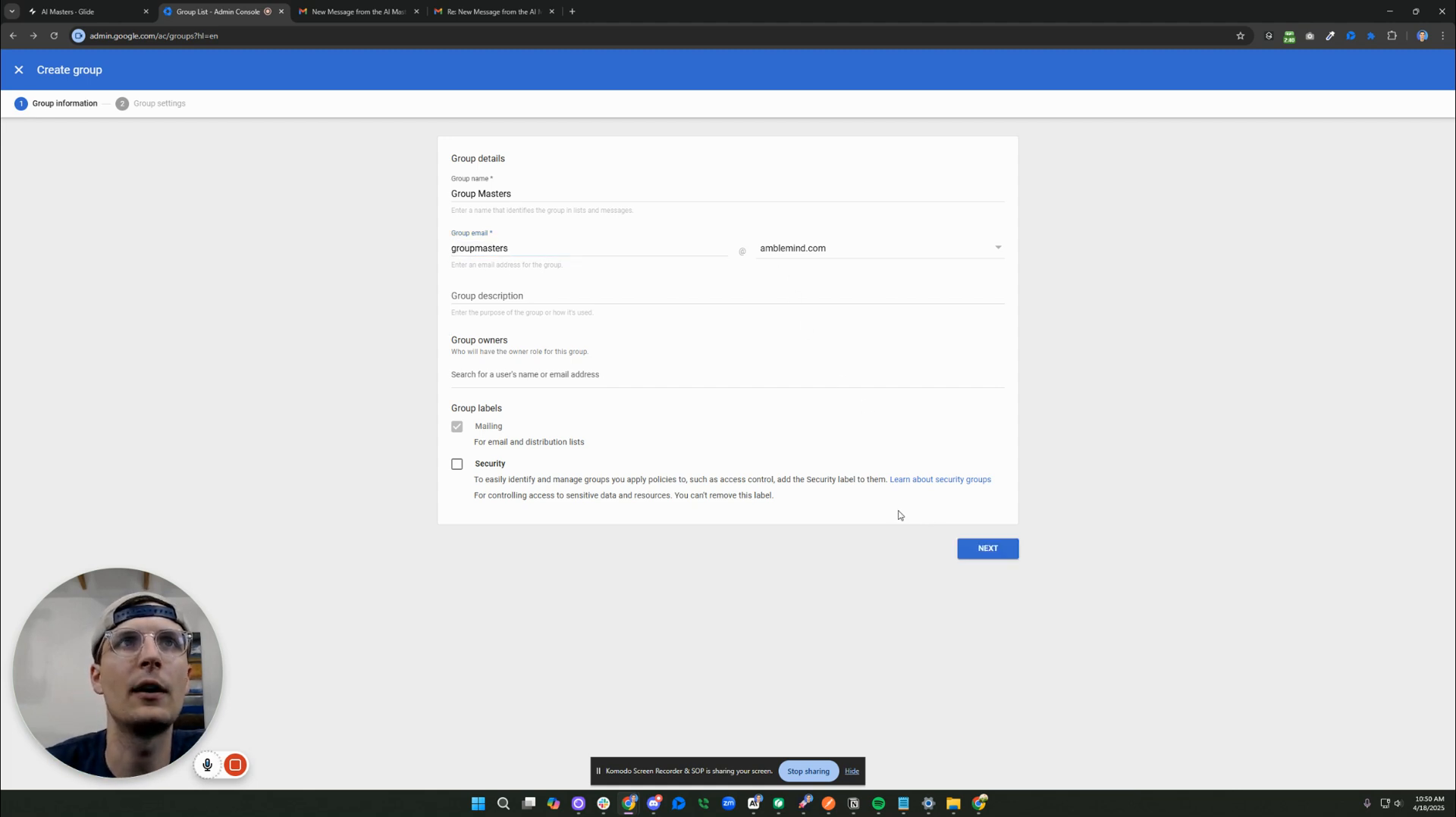
{"action": "left_click", "coordinate": [988, 548]}
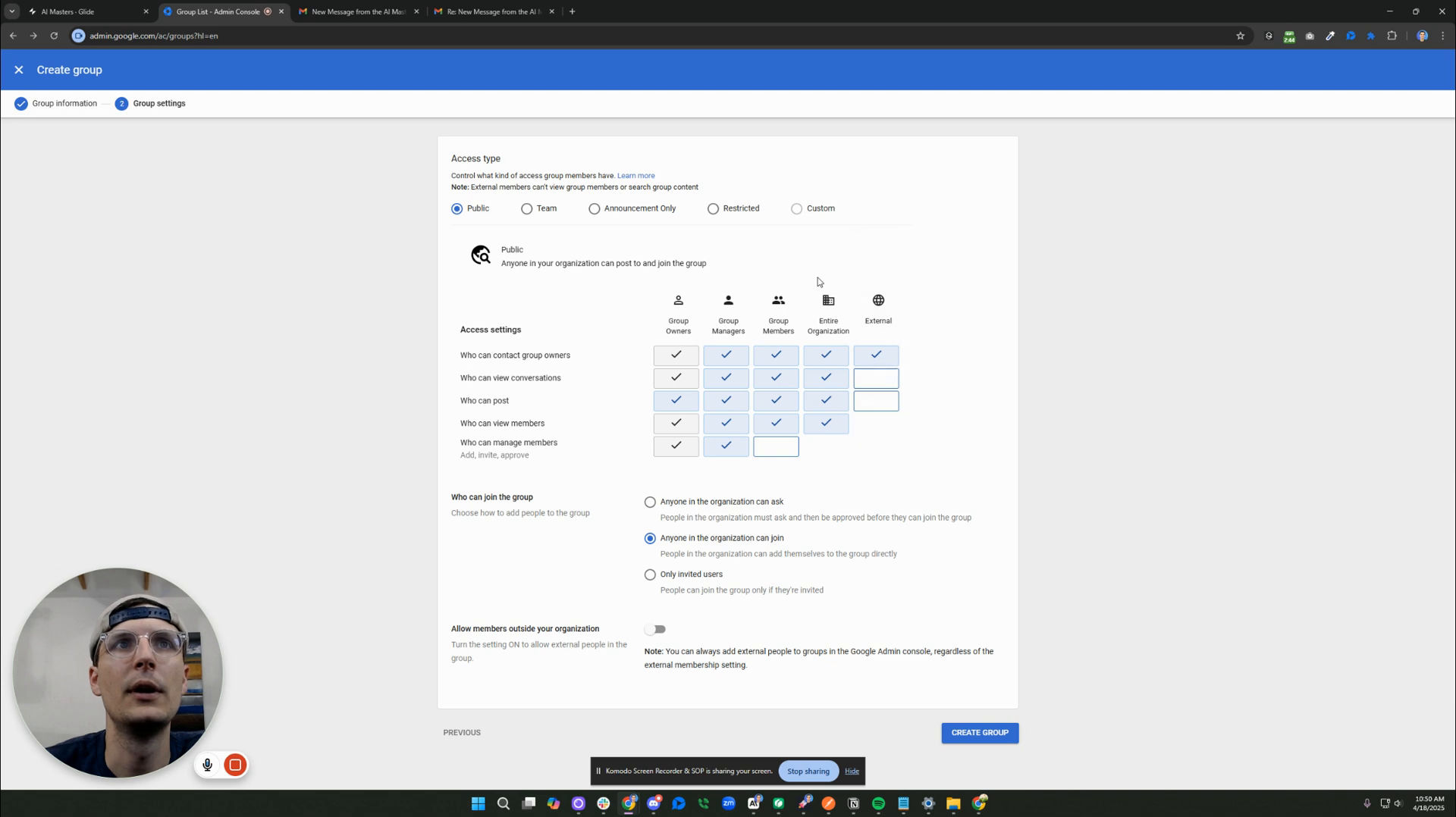
{"action": "mouse_move", "coordinate": [551, 238]}
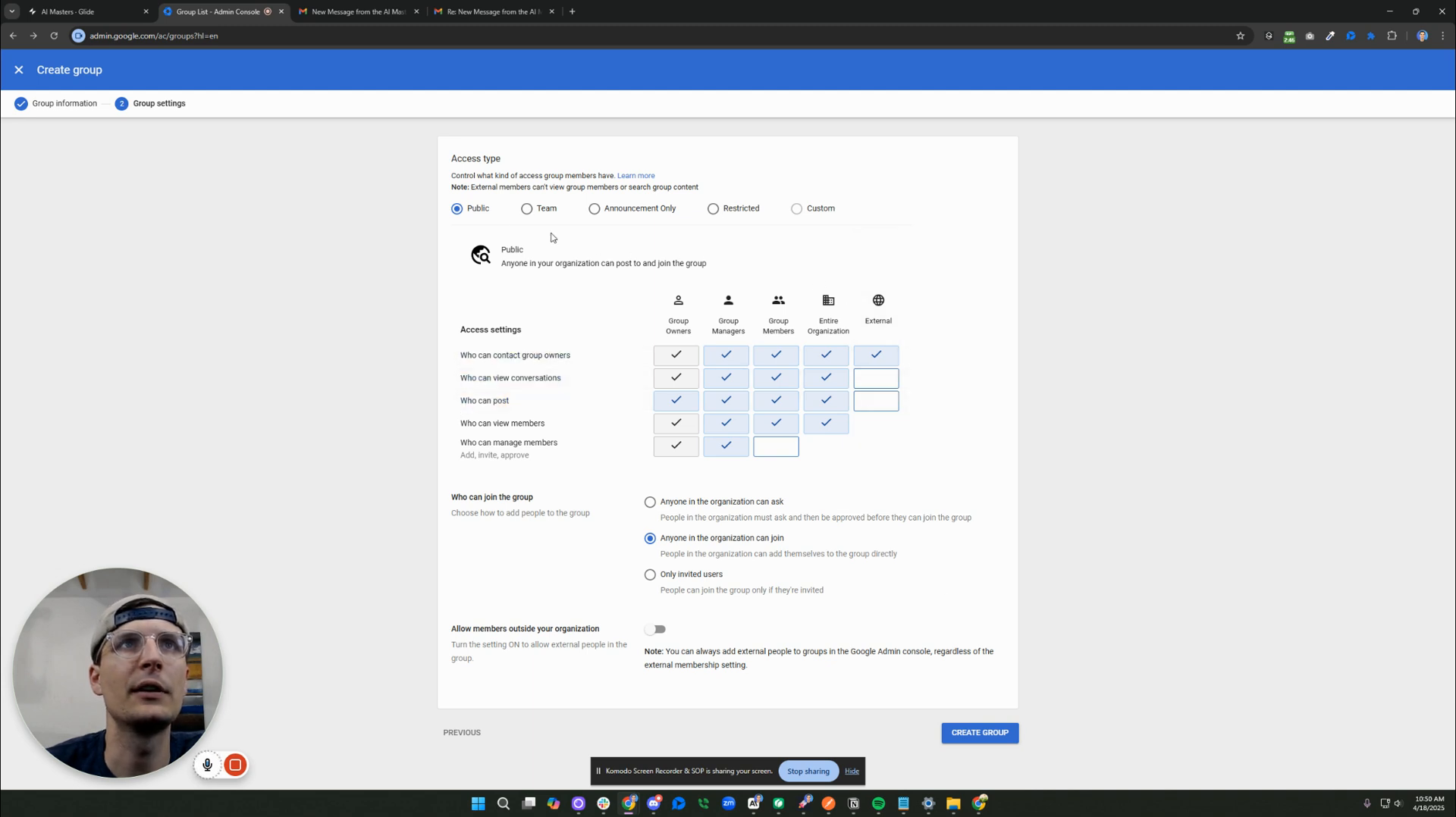
Step: Allow External users to post, then create the Group Masters group
{"action": "left_click", "coordinate": [874, 400]}
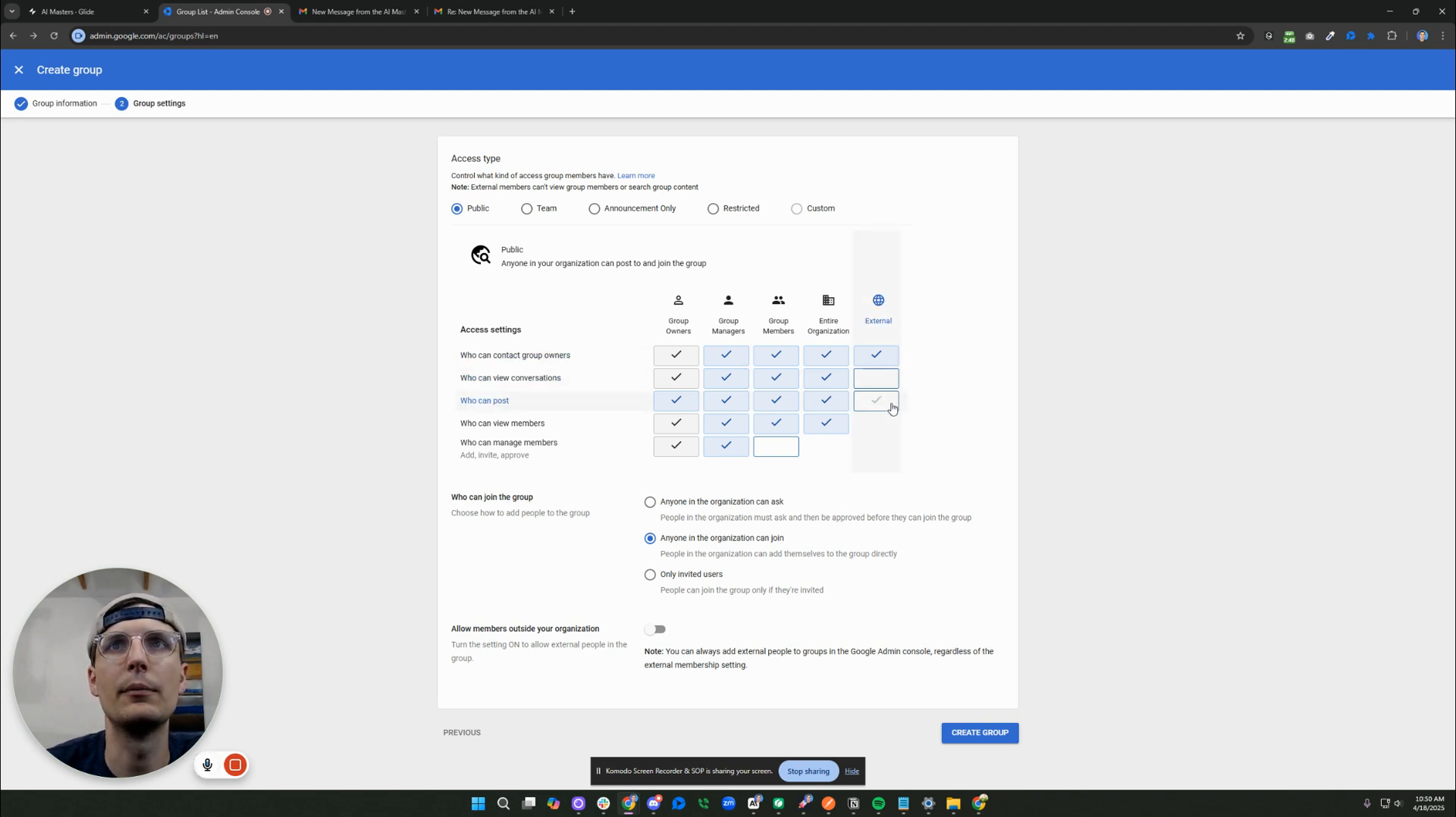
{"action": "left_click", "coordinate": [875, 400]}
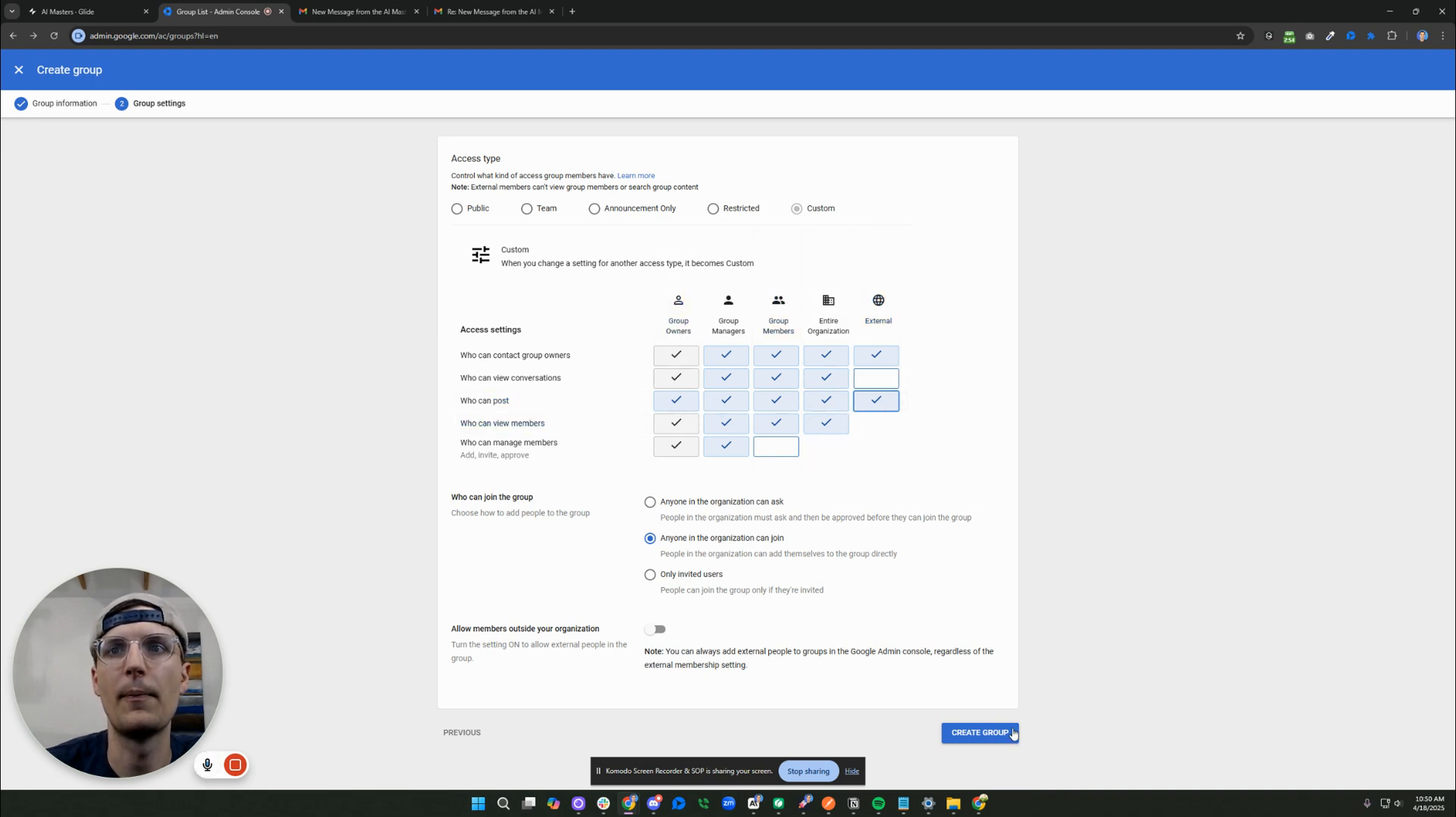
{"action": "left_click", "coordinate": [978, 734]}
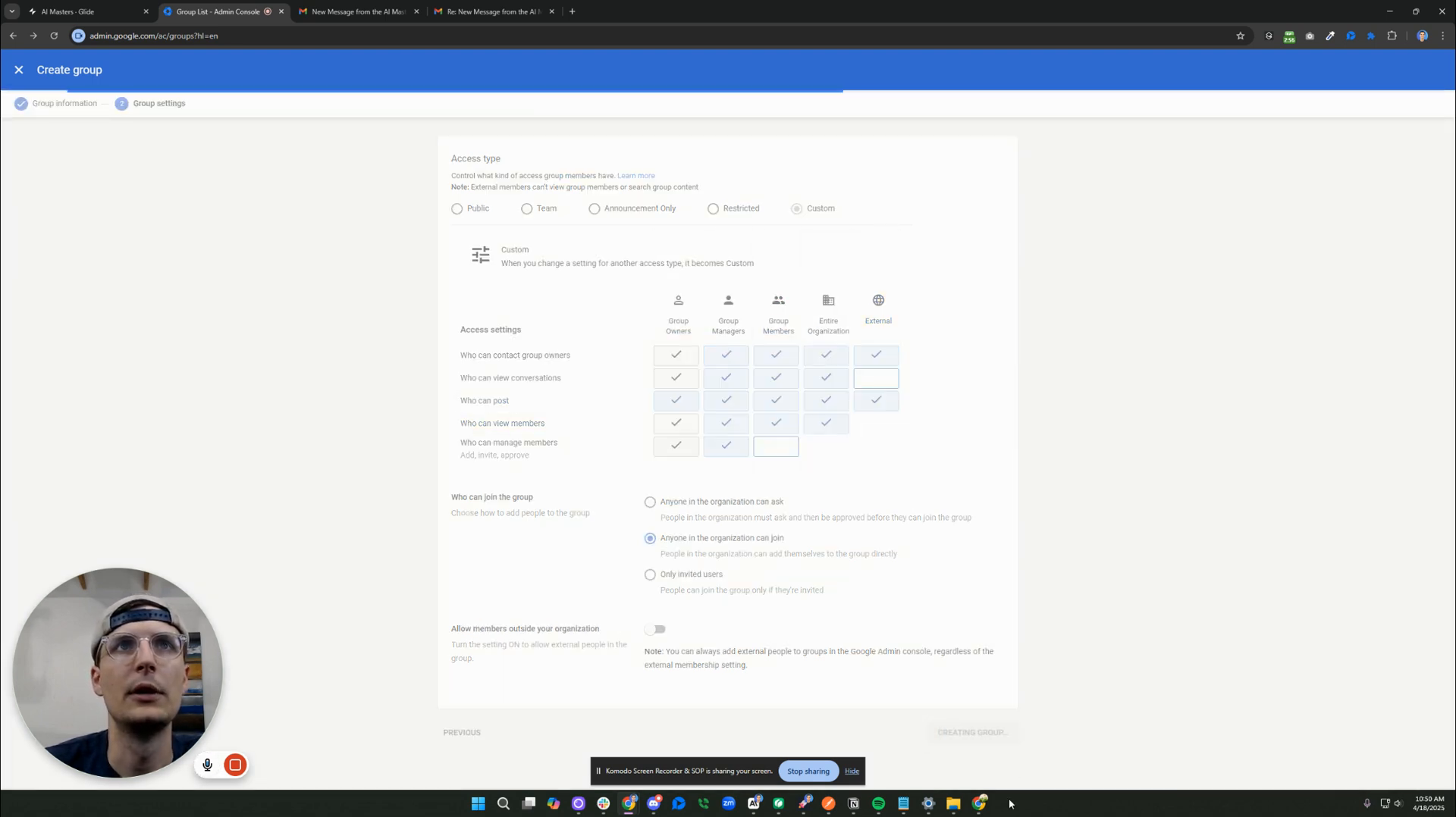
{"action": "left_click", "coordinate": [971, 732]}
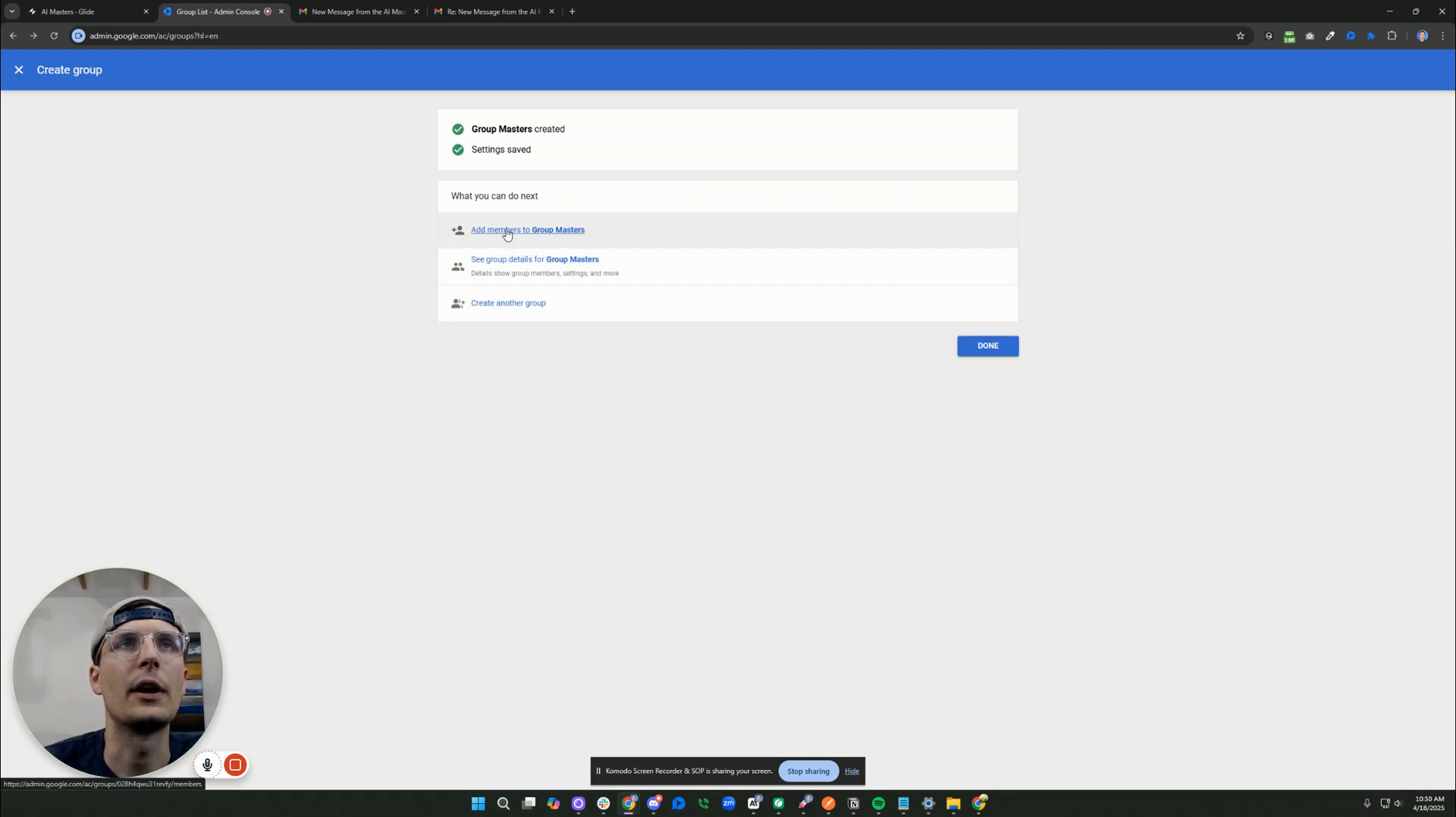
Step: Search 'da' and 'not', select the user and notification address, and add both to Group Masters
{"action": "left_click", "coordinate": [527, 230]}
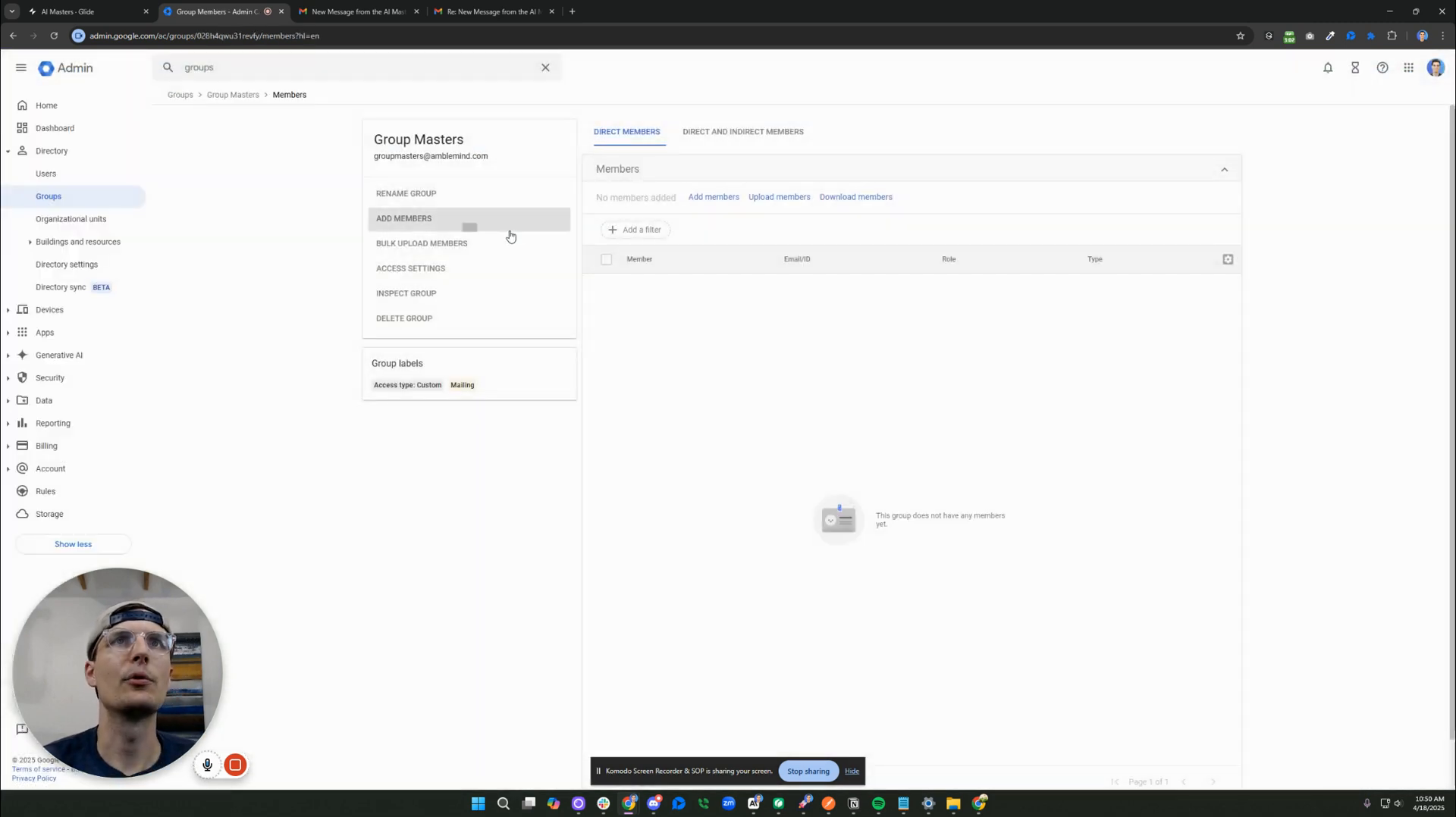
{"action": "mouse_move", "coordinate": [405, 219]}
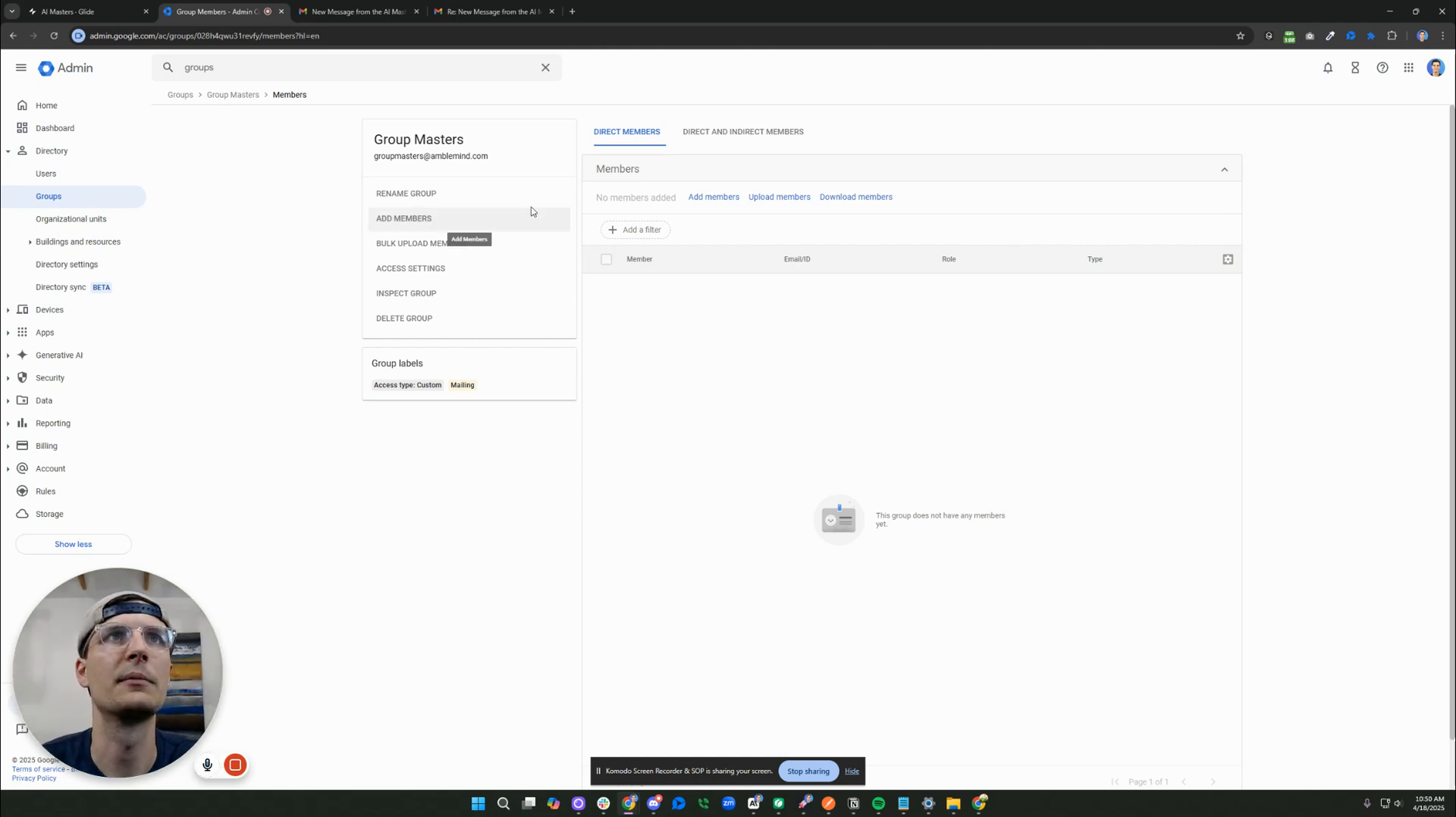
{"action": "left_click", "coordinate": [403, 219]}
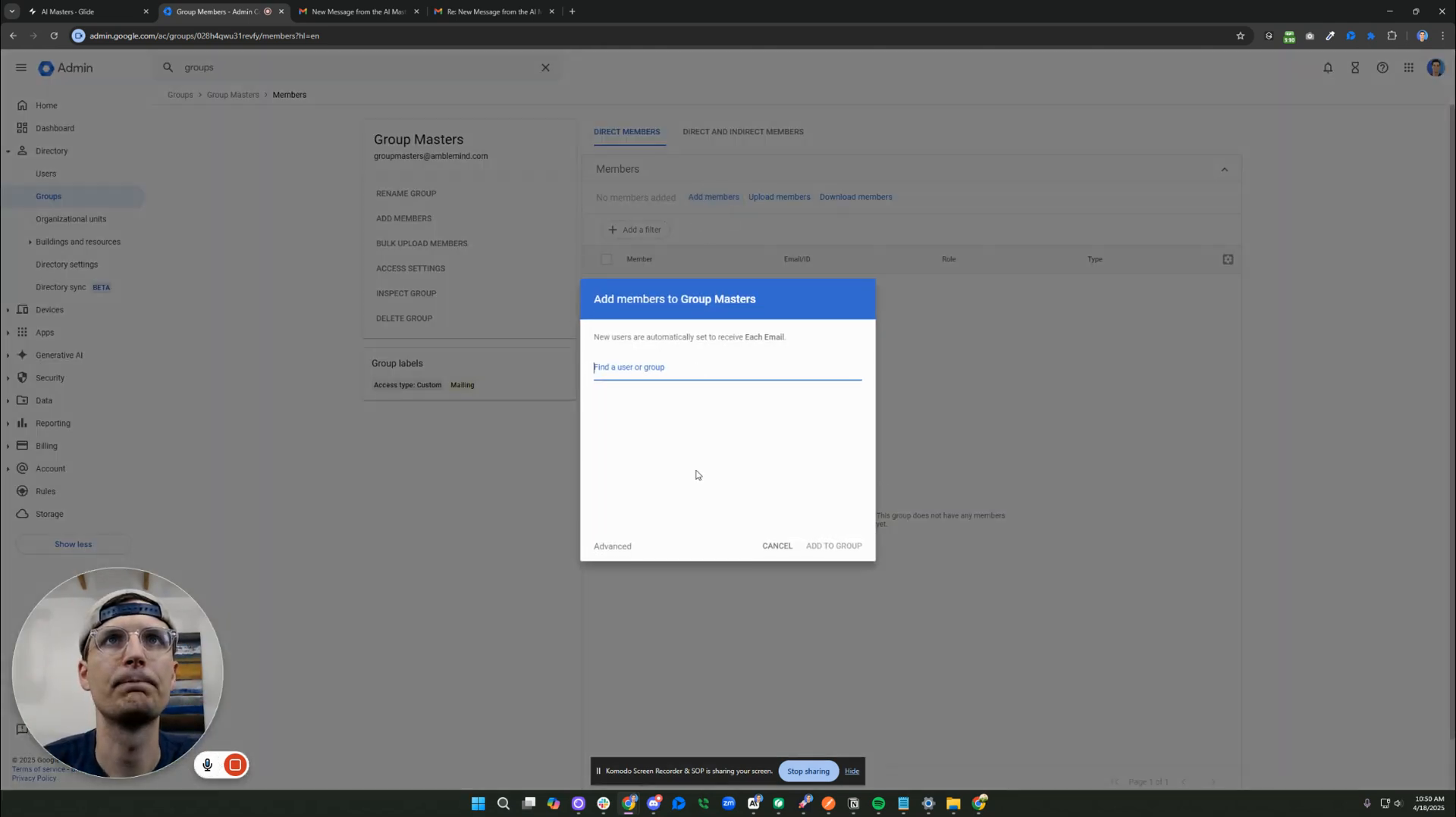
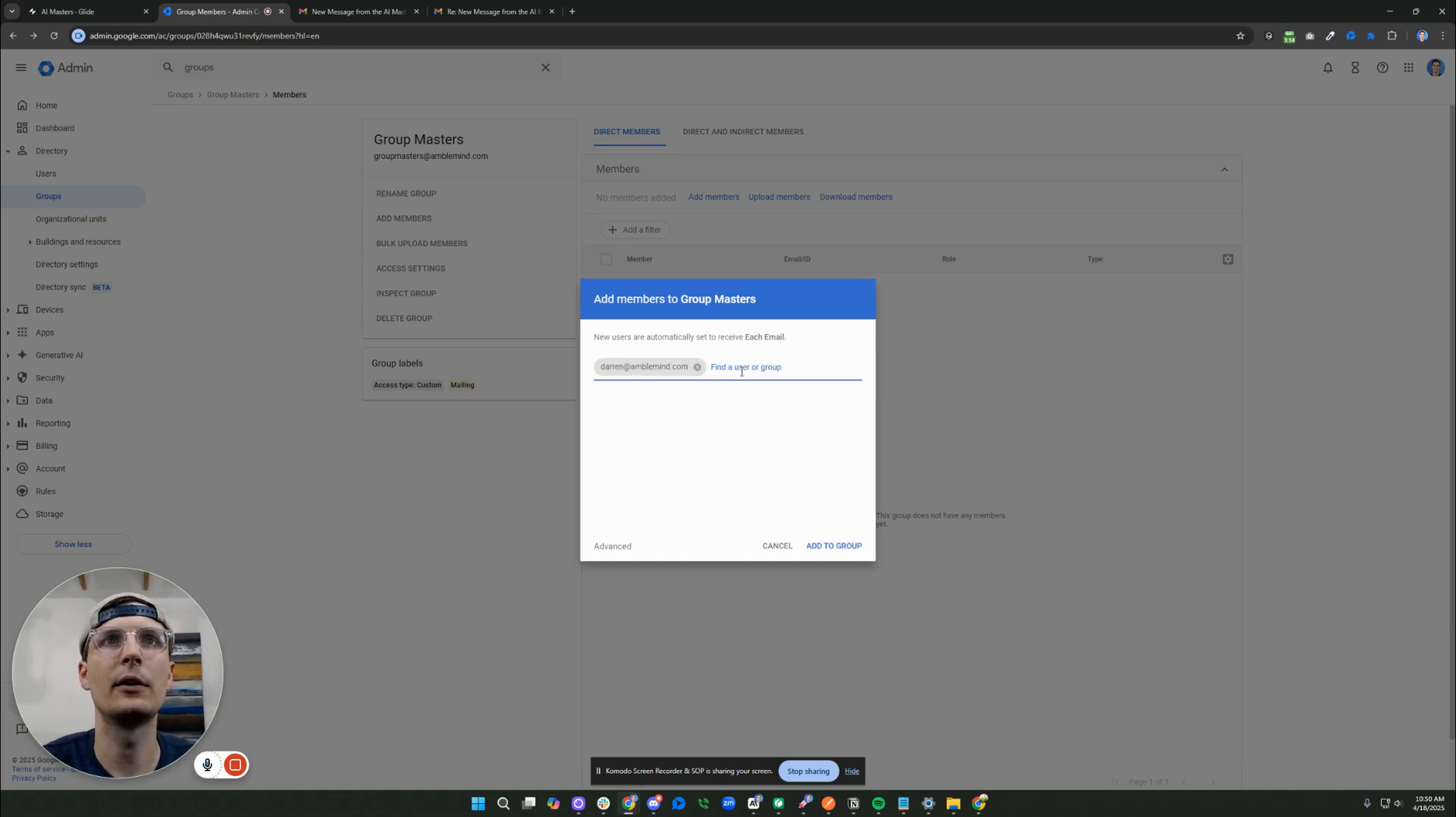
{"action": "type", "text": "not"}
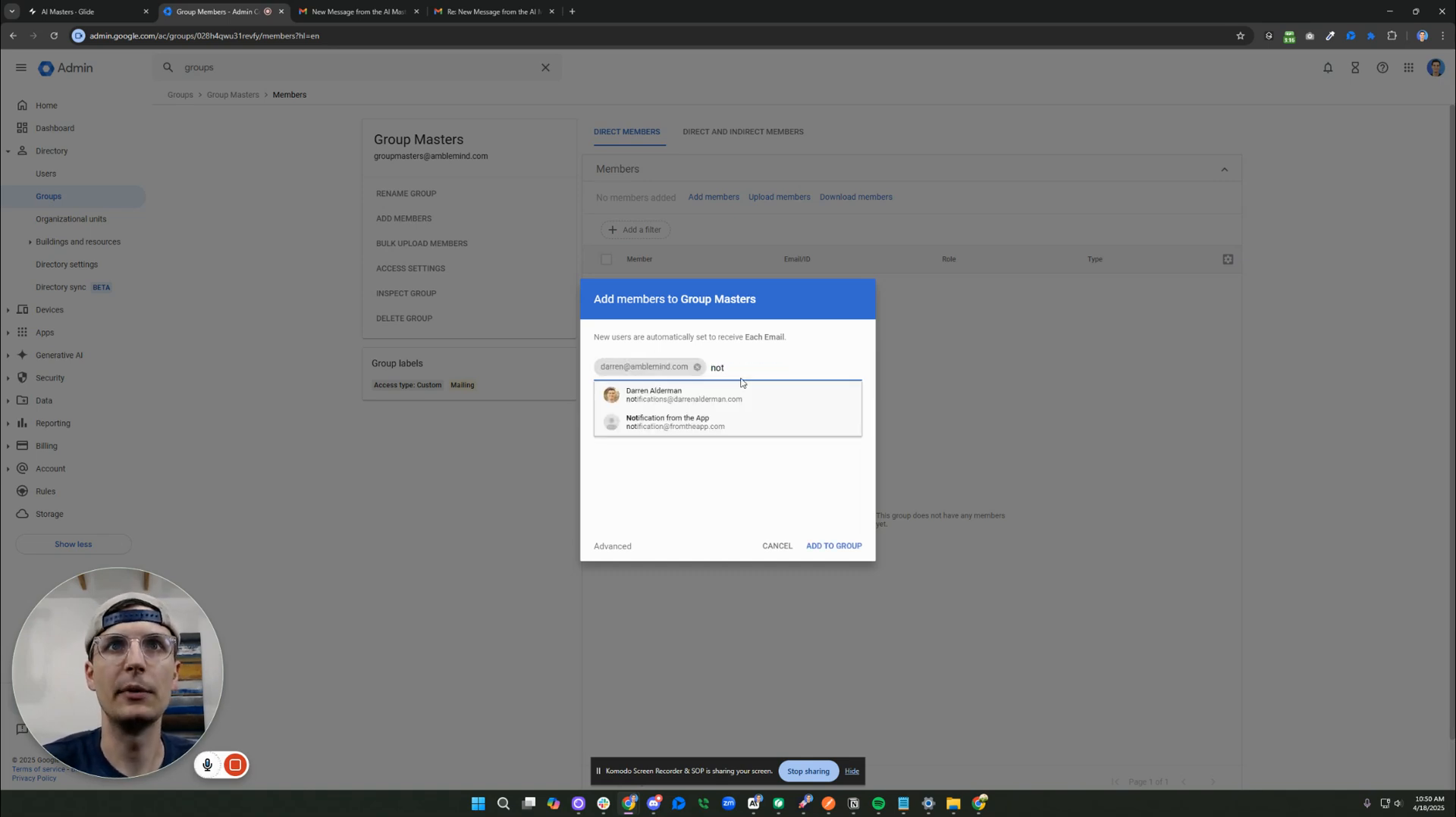
{"action": "left_click", "coordinate": [675, 421]}
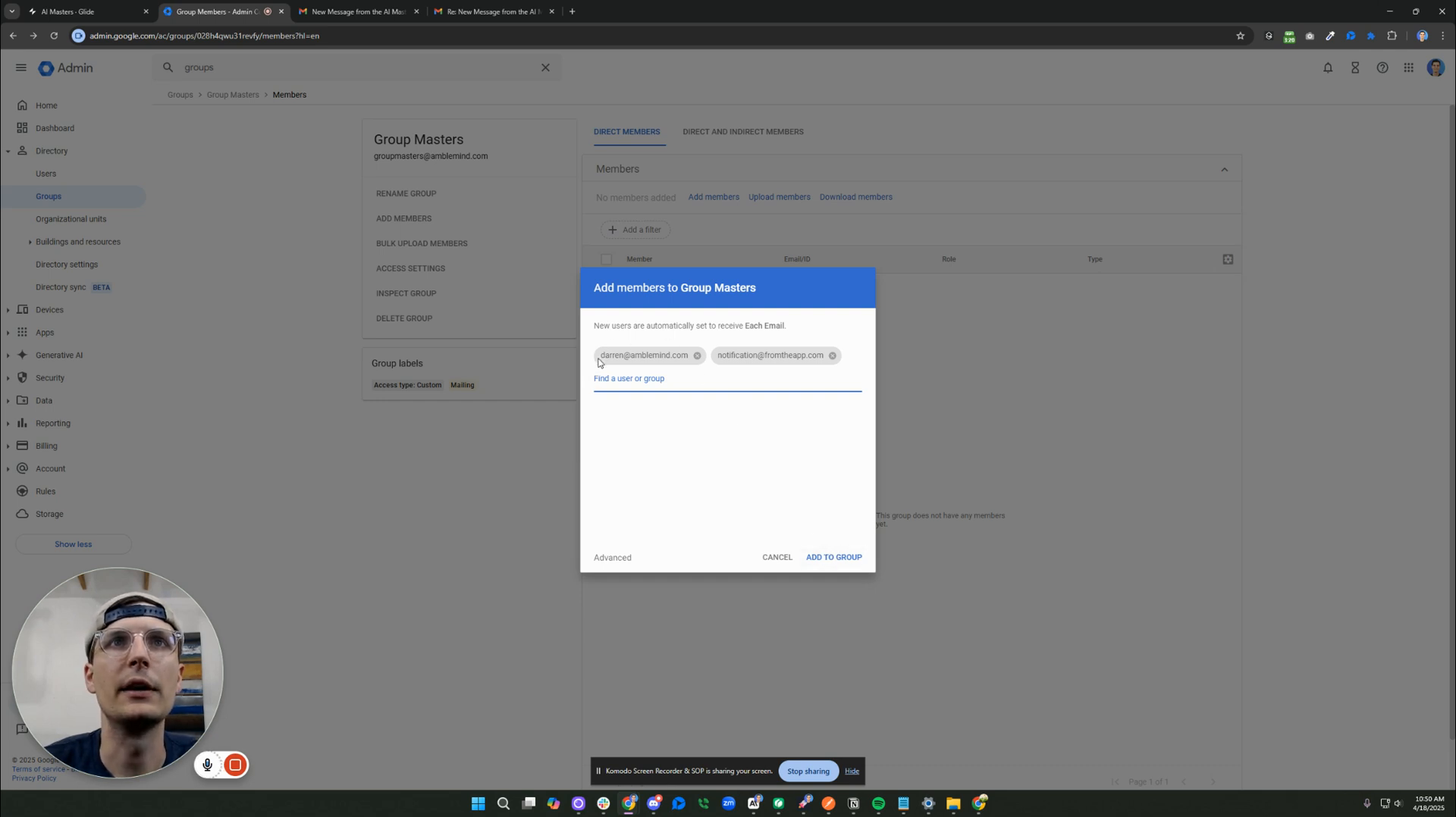
{"action": "left_click", "coordinate": [644, 355]}
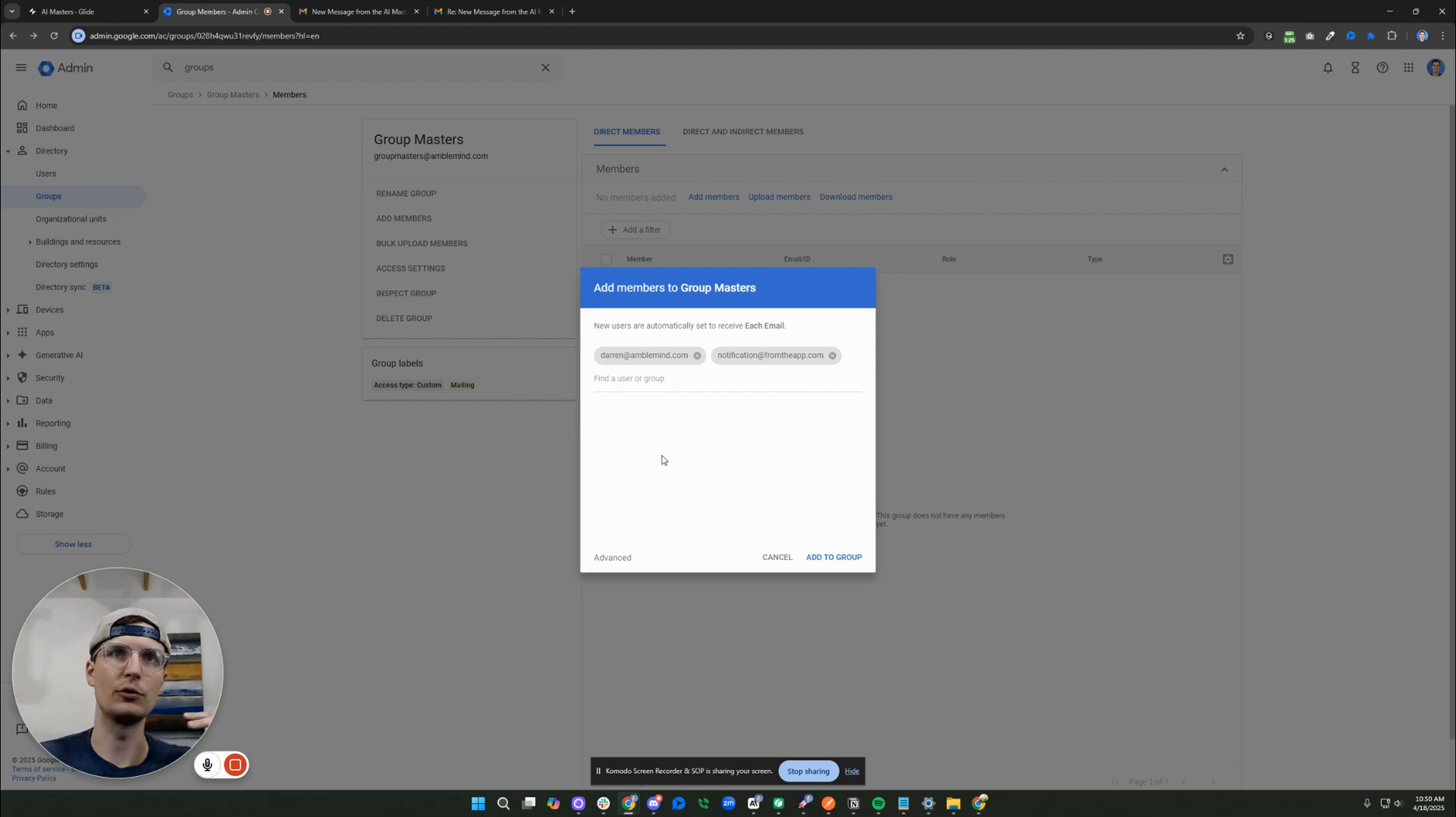
{"action": "mouse_move", "coordinate": [647, 377]}
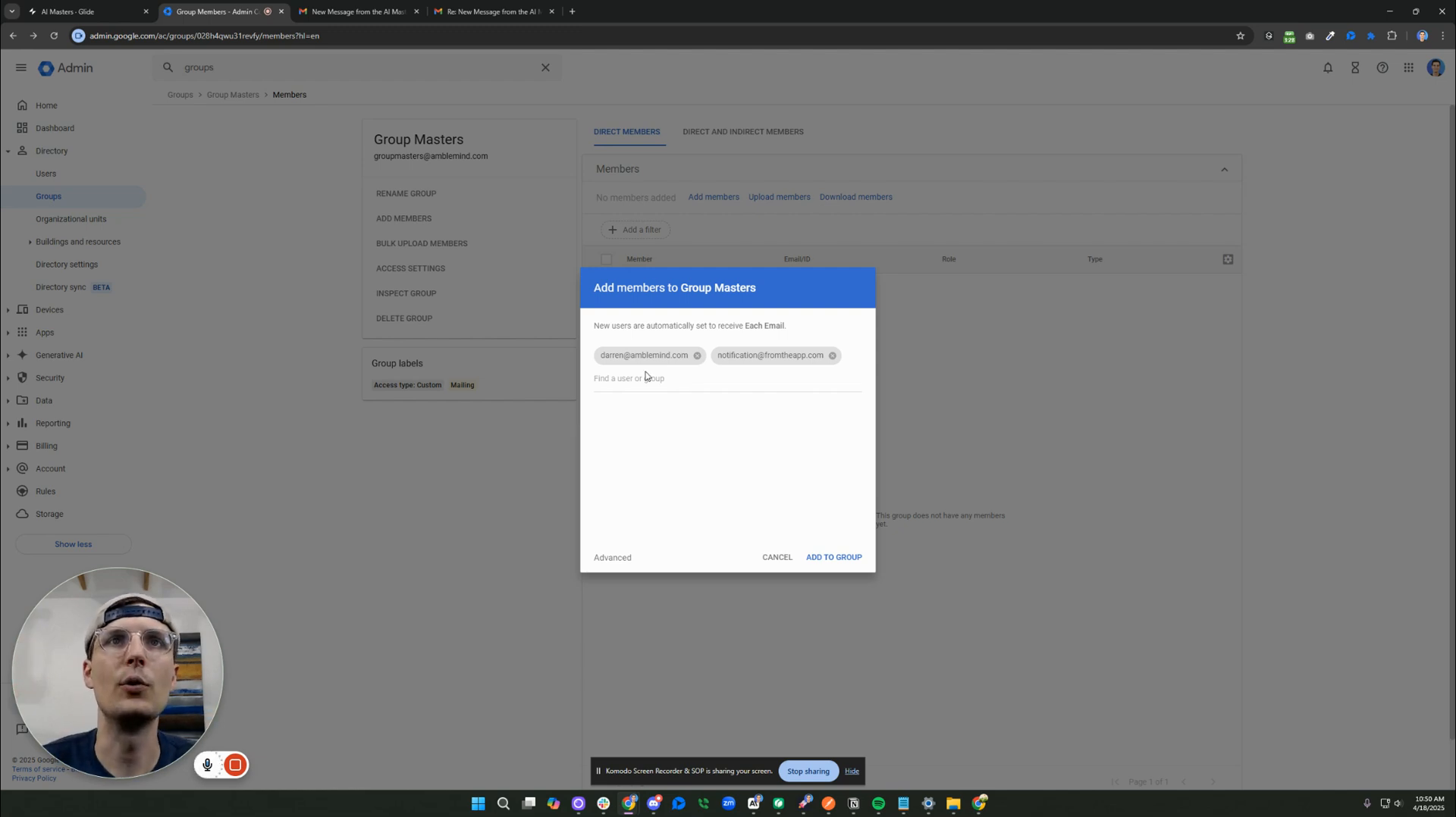
{"action": "mouse_move", "coordinate": [634, 376]}
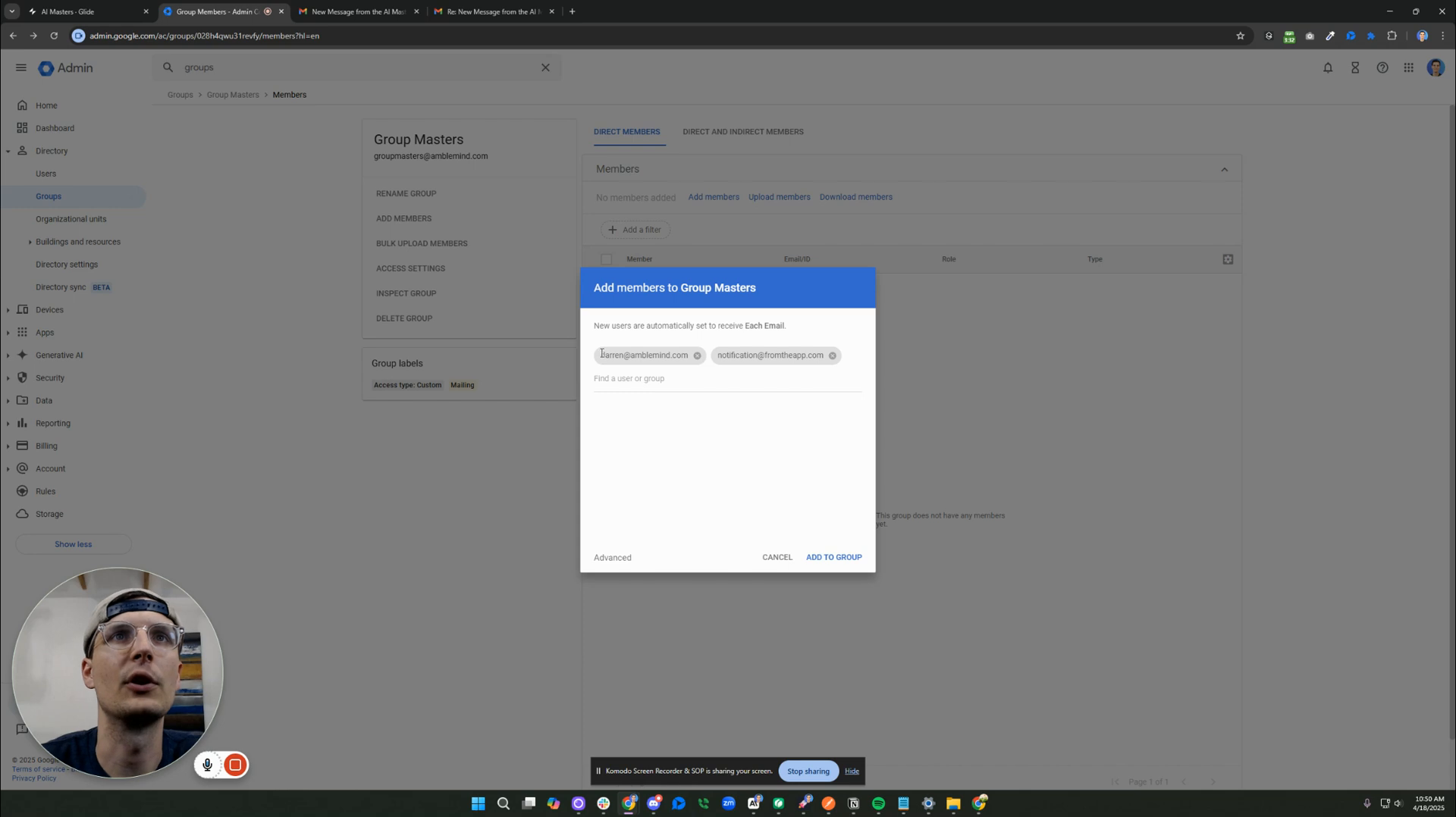
{"action": "left_click", "coordinate": [727, 378]}
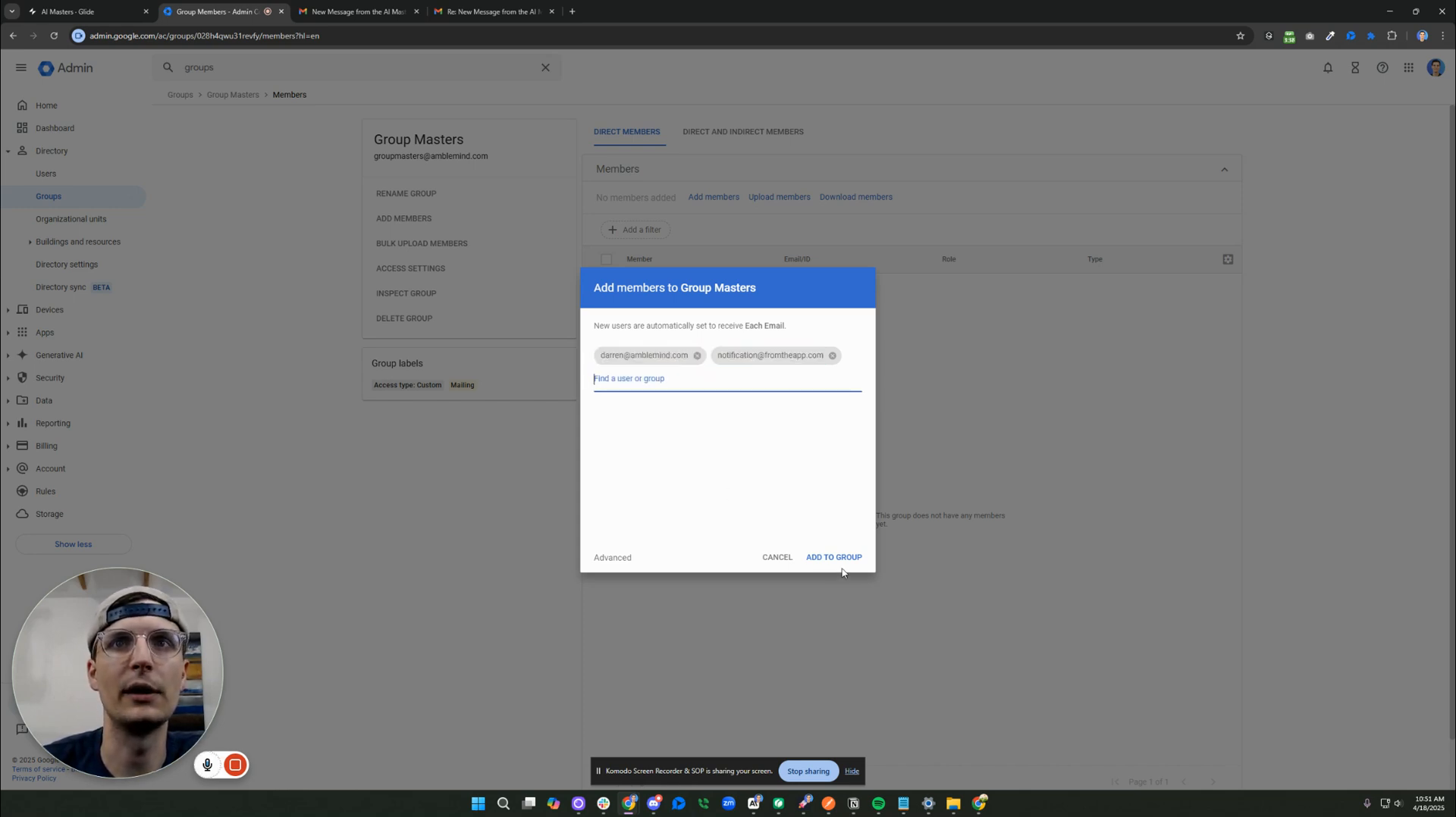
{"action": "left_click", "coordinate": [832, 557]}
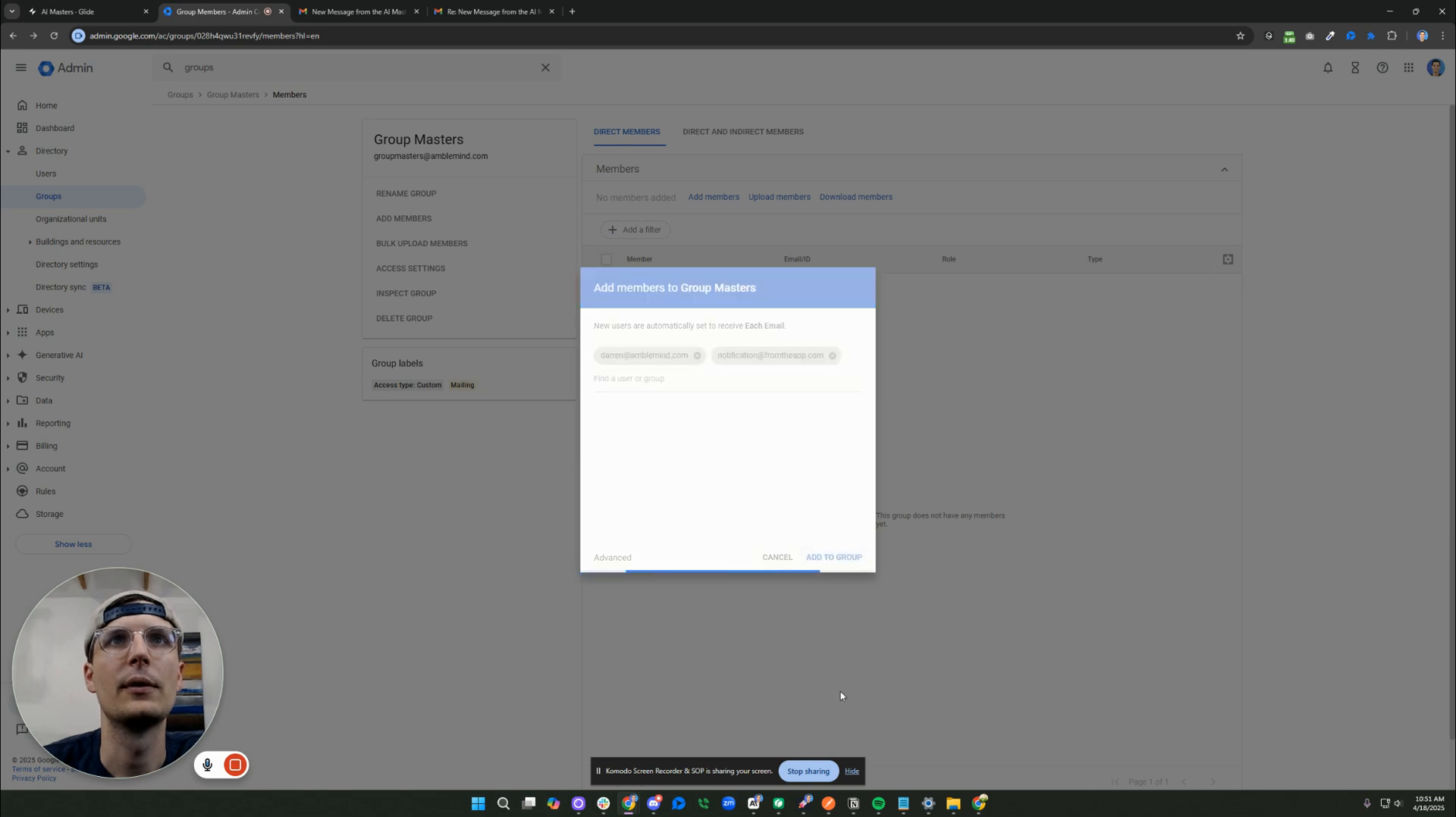
{"action": "left_click", "coordinate": [777, 557]}
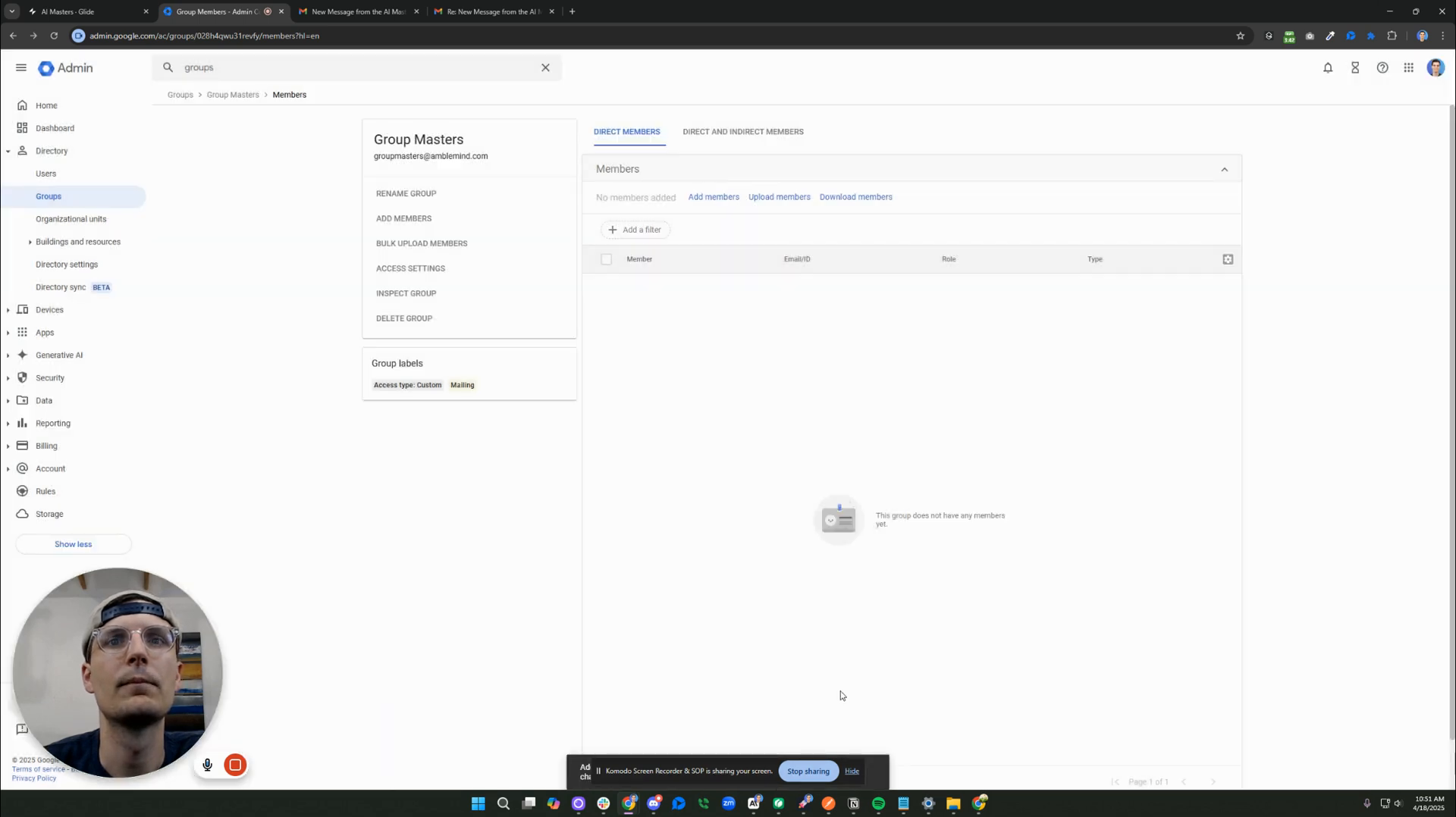
{"action": "left_click", "coordinate": [495, 12]}
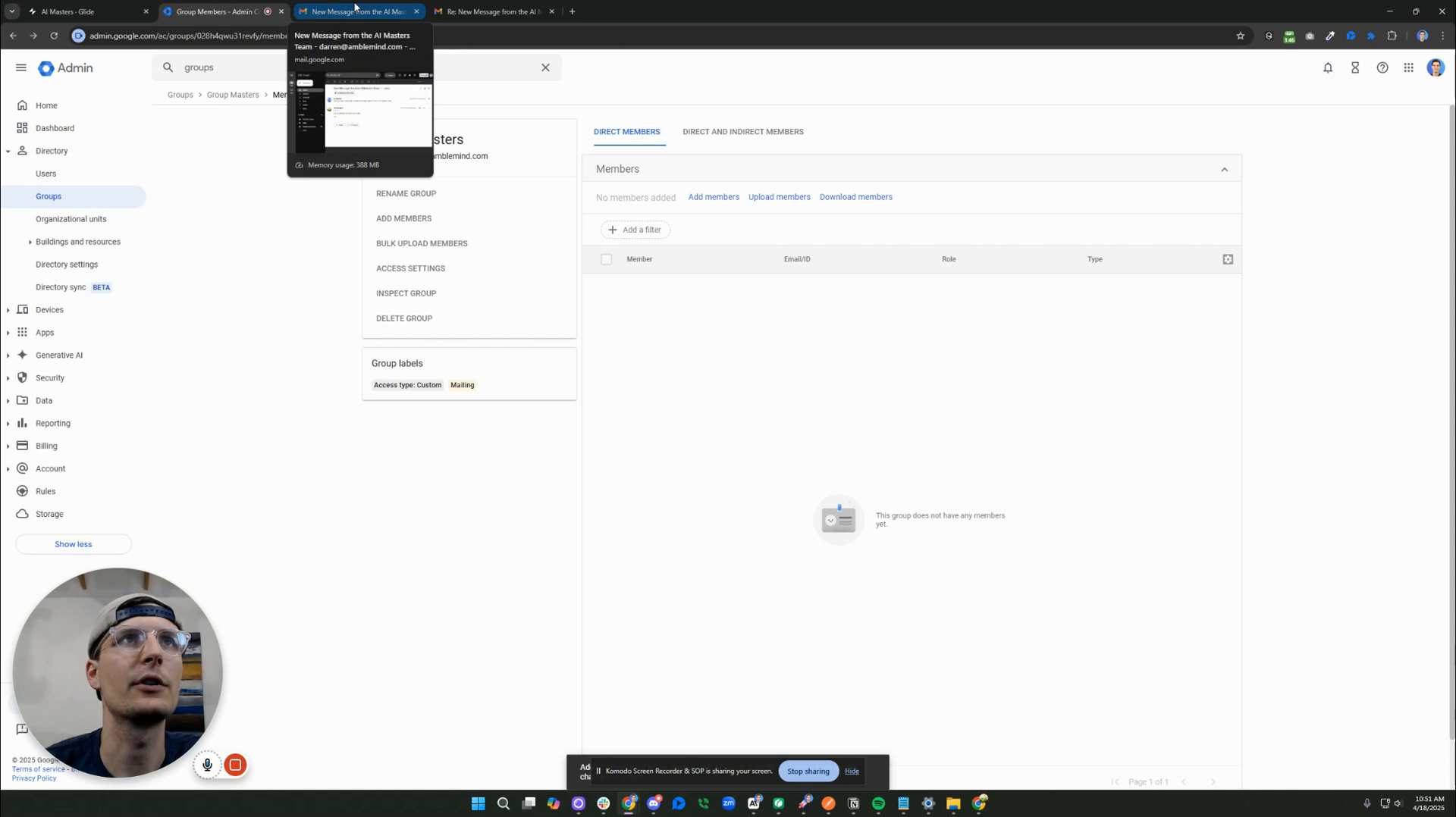
Step: Archive the AI Masters conversation in the Gmail inbox
{"action": "left_click", "coordinate": [358, 11]}
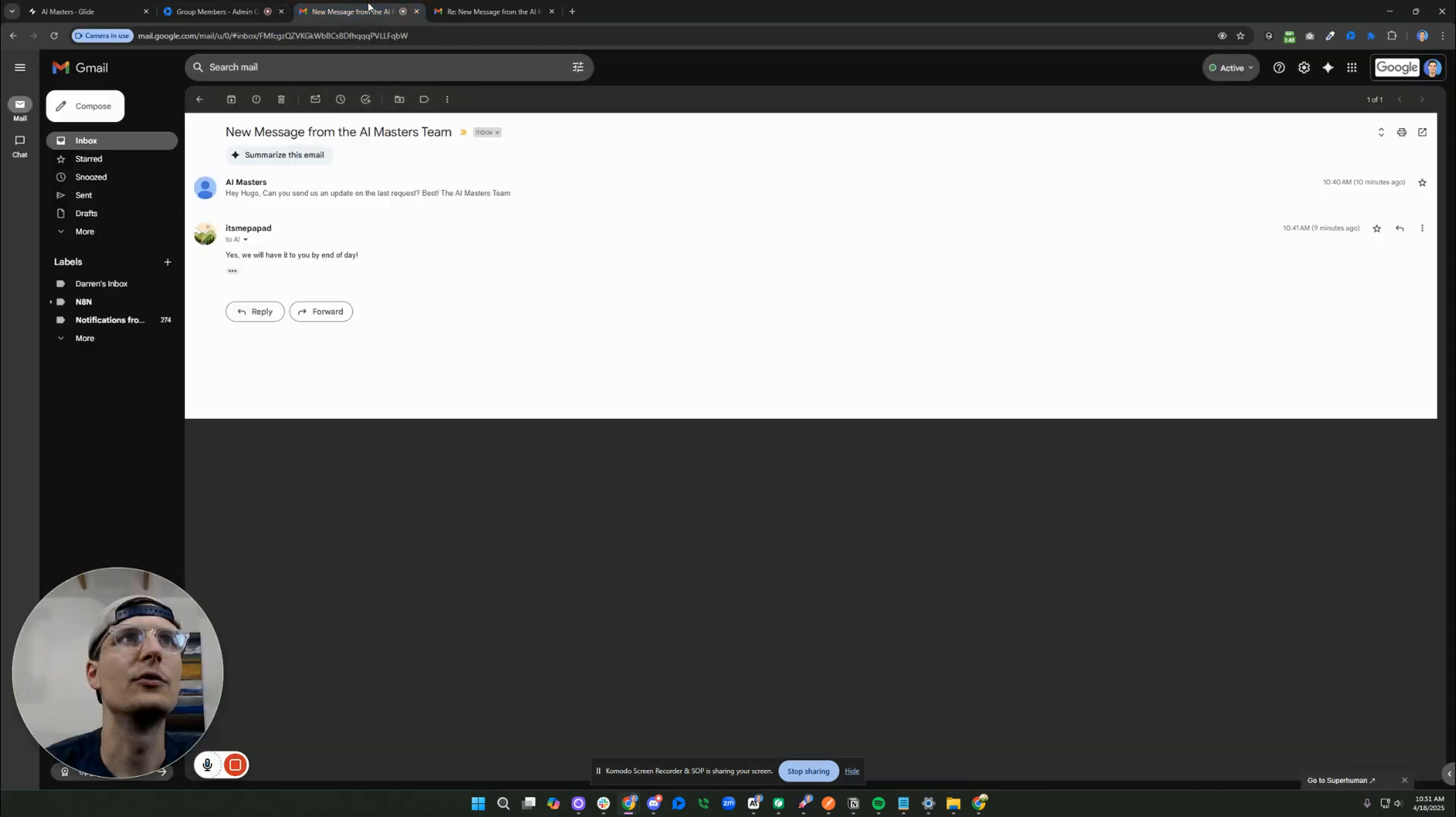
{"action": "mouse_move", "coordinate": [1303, 66]}
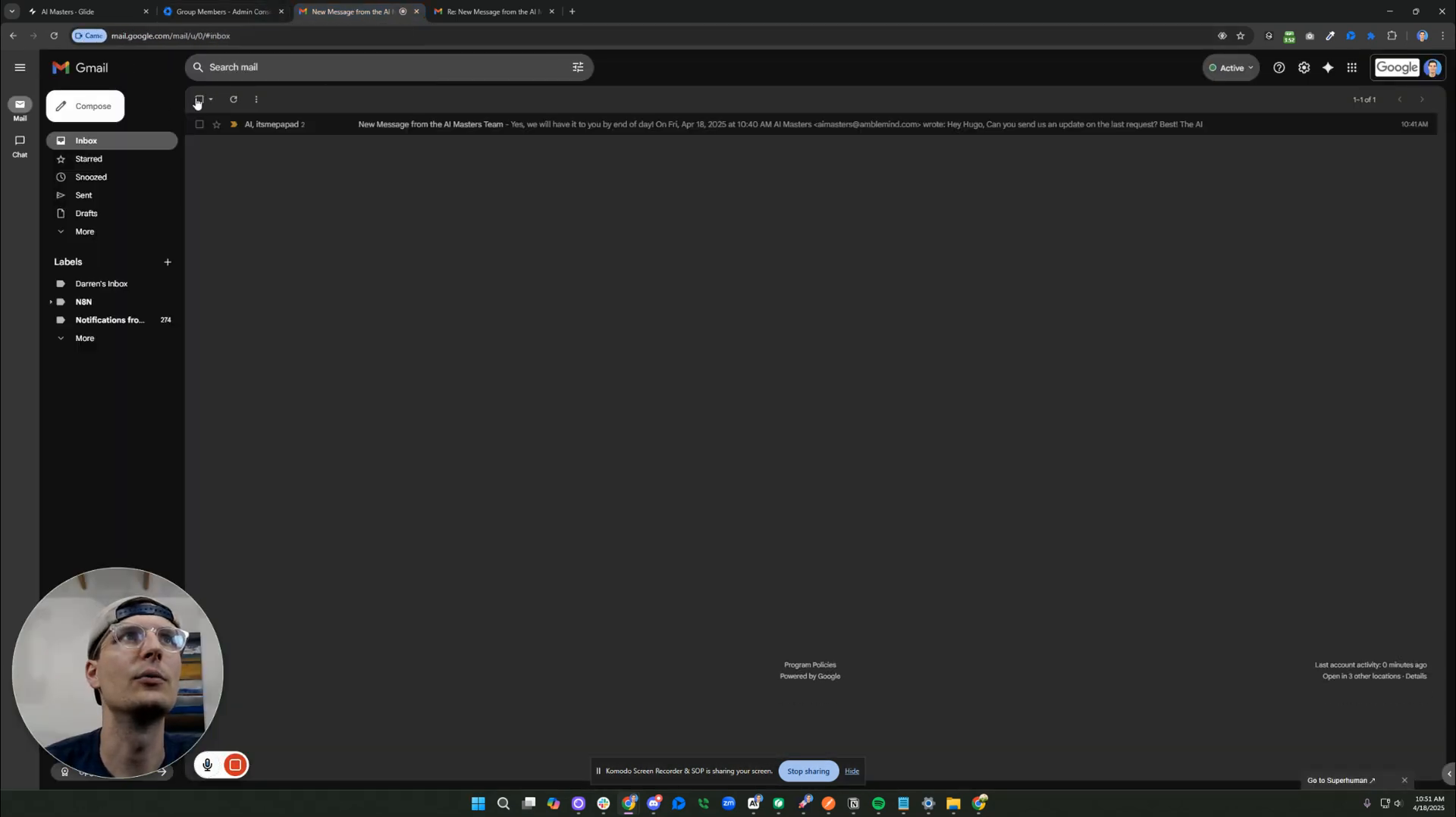
{"action": "left_click", "coordinate": [200, 124]}
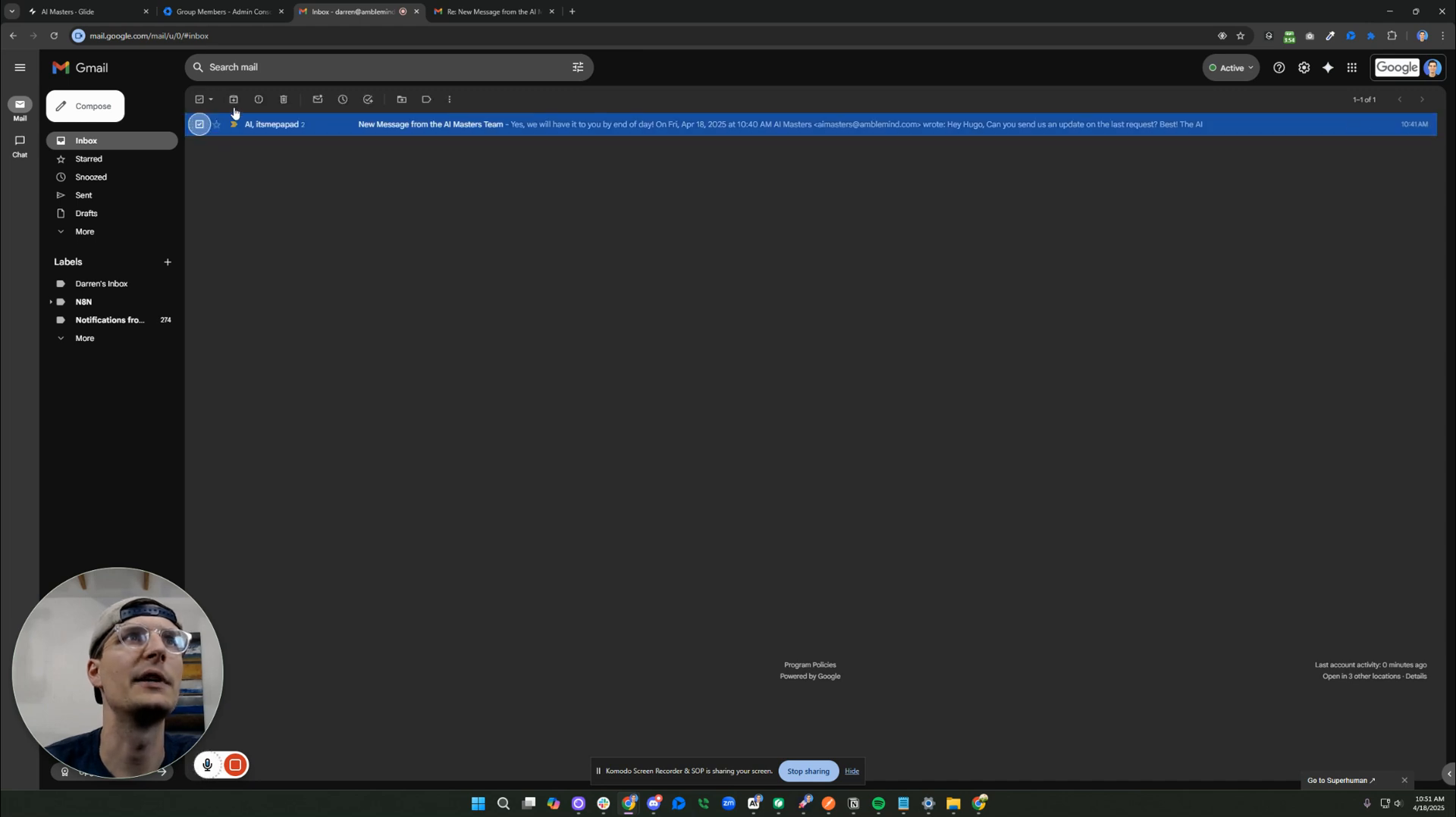
{"action": "left_click", "coordinate": [233, 99]}
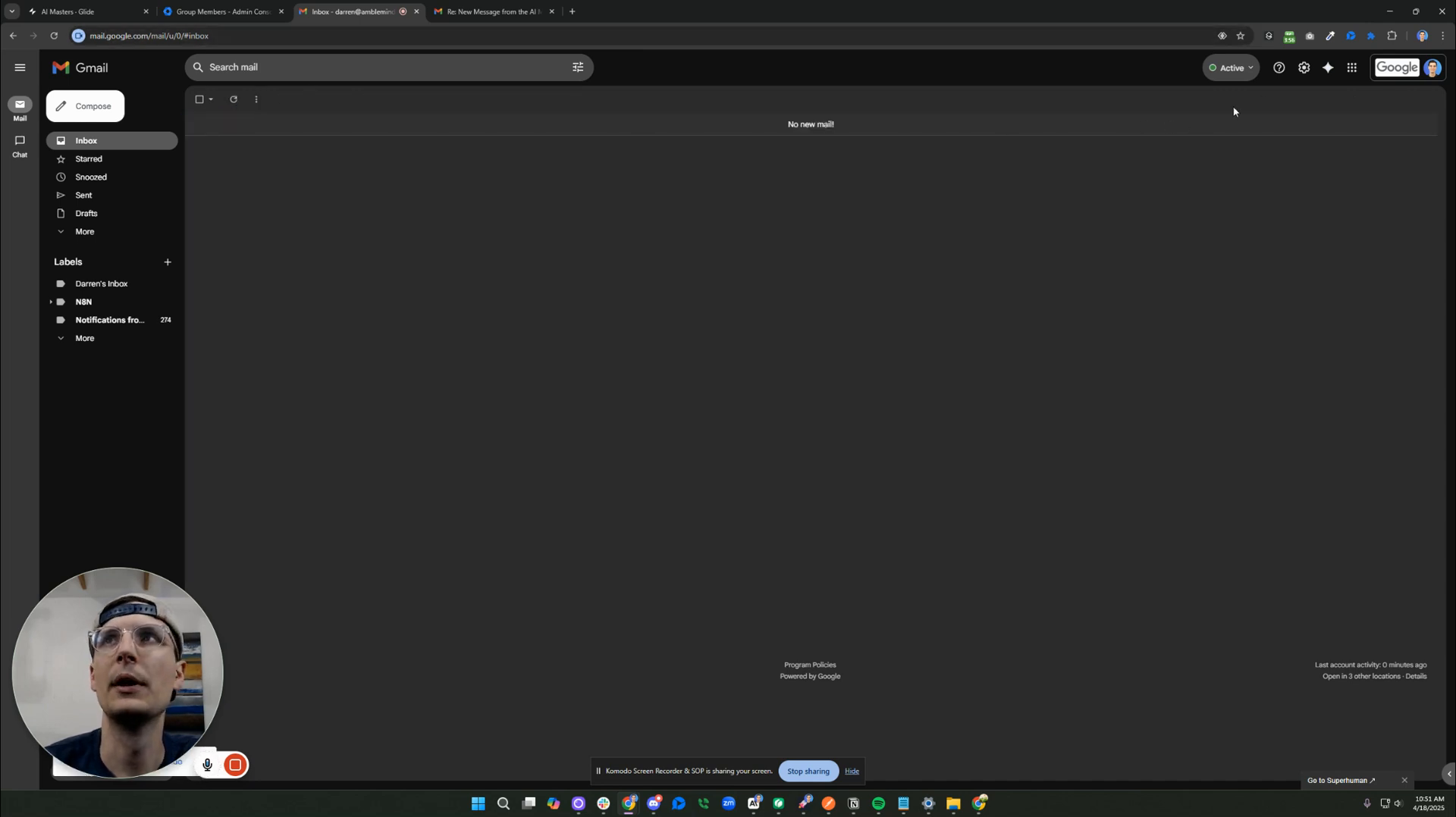
Step: Open Gmail's full settings on the Accounts page
{"action": "left_click", "coordinate": [1304, 67]}
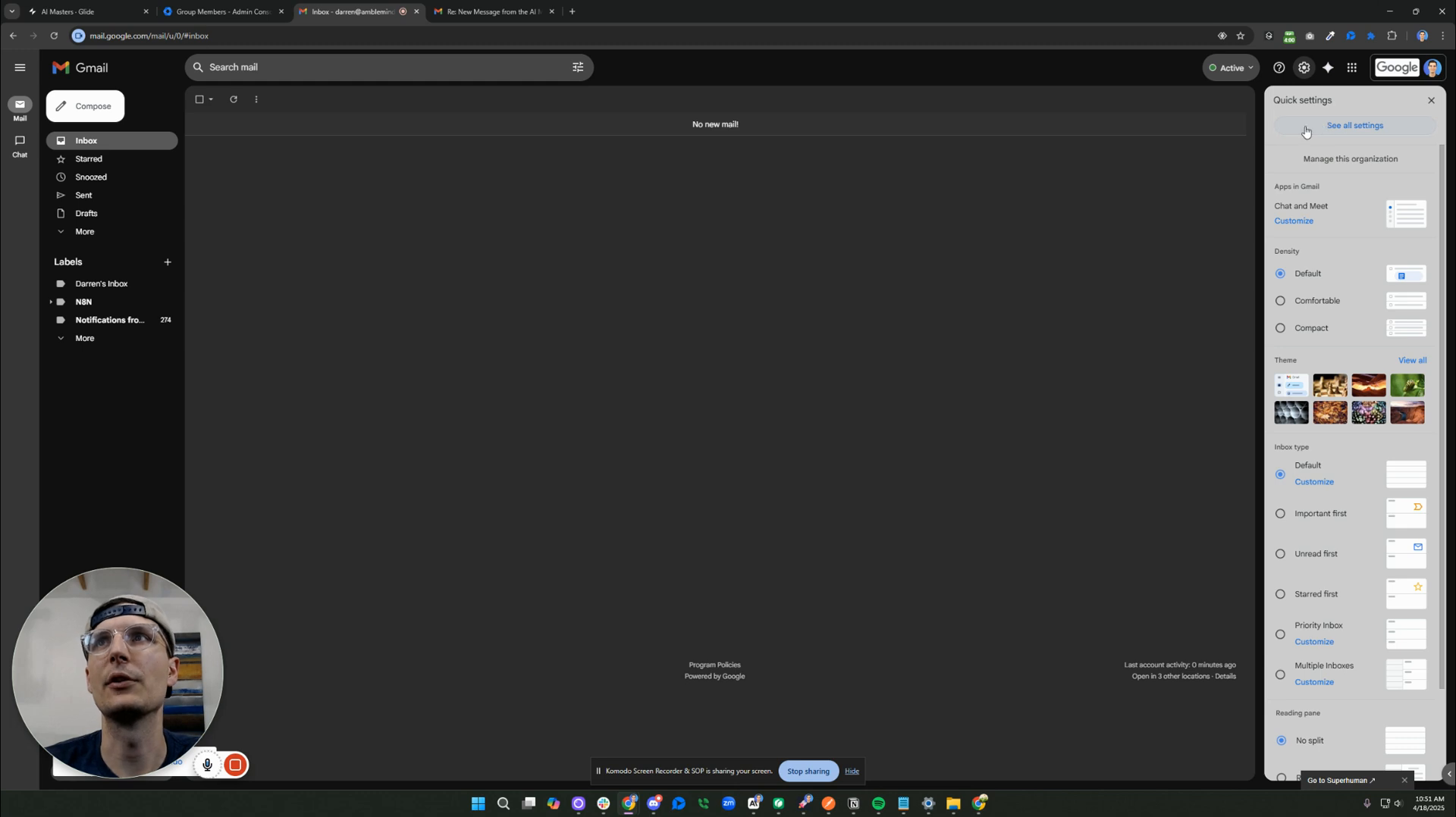
{"action": "left_click", "coordinate": [1354, 126]}
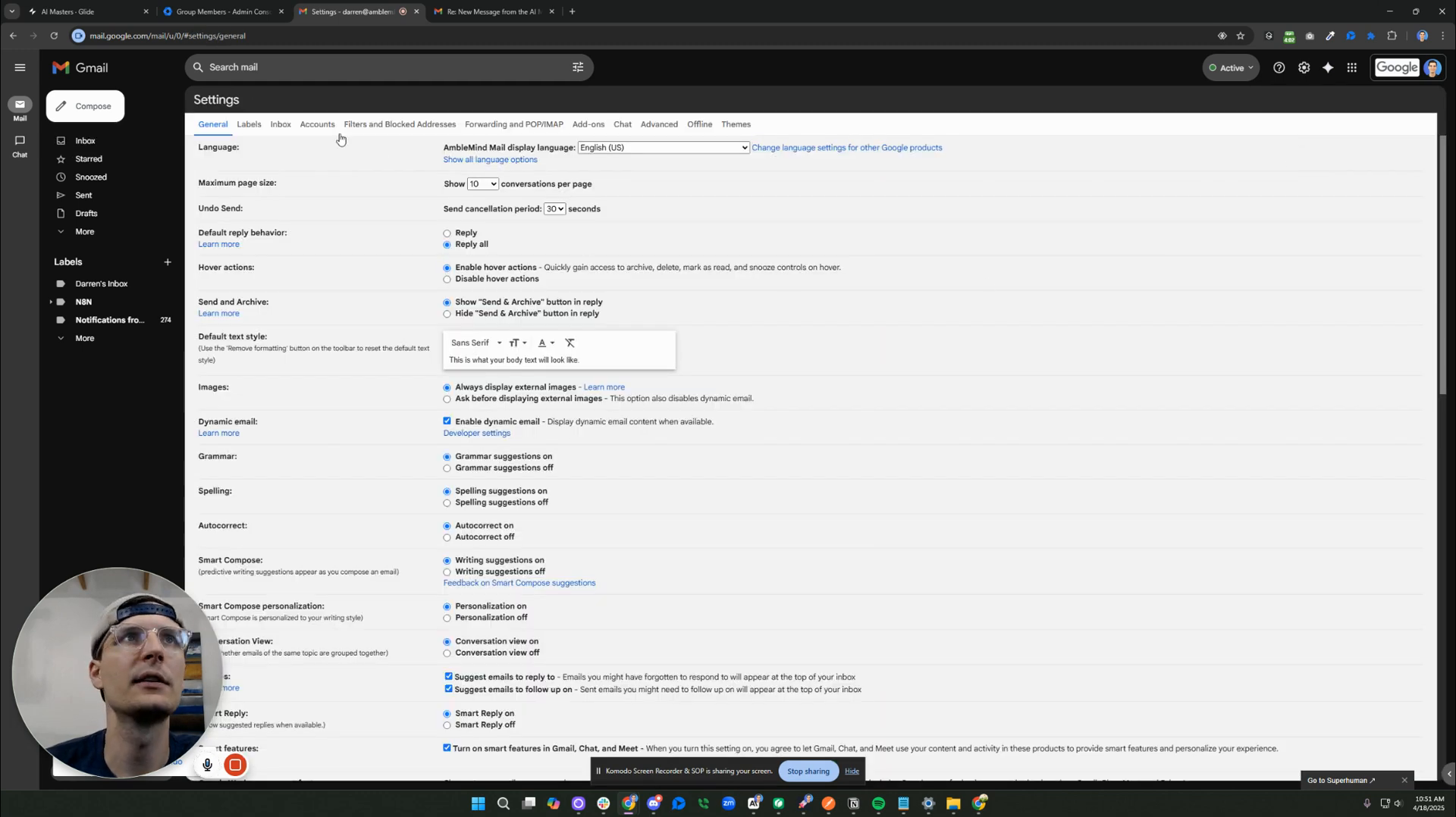
{"action": "left_click", "coordinate": [316, 124]}
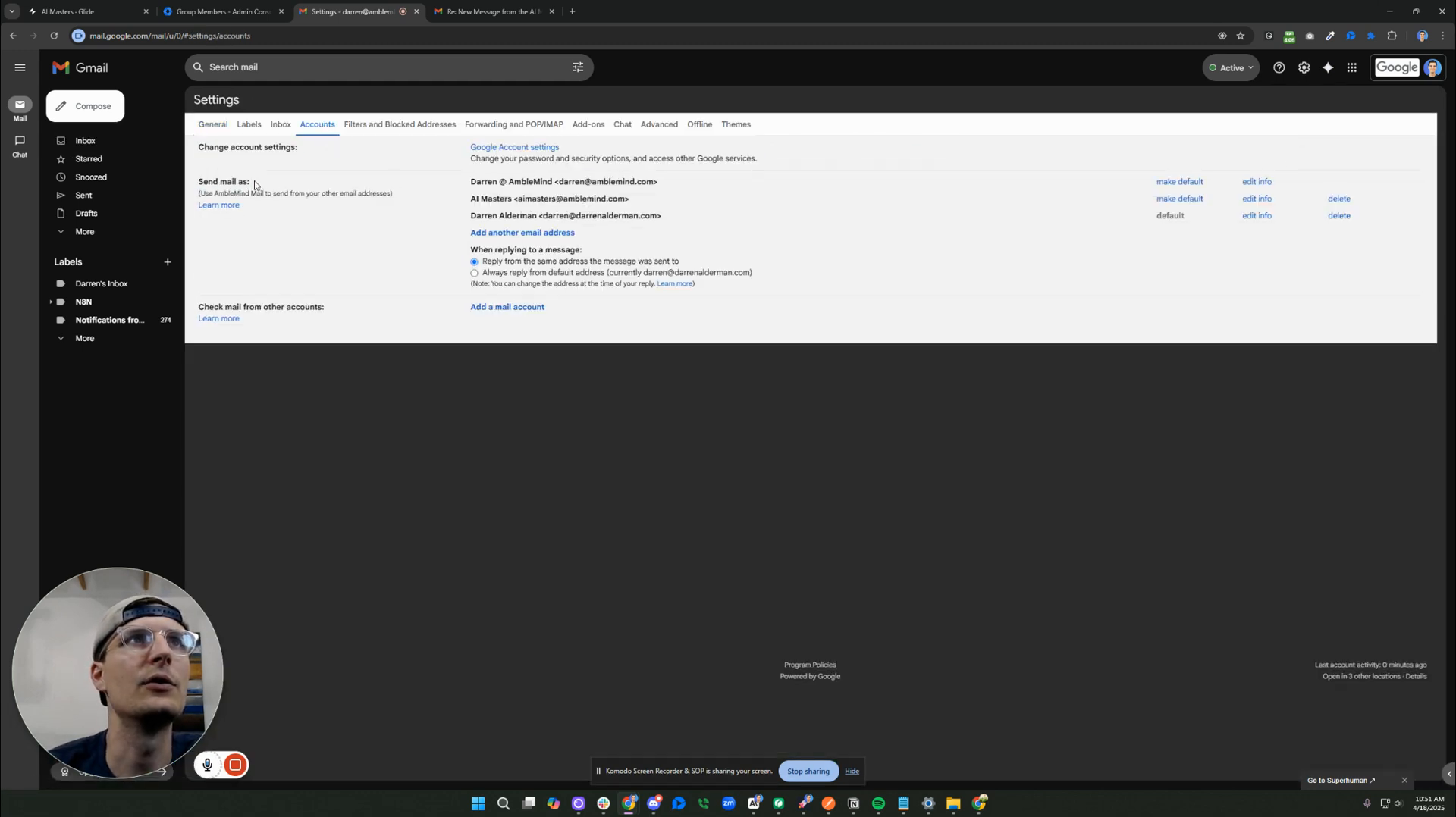
{"action": "mouse_move", "coordinate": [561, 212]}
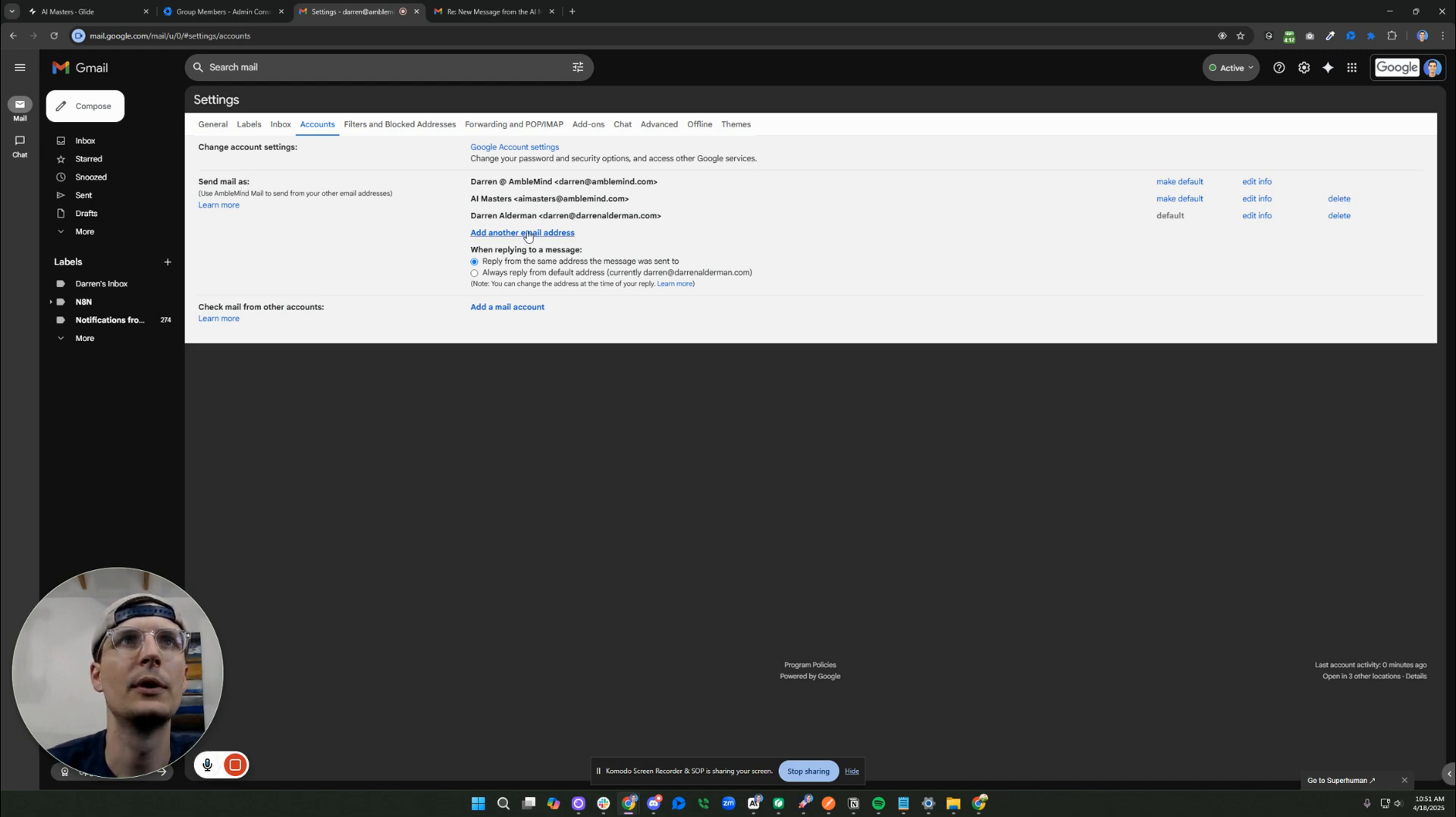
{"action": "left_click", "coordinate": [522, 233]}
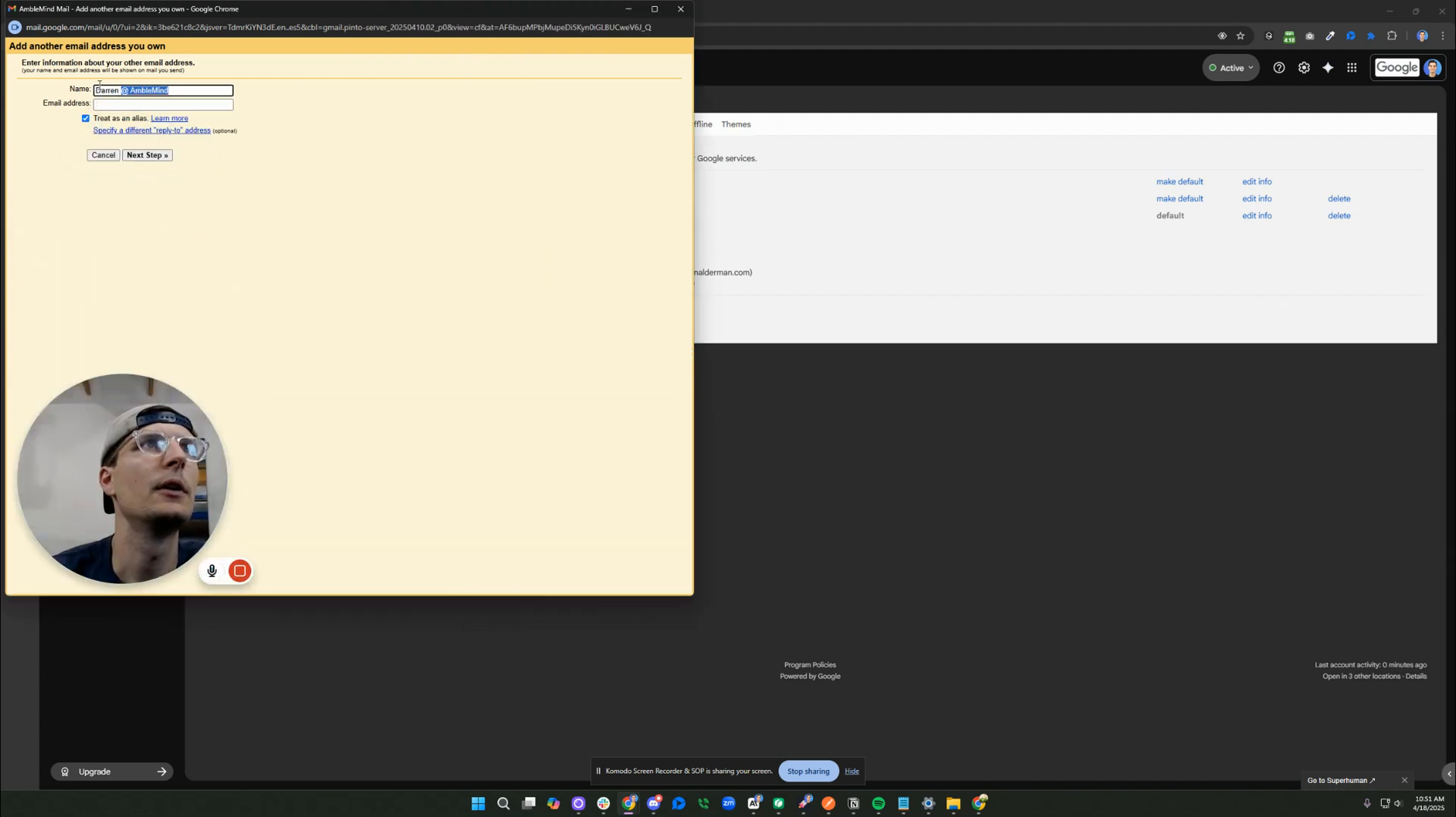
{"action": "type", "text": "Group Masters"}
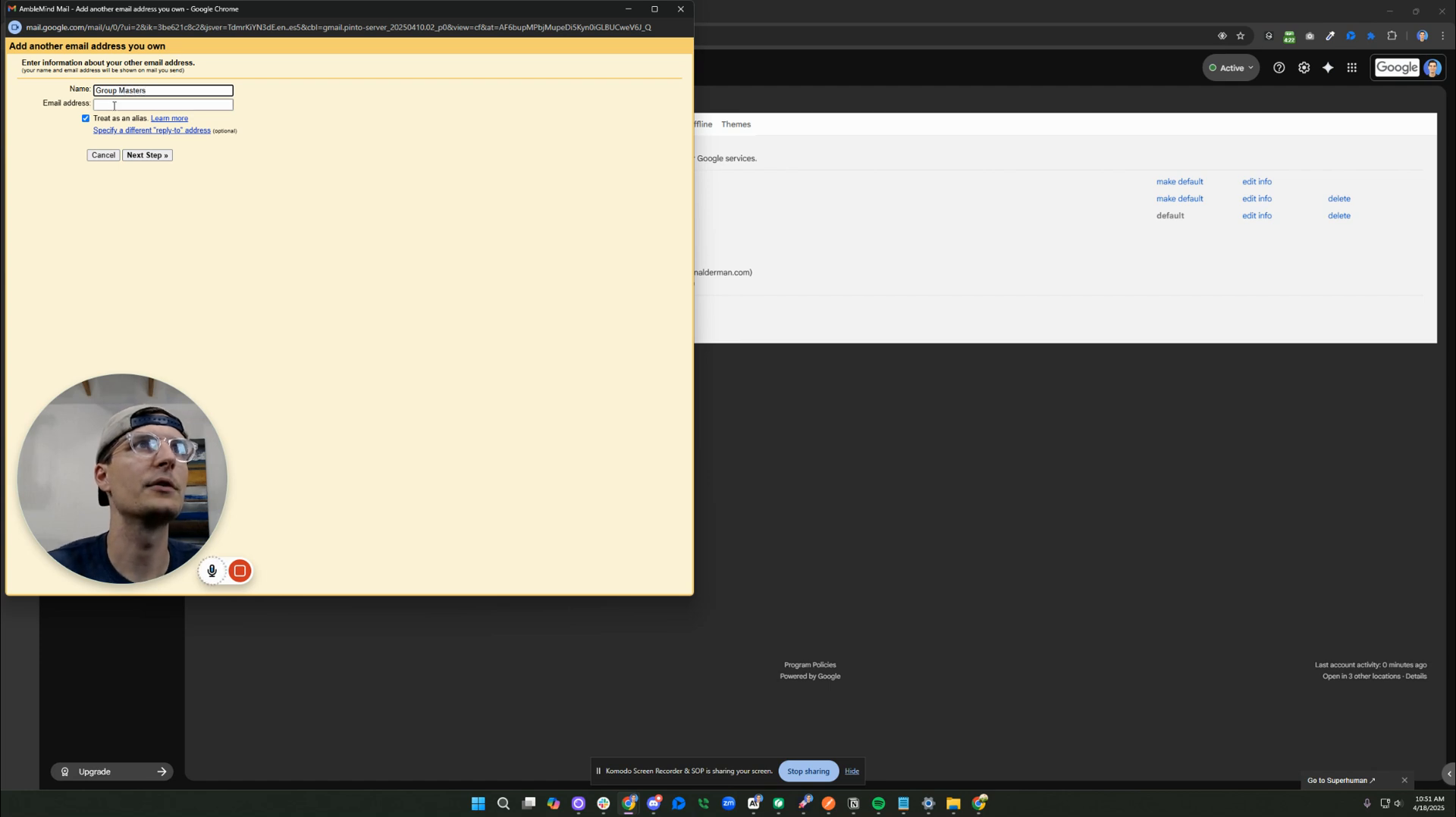
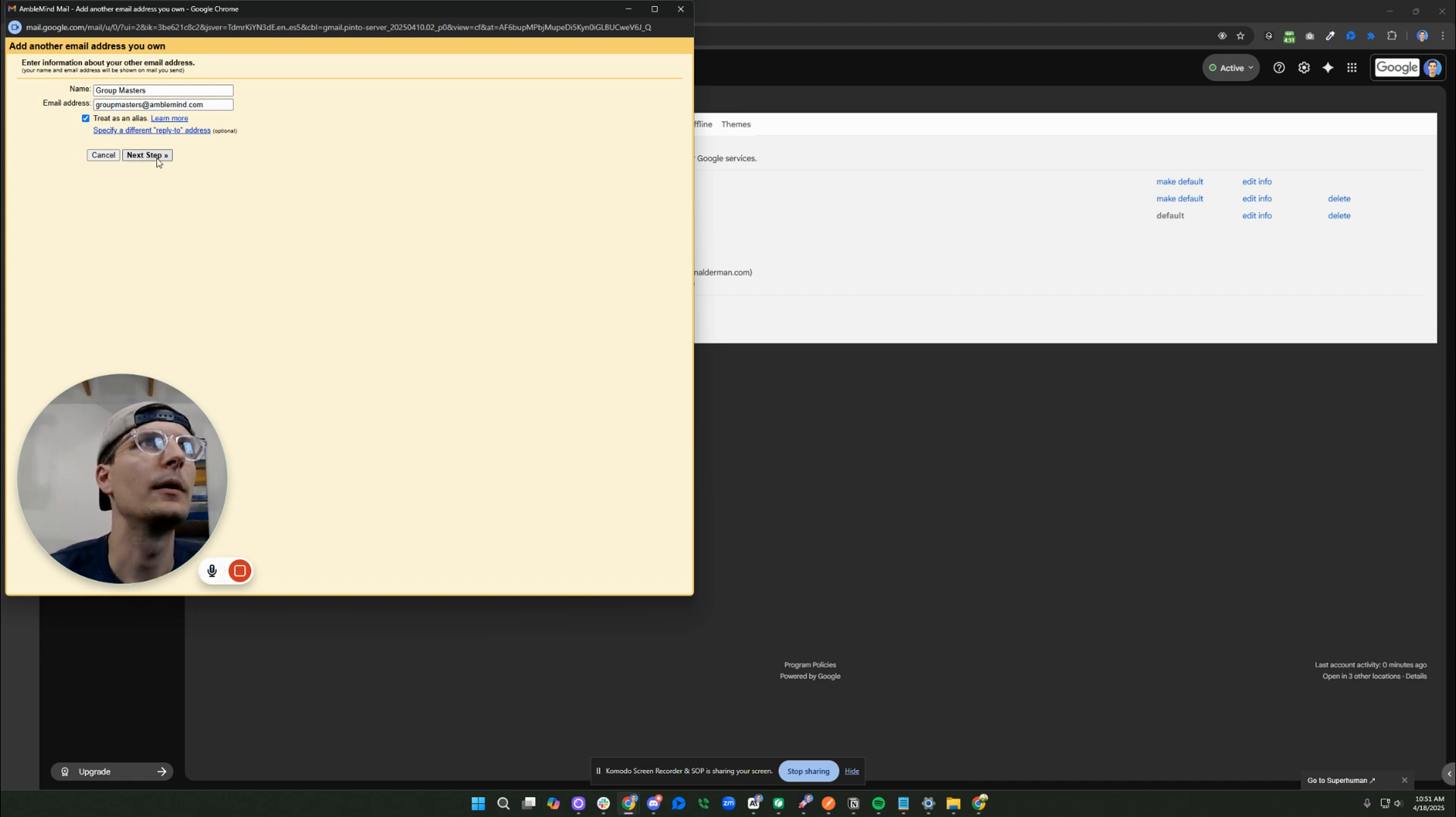
{"action": "left_click", "coordinate": [145, 156]}
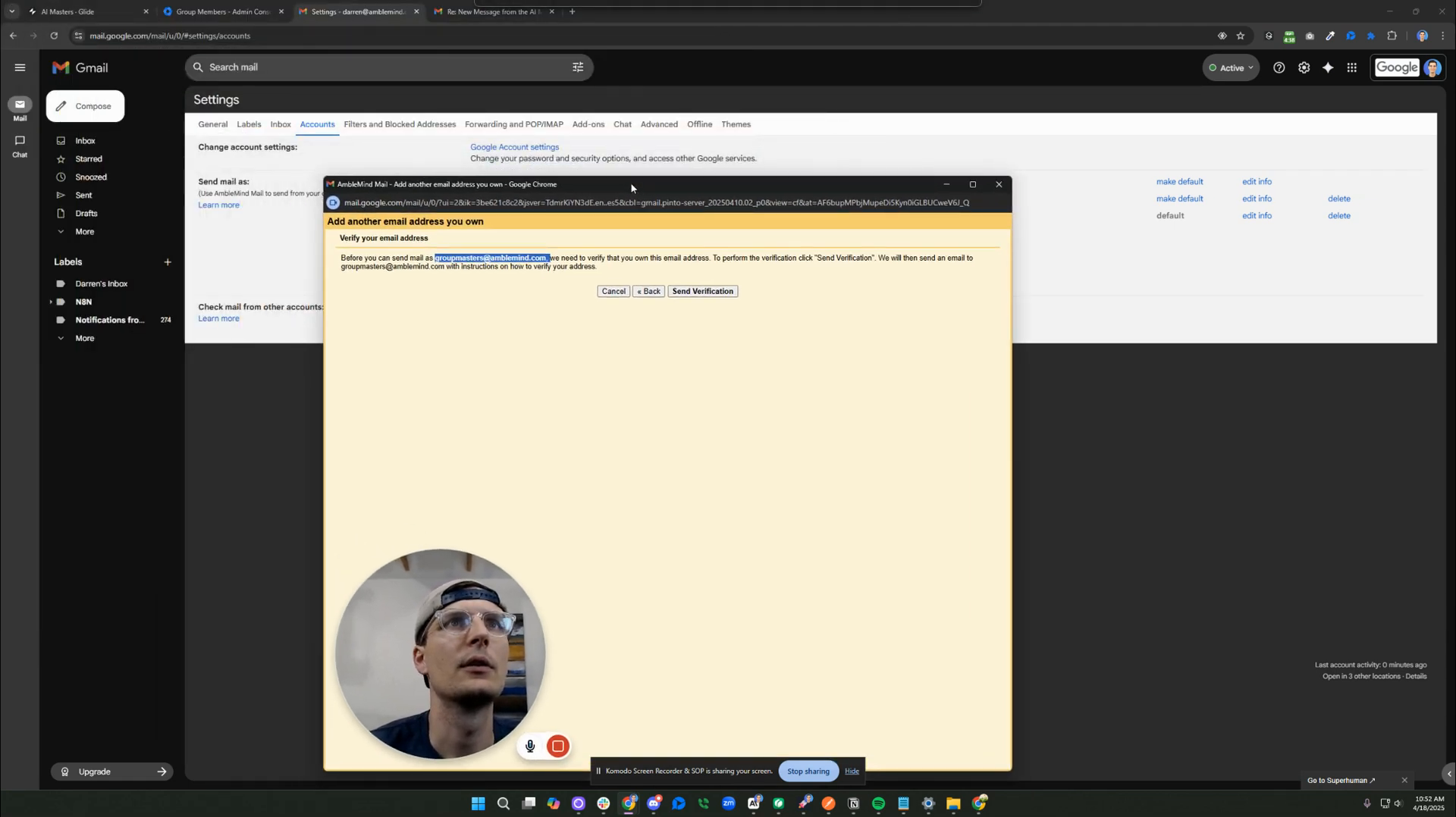
{"action": "left_click", "coordinate": [220, 11]}
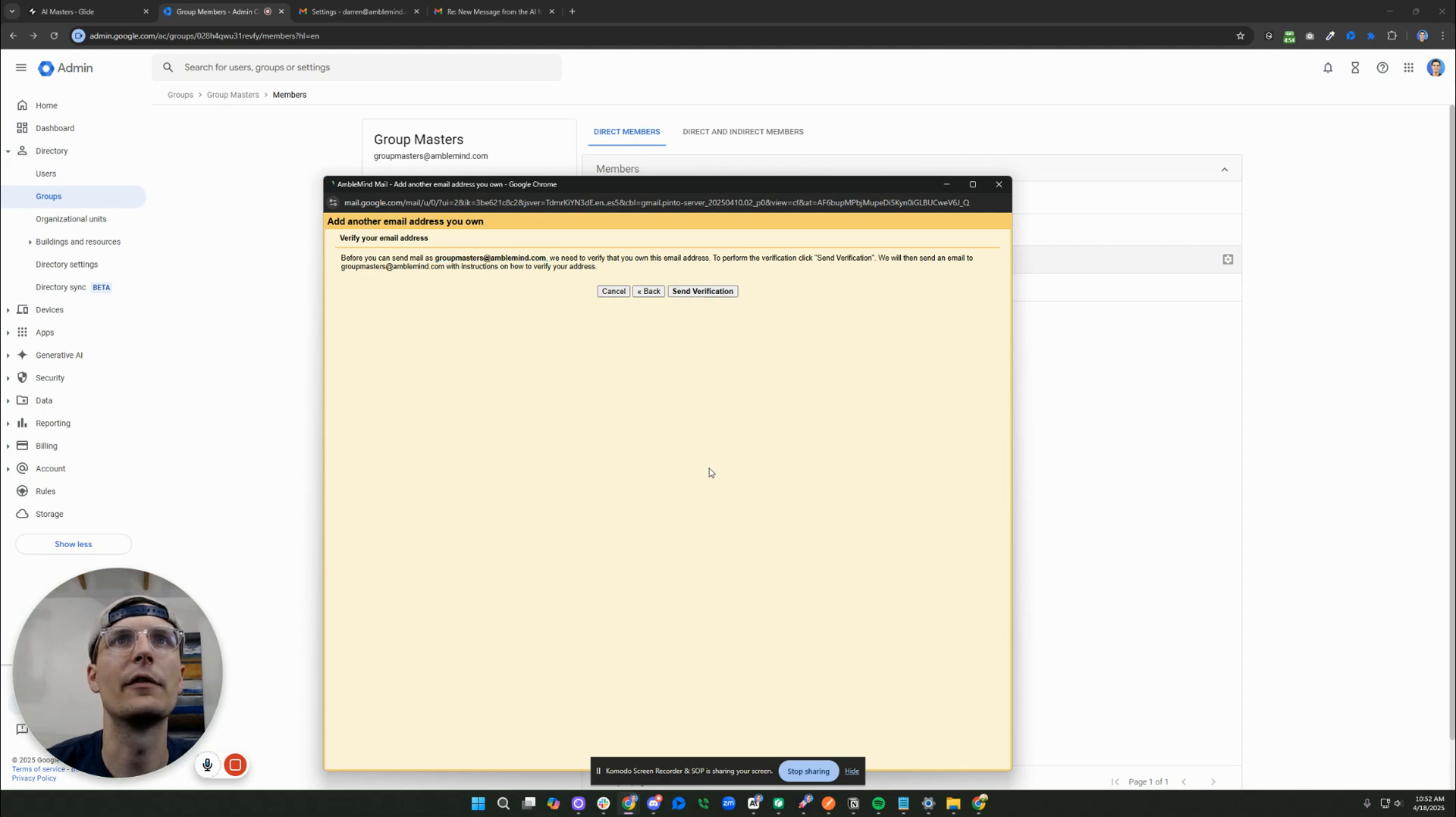
Step: Send the verification email and confirm sending mail as Group Masters
{"action": "left_click", "coordinate": [701, 290]}
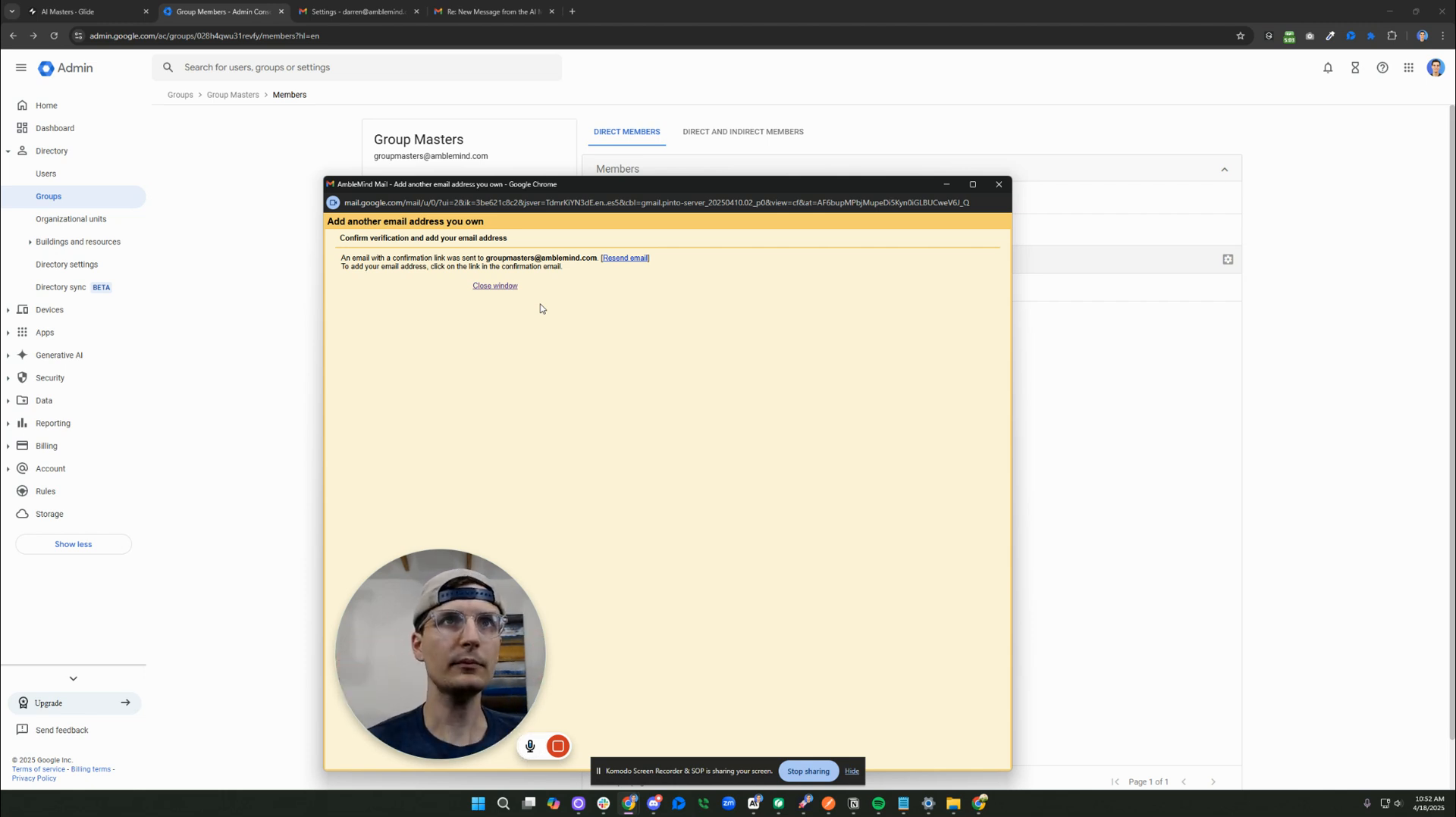
{"action": "mouse_move", "coordinate": [466, 346]}
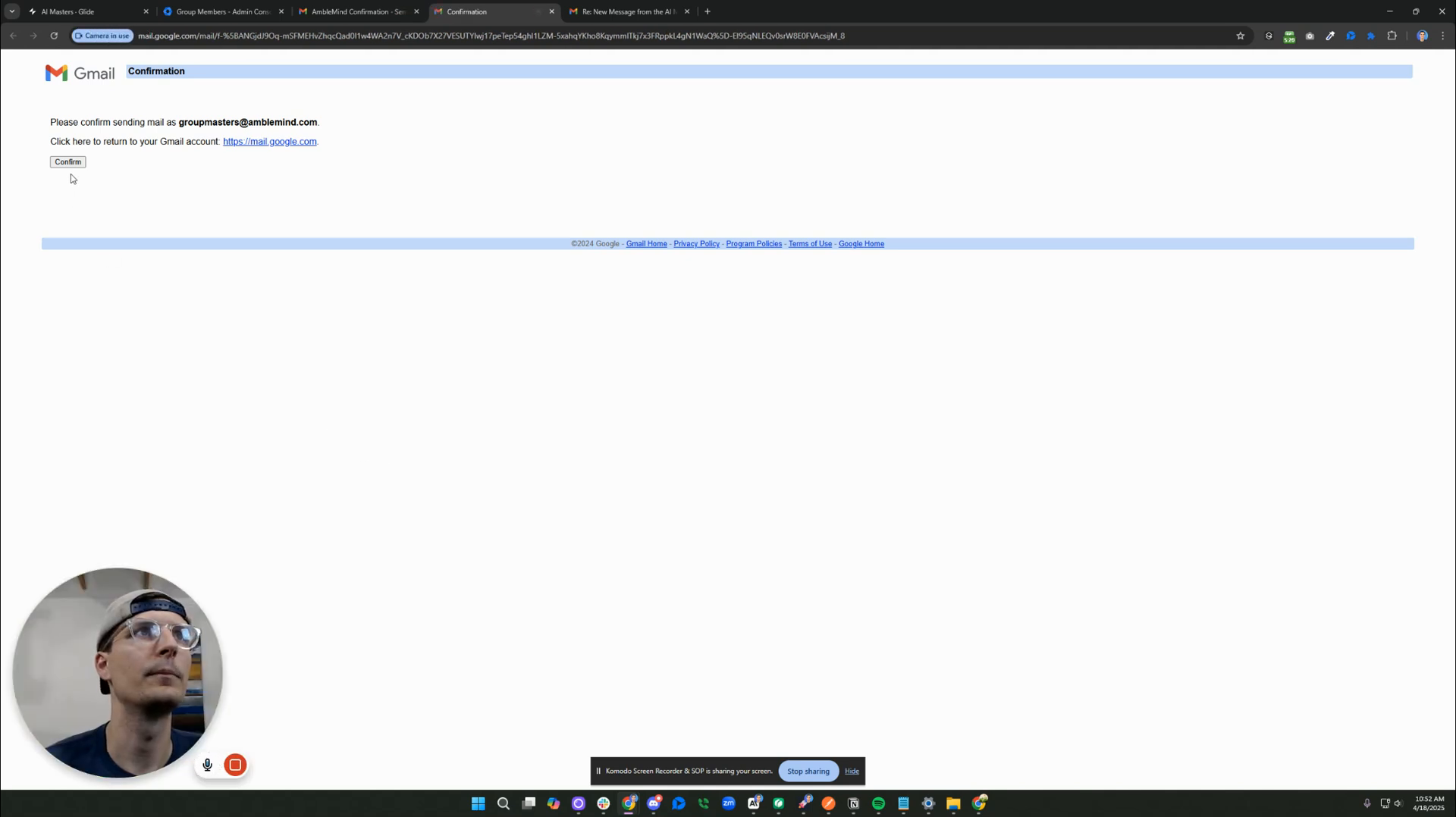
{"action": "left_click", "coordinate": [67, 162]}
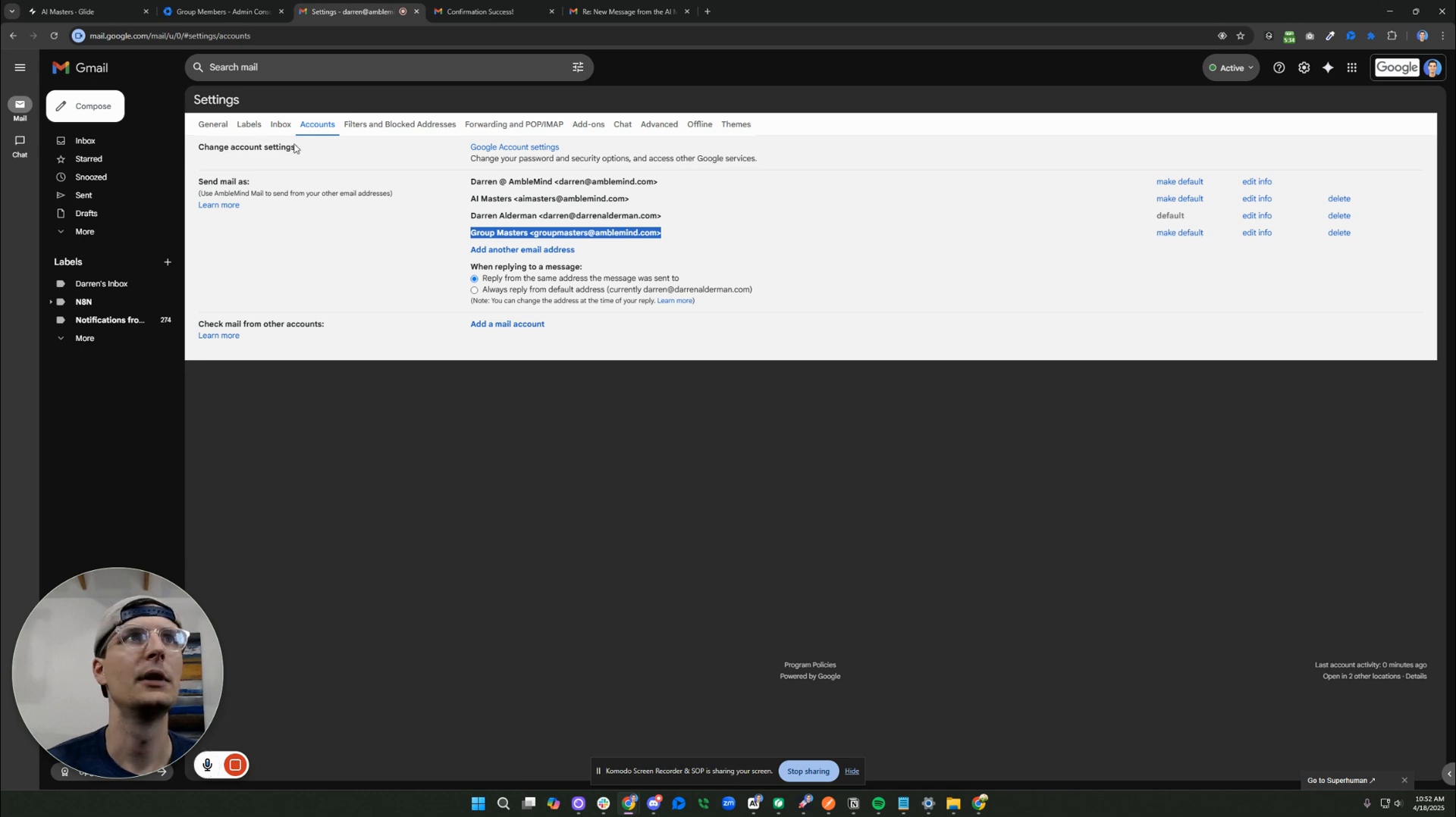
Step: Start a new message, set From to Group Masters, and close it as a draft
{"action": "left_click", "coordinate": [86, 140]}
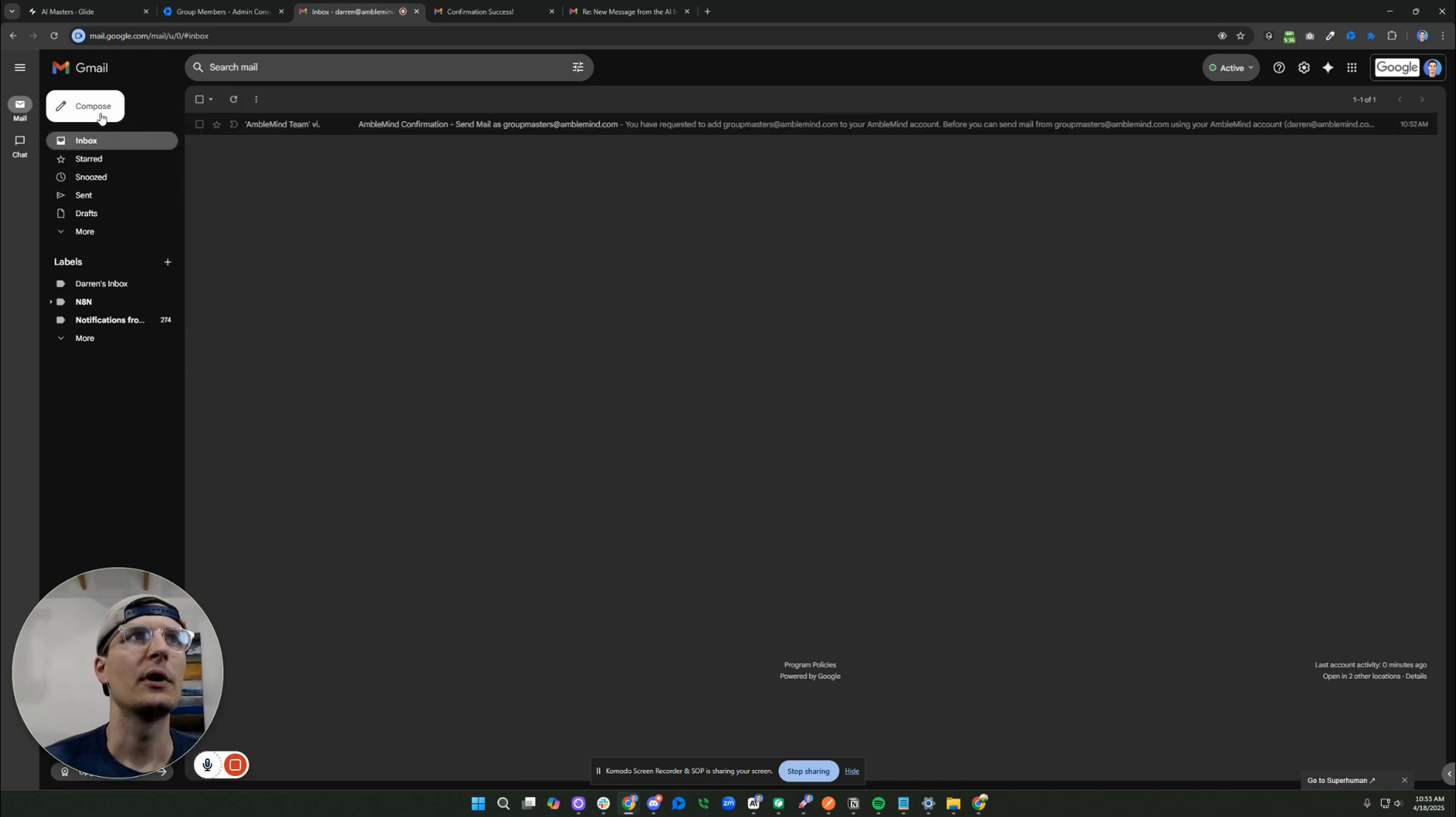
{"action": "left_click", "coordinate": [84, 107]}
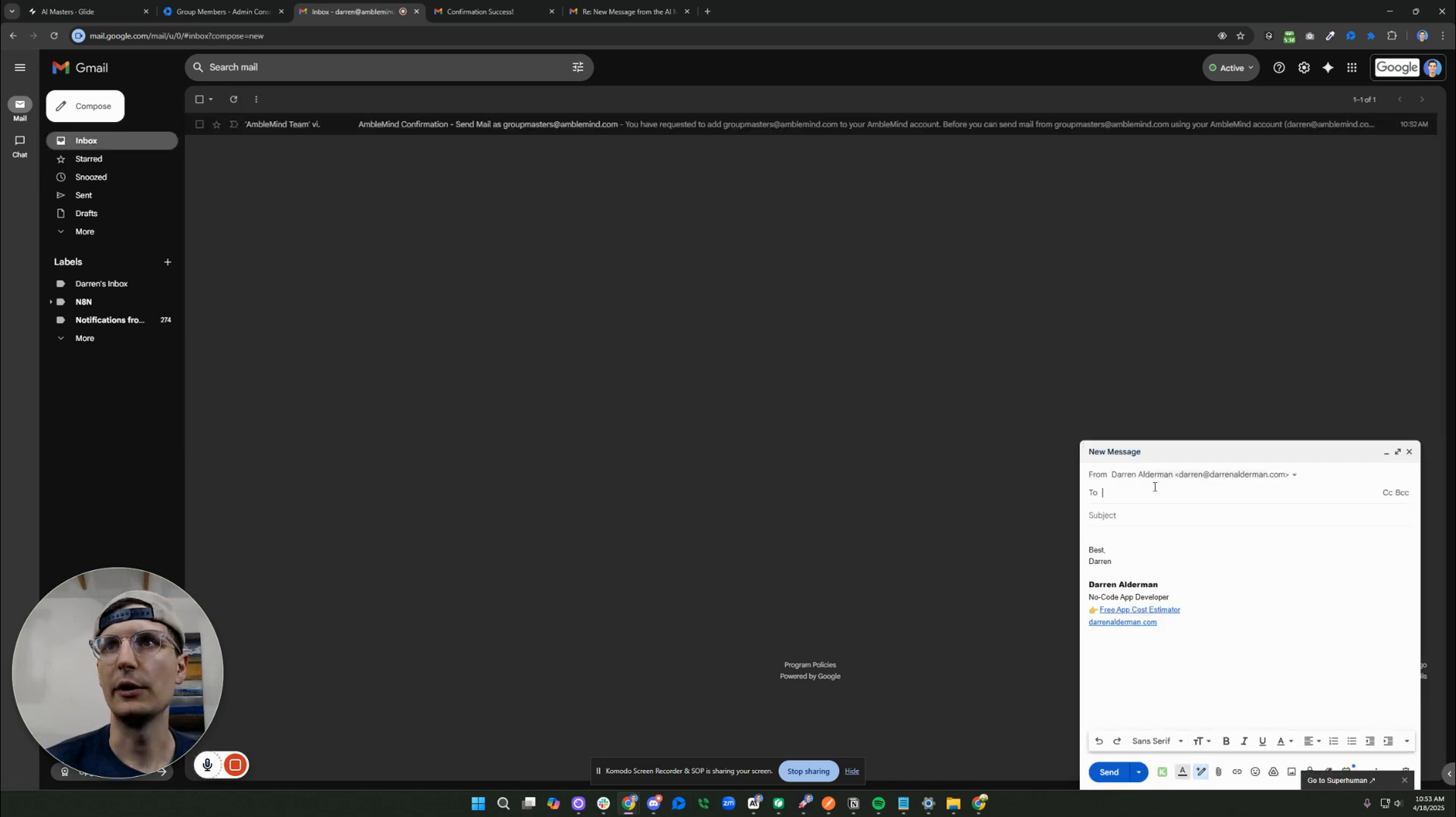
{"action": "left_click", "coordinate": [1292, 475]}
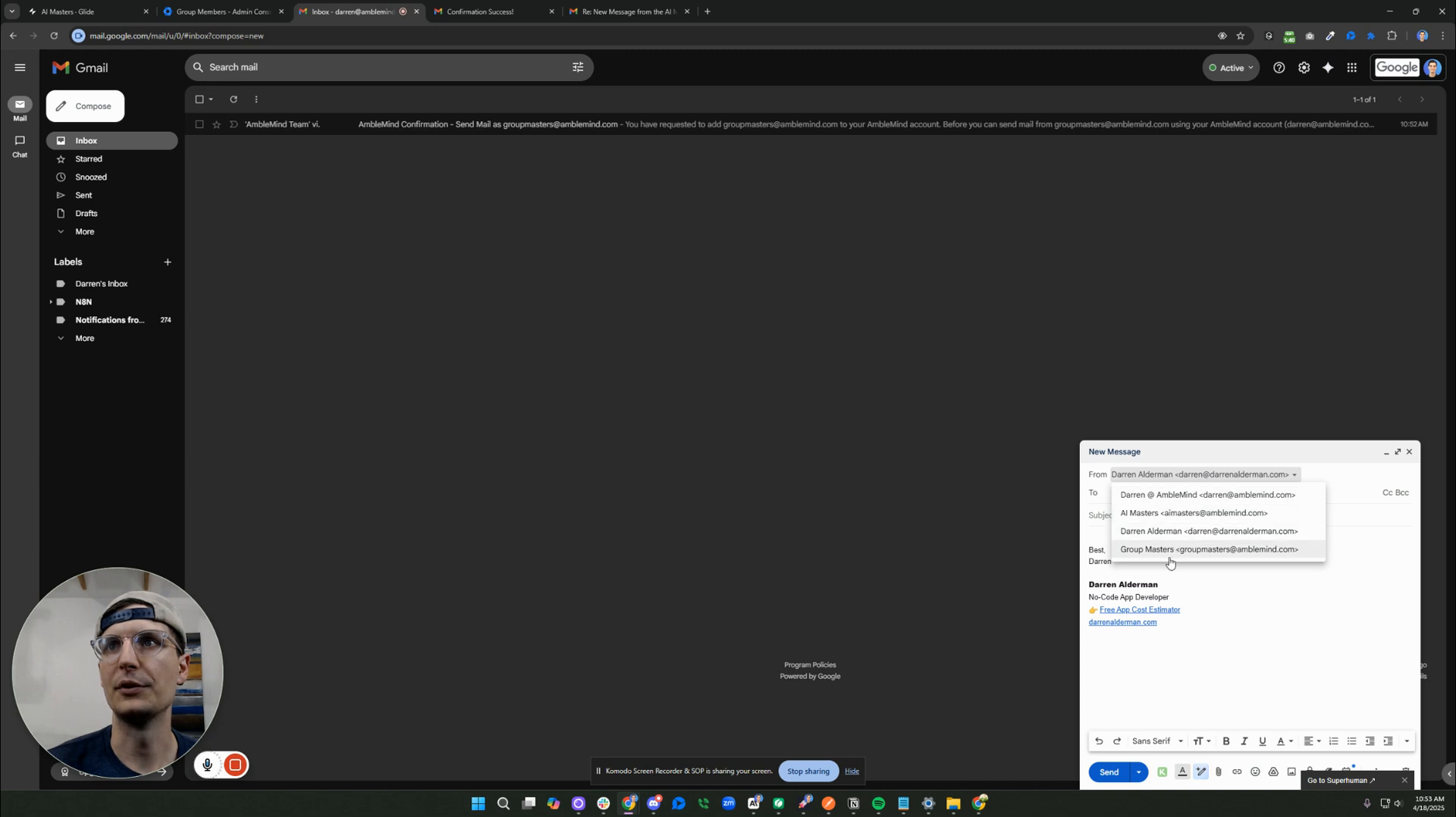
{"action": "left_click", "coordinate": [1210, 549]}
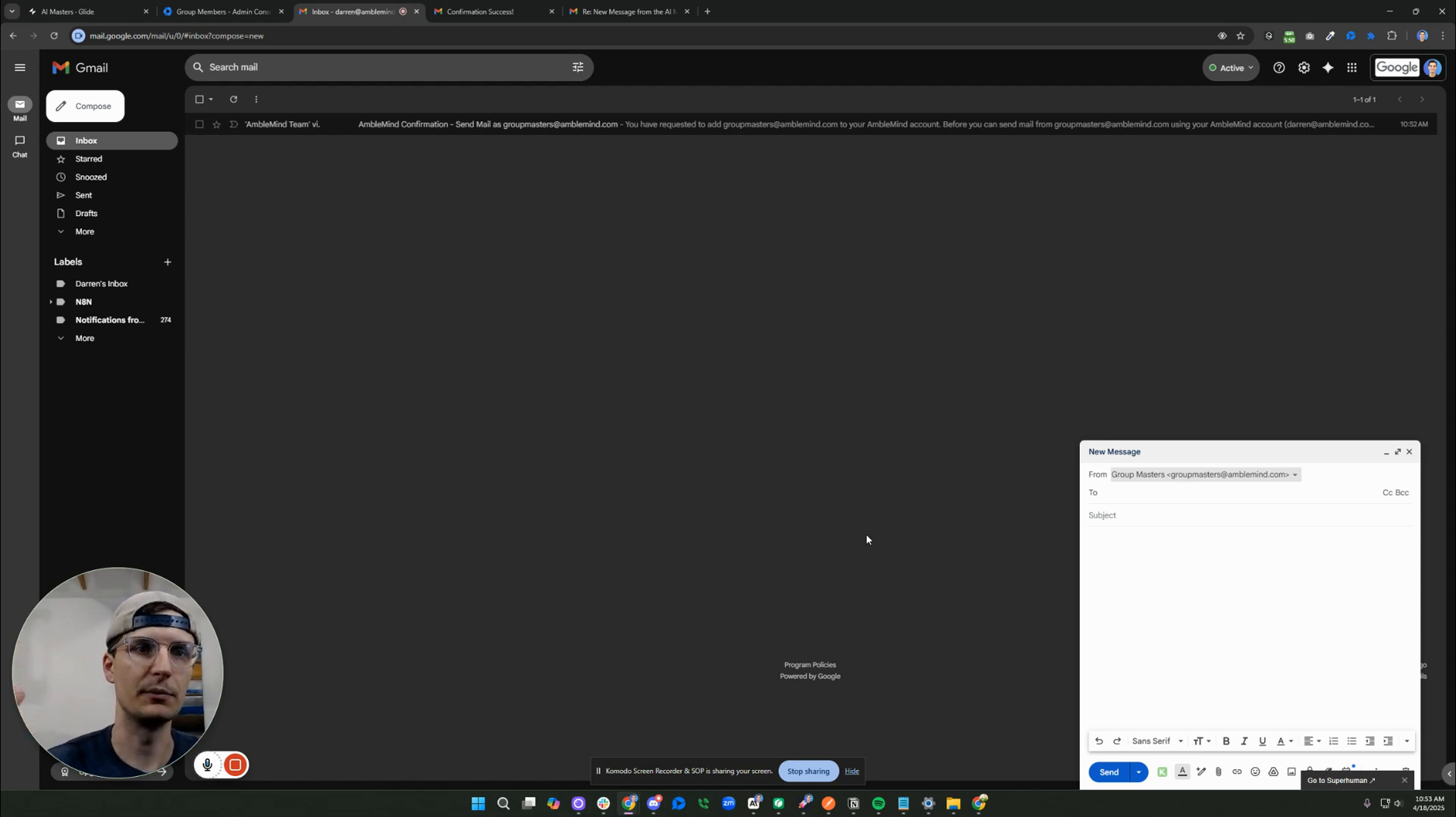
{"action": "mouse_move", "coordinate": [874, 523]}
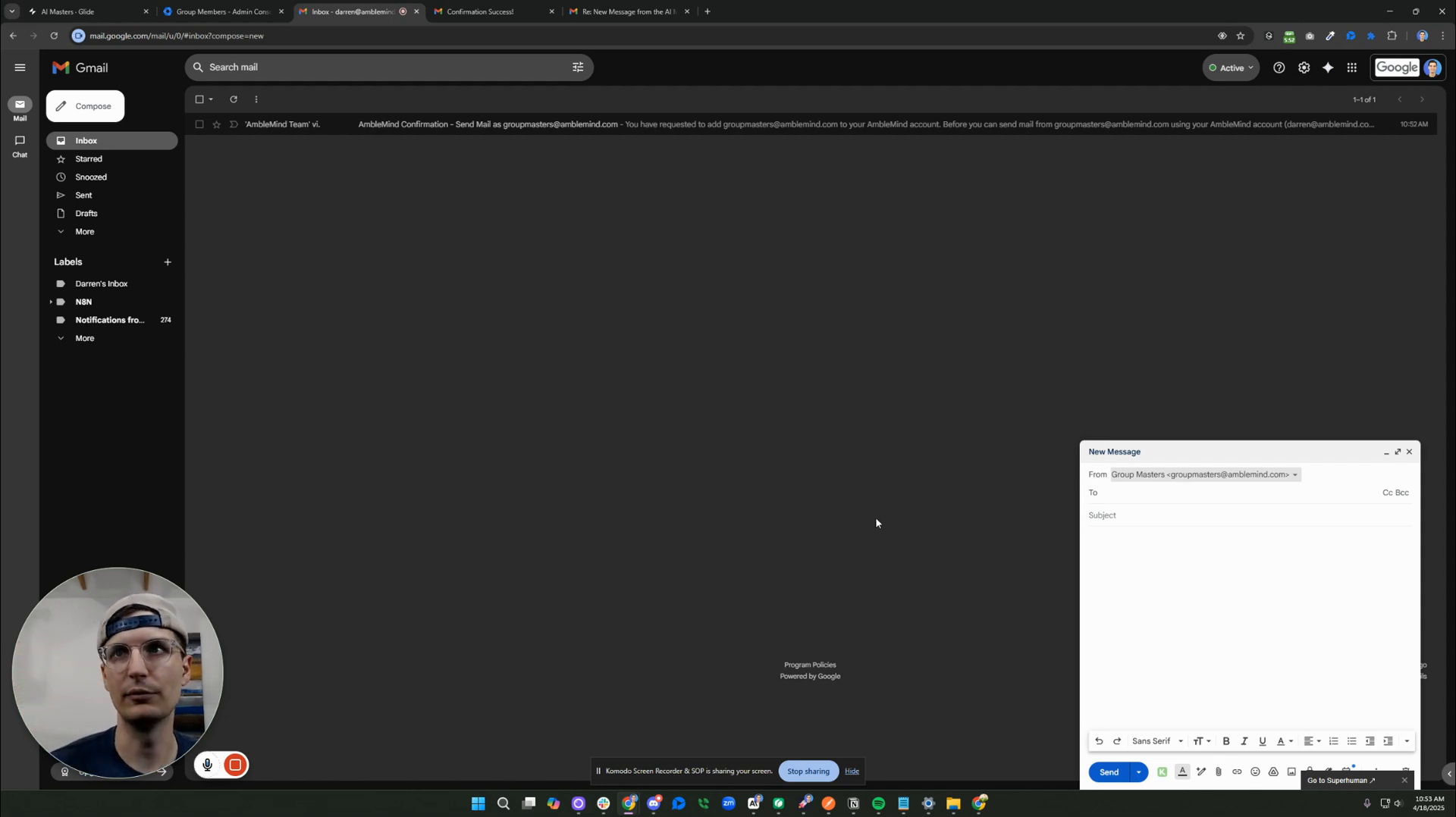
{"action": "left_click", "coordinate": [1408, 451]}
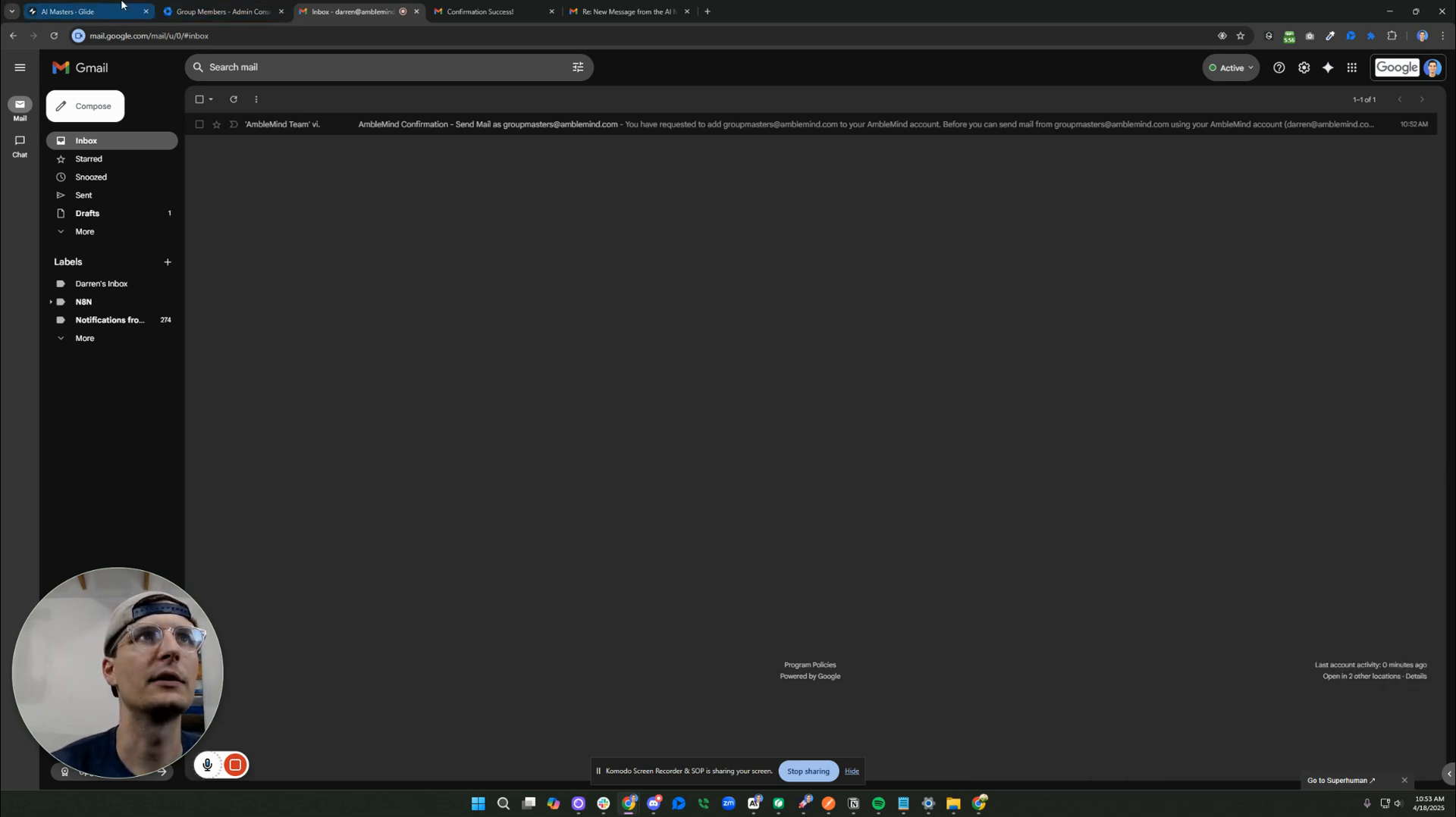
Step: Remove and re-add Glide's Gmail integration, authorizing with the AmbleMind Google account
{"action": "left_click", "coordinate": [83, 11]}
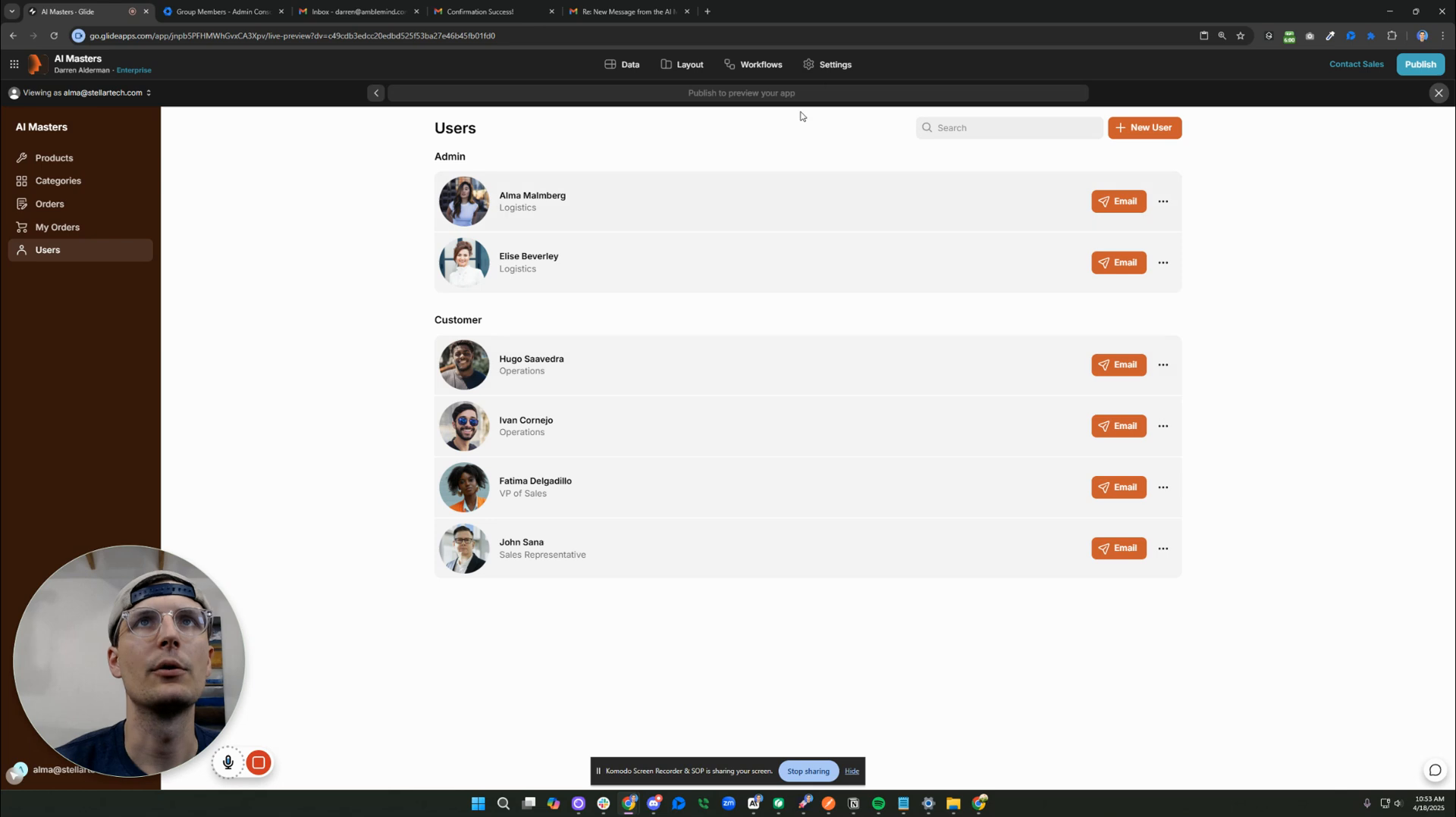
{"action": "left_click", "coordinate": [833, 65]}
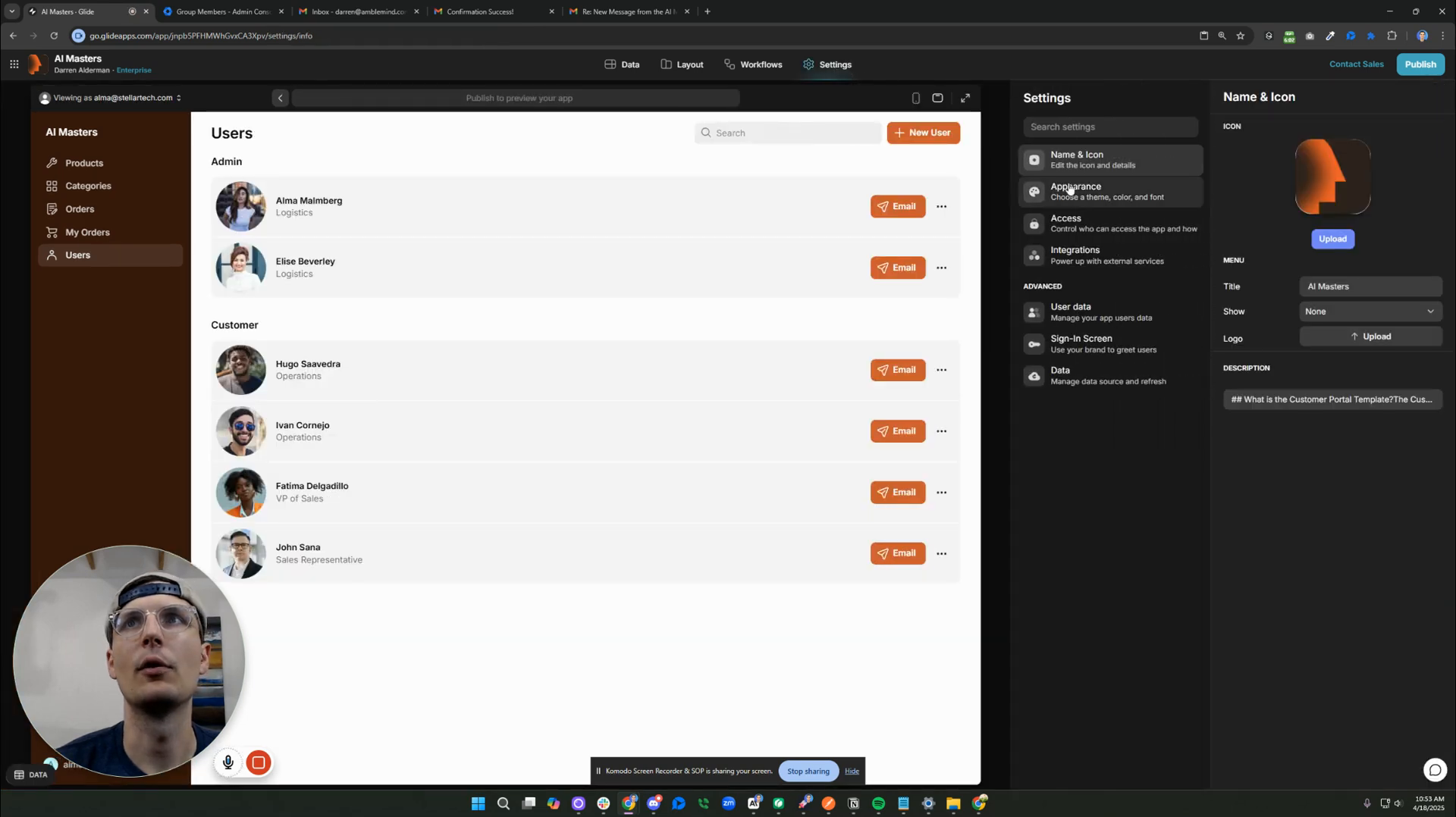
{"action": "left_click", "coordinate": [1074, 255]}
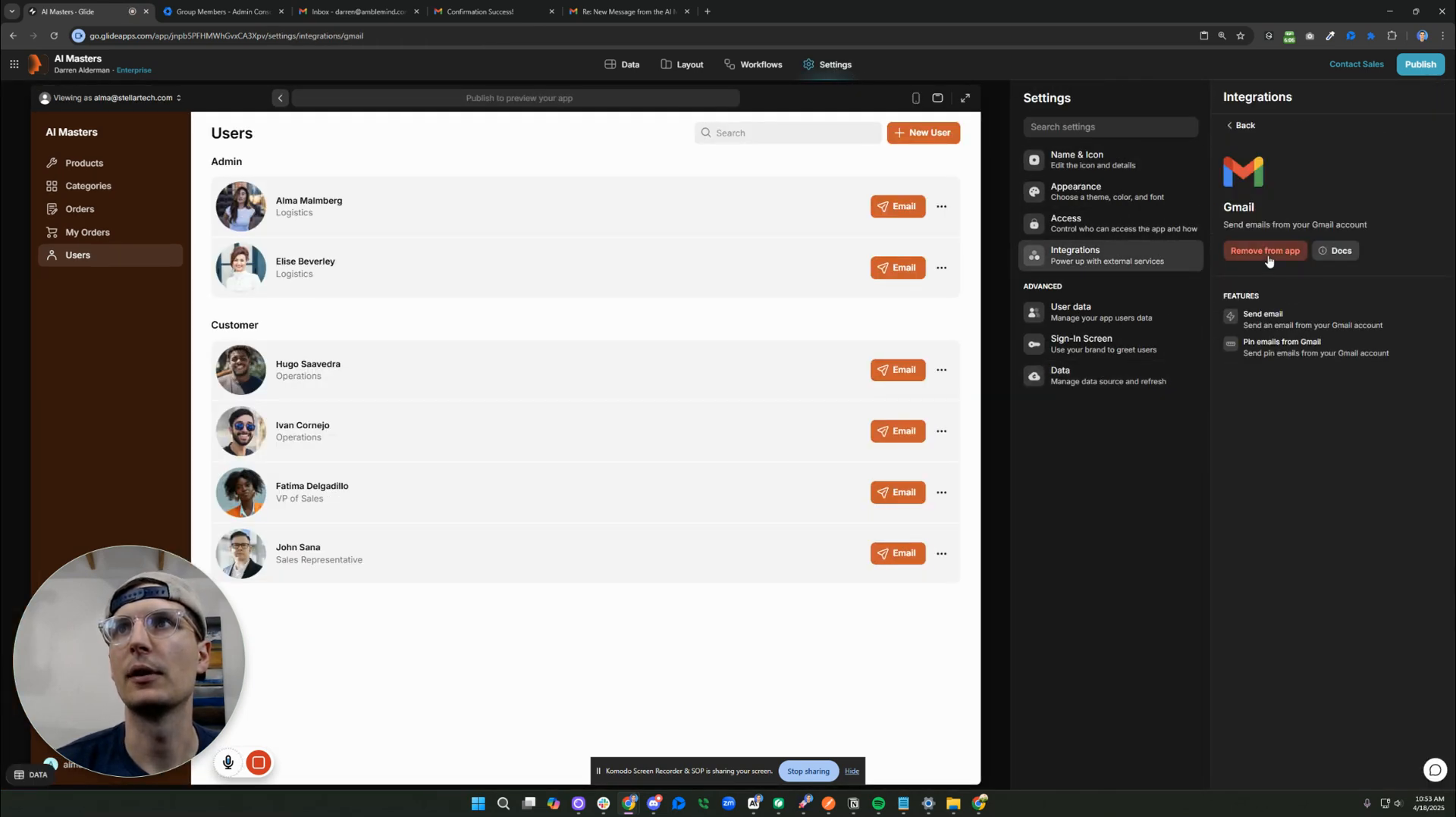
{"action": "left_click", "coordinate": [1264, 254]}
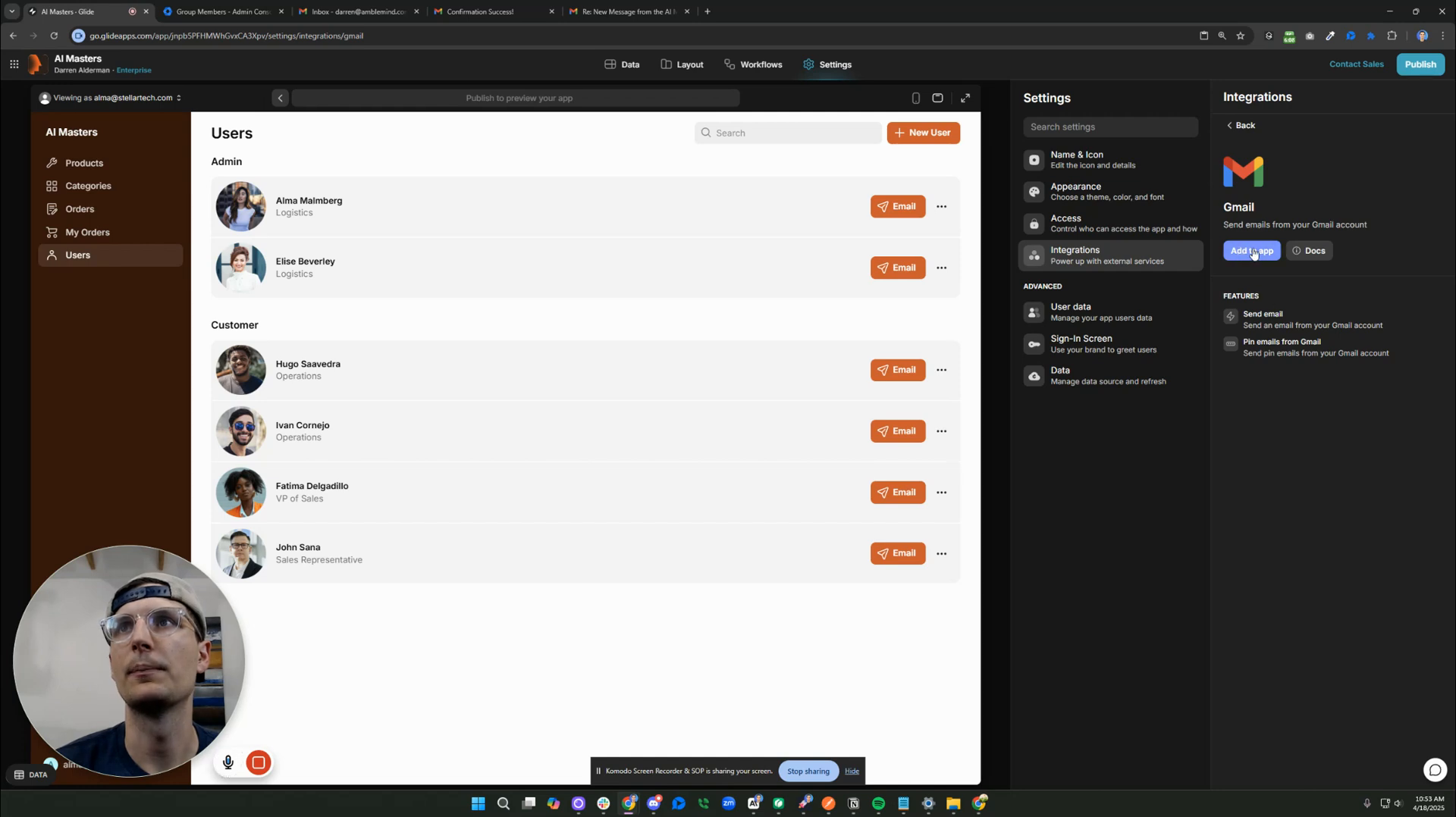
{"action": "left_click", "coordinate": [1251, 251]}
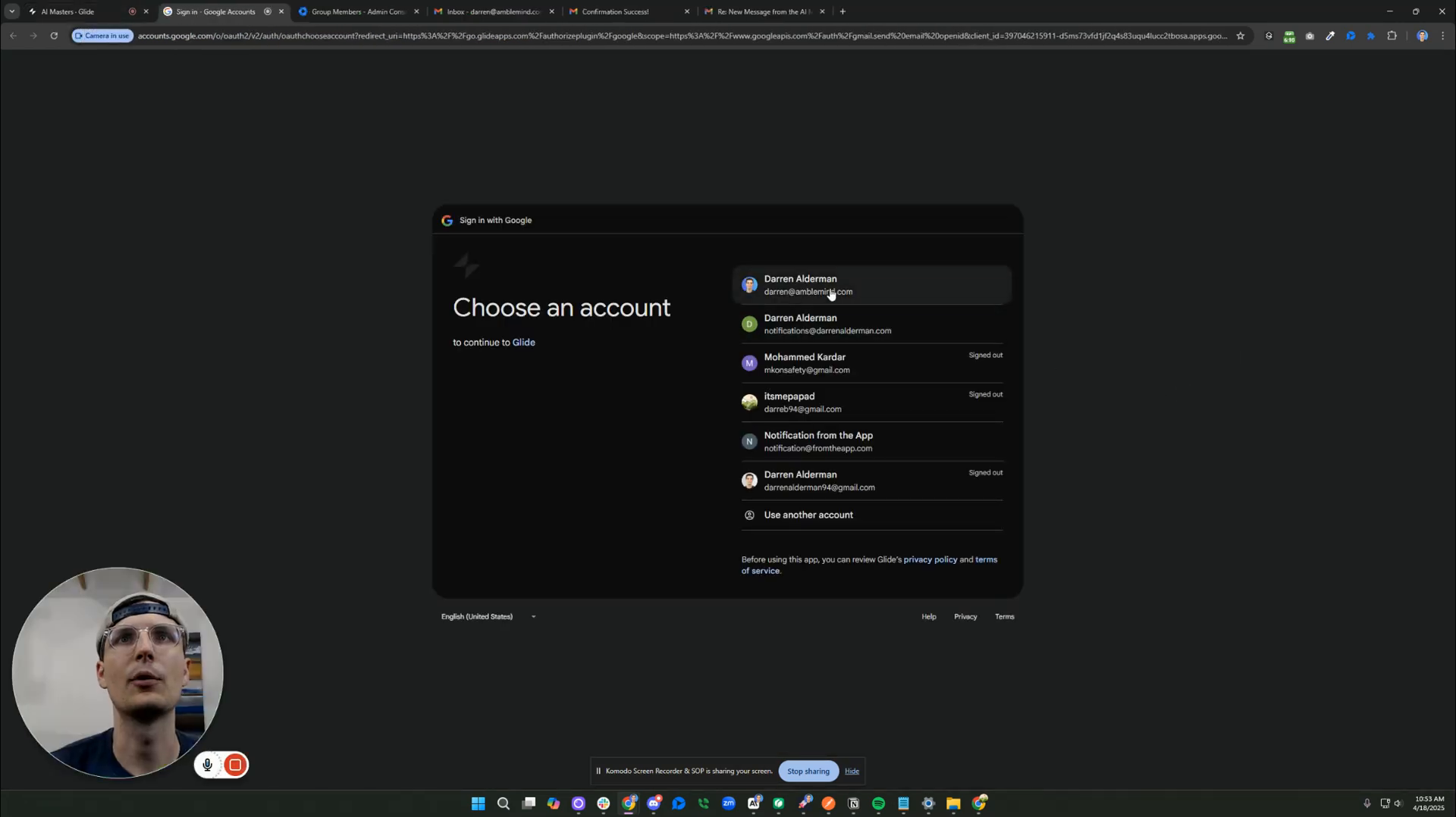
{"action": "mouse_move", "coordinate": [810, 299]}
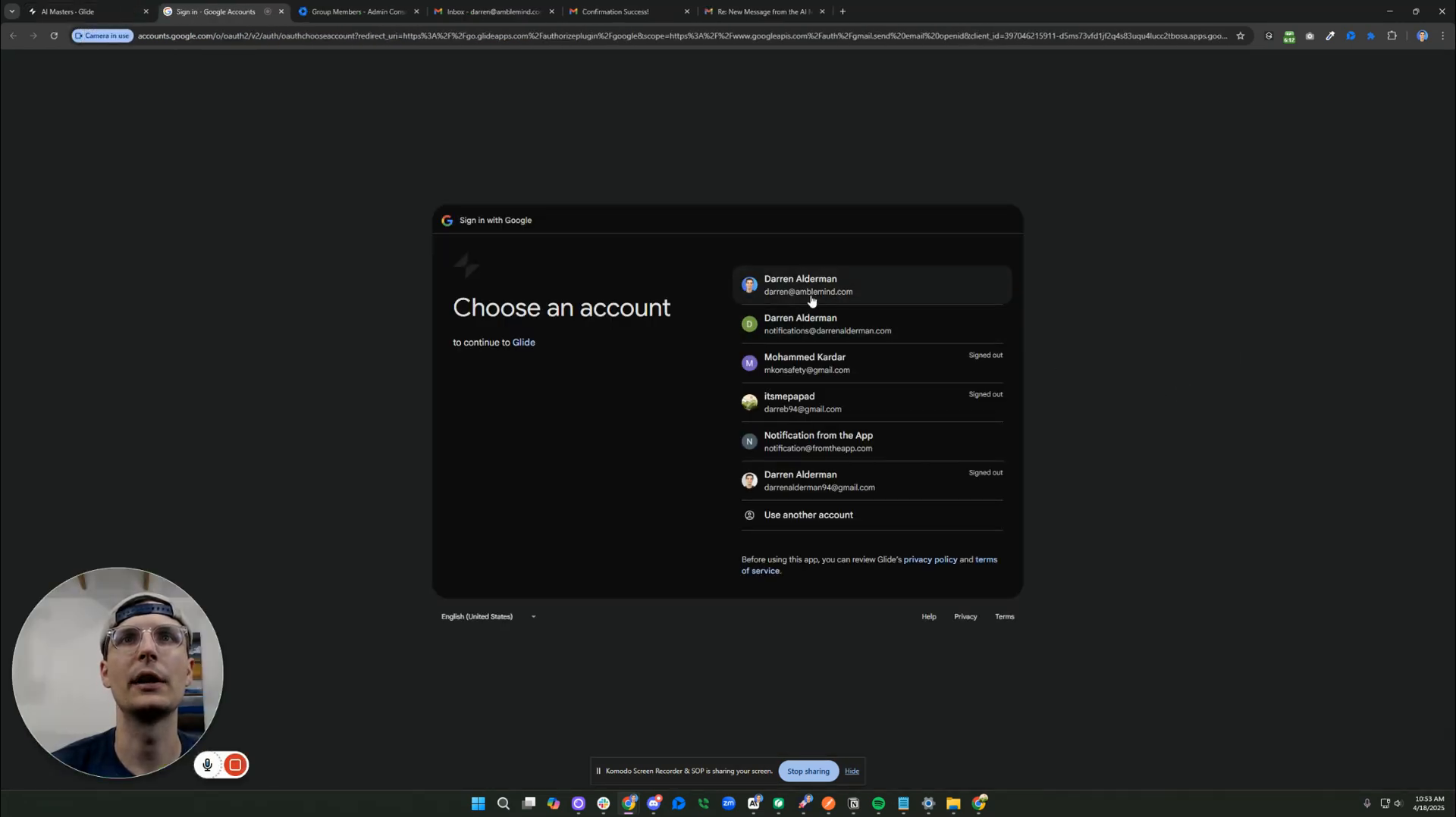
{"action": "left_click", "coordinate": [809, 285]}
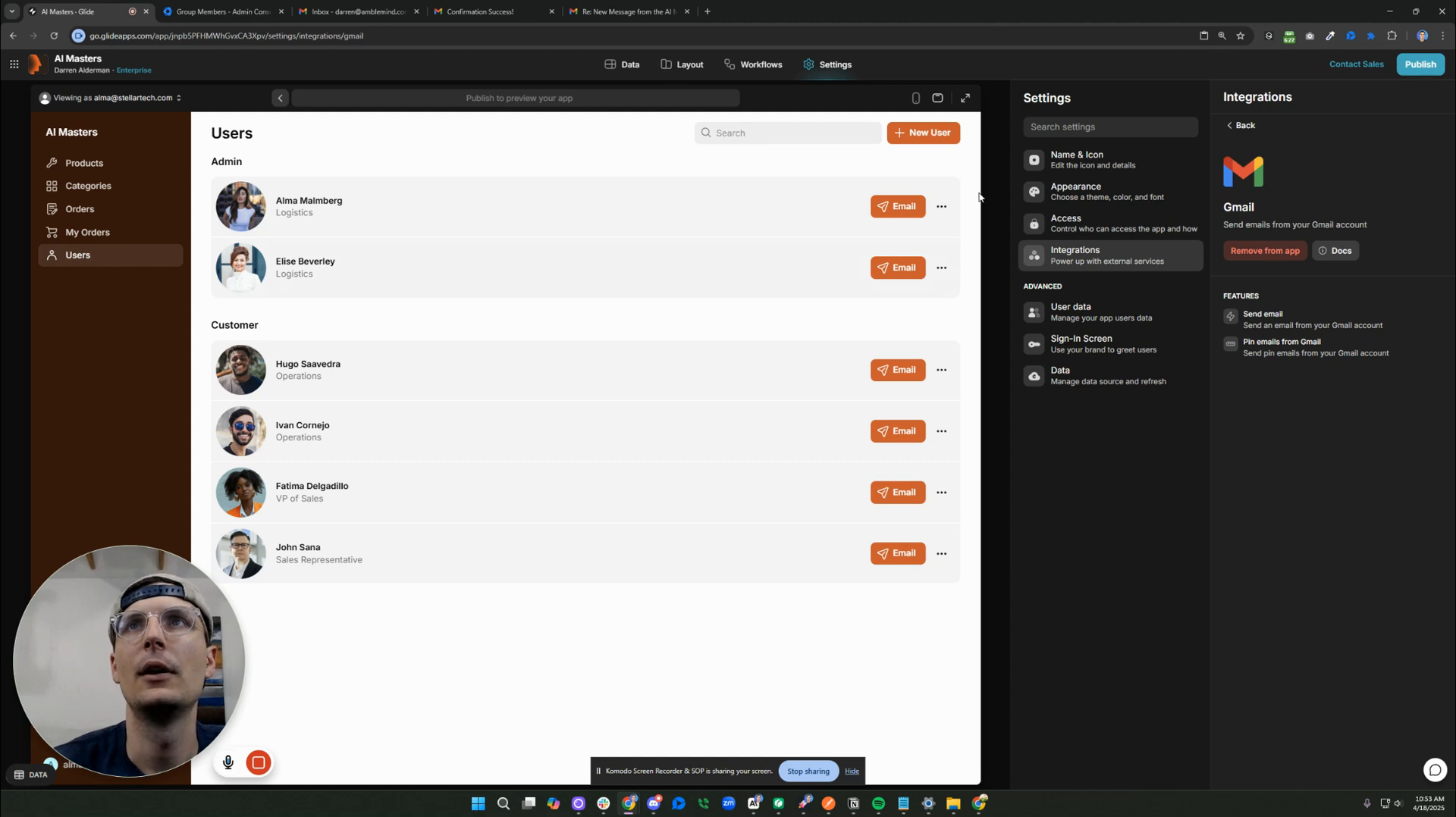
Step: In the layout editor, open the Users collection's actions and its customer email form
{"action": "left_click", "coordinate": [1438, 93]}
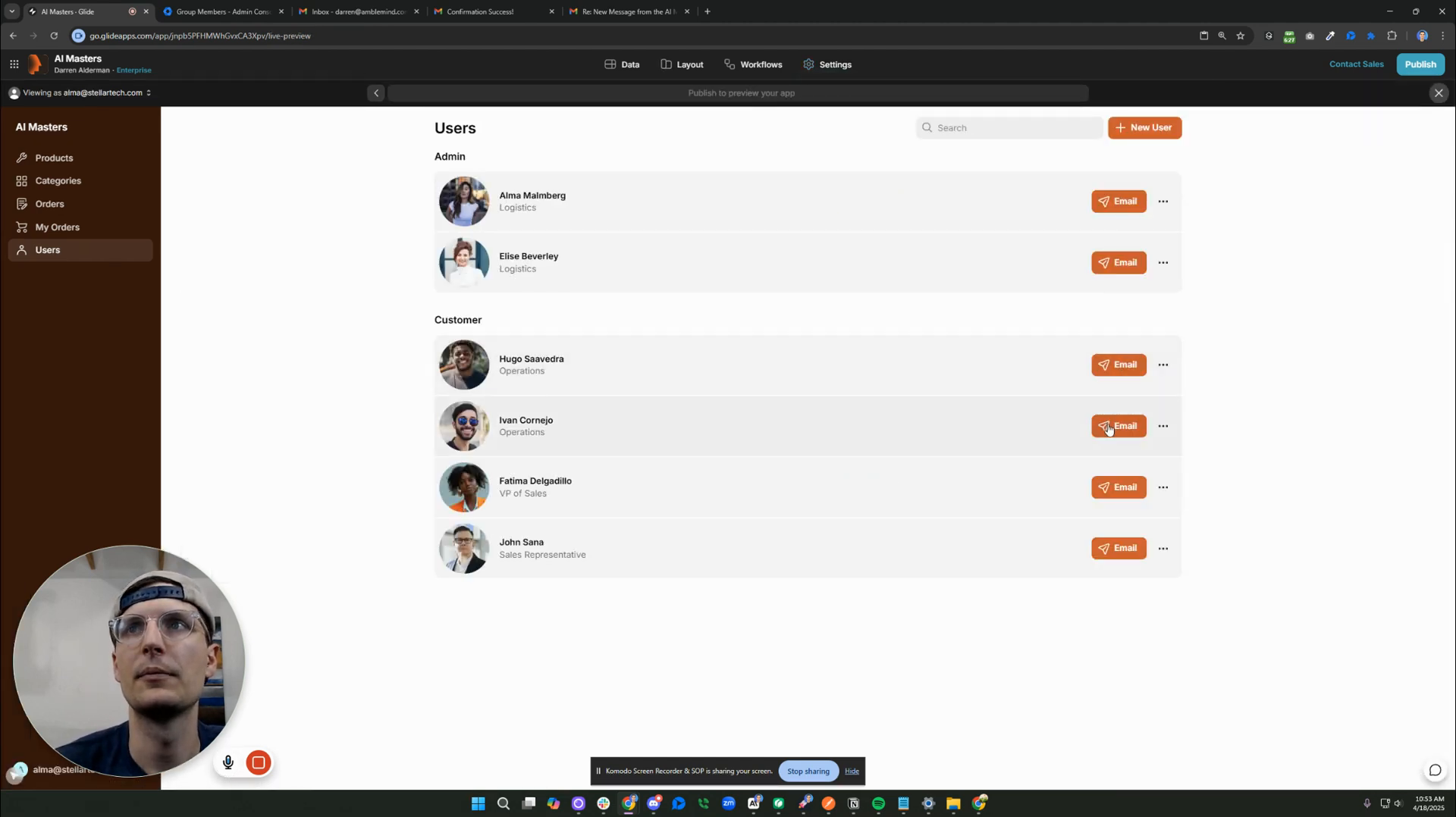
{"action": "left_click", "coordinate": [689, 64]}
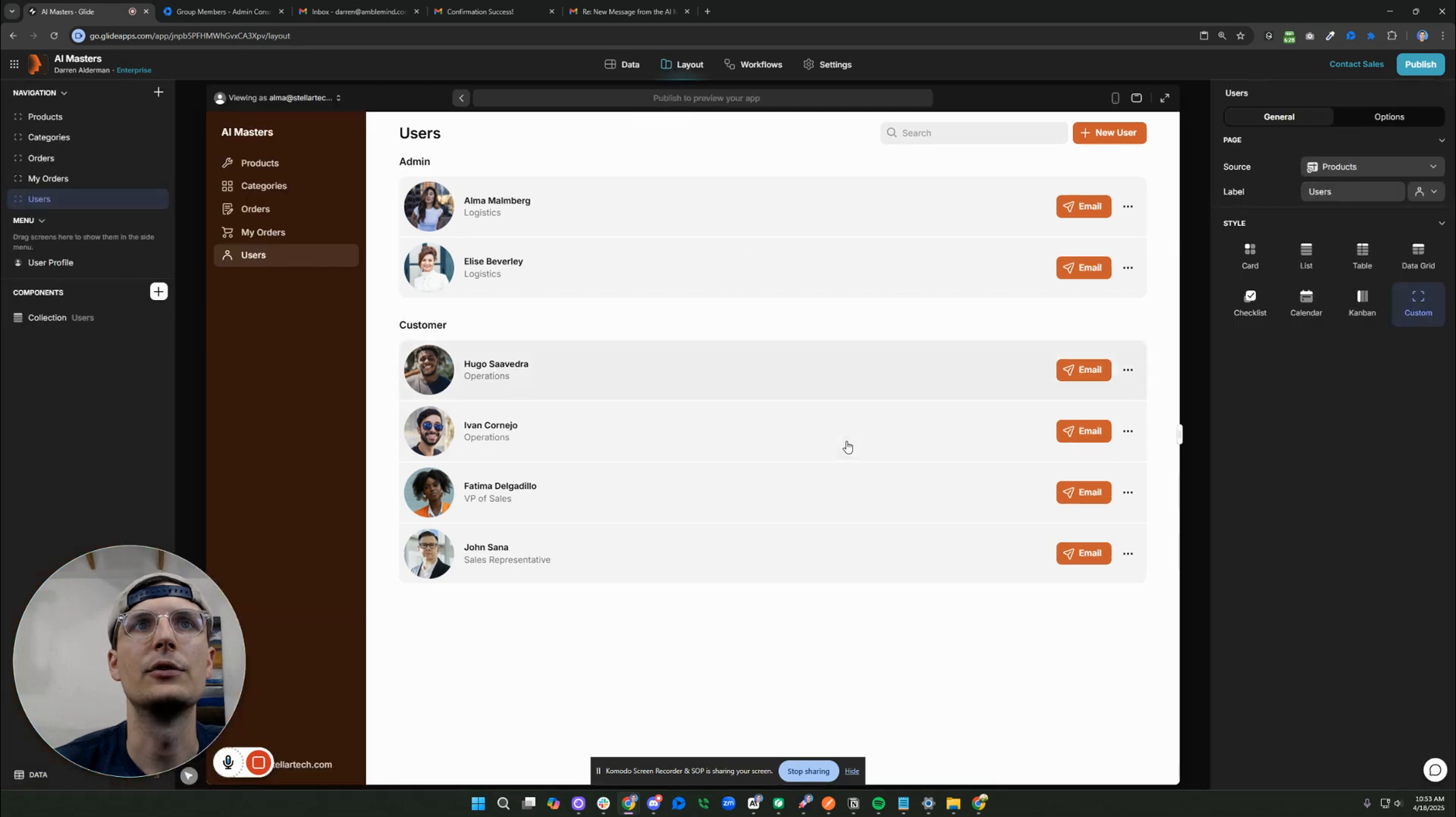
{"action": "left_click", "coordinate": [60, 318]}
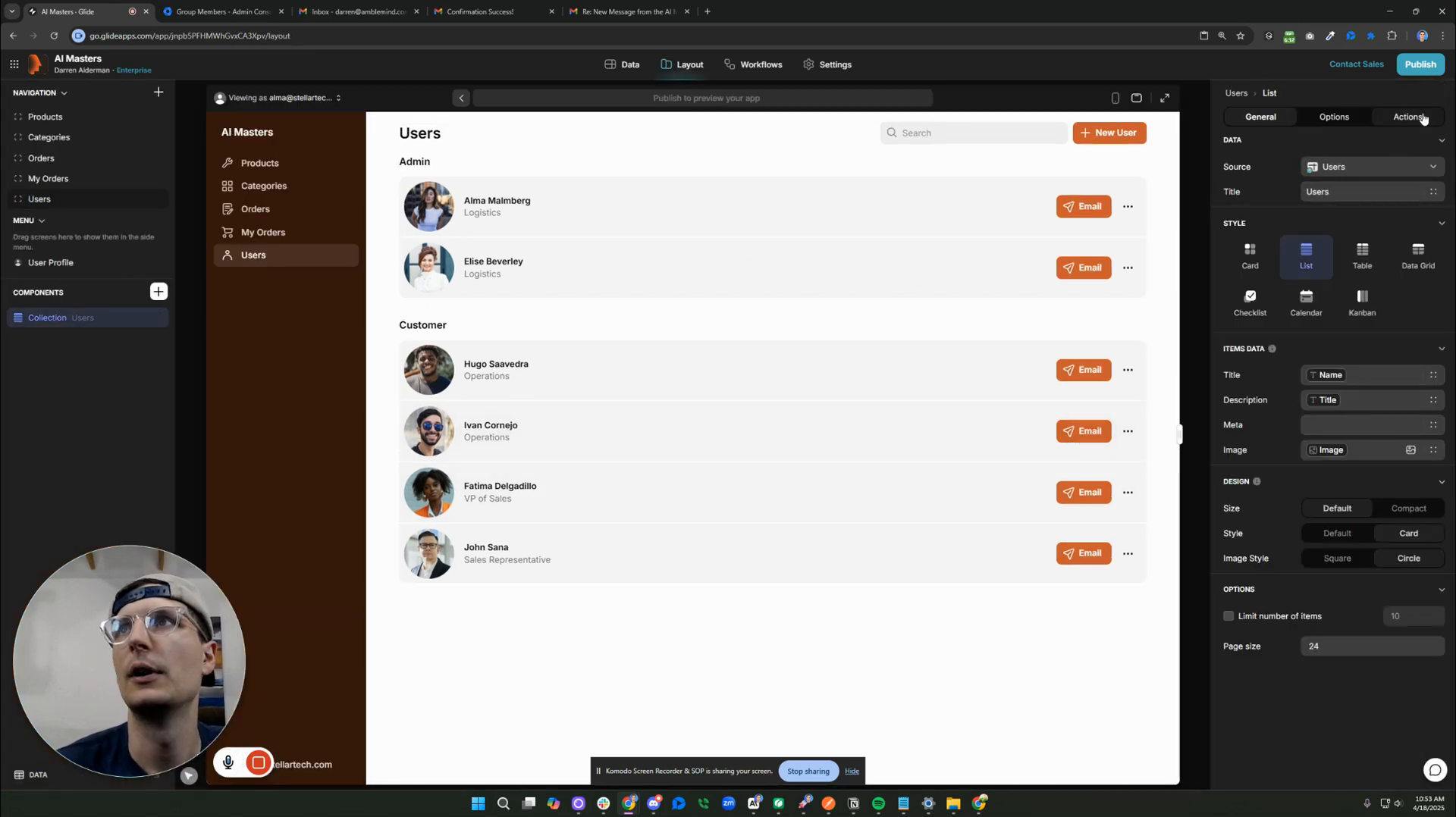
{"action": "left_click", "coordinate": [1407, 116]}
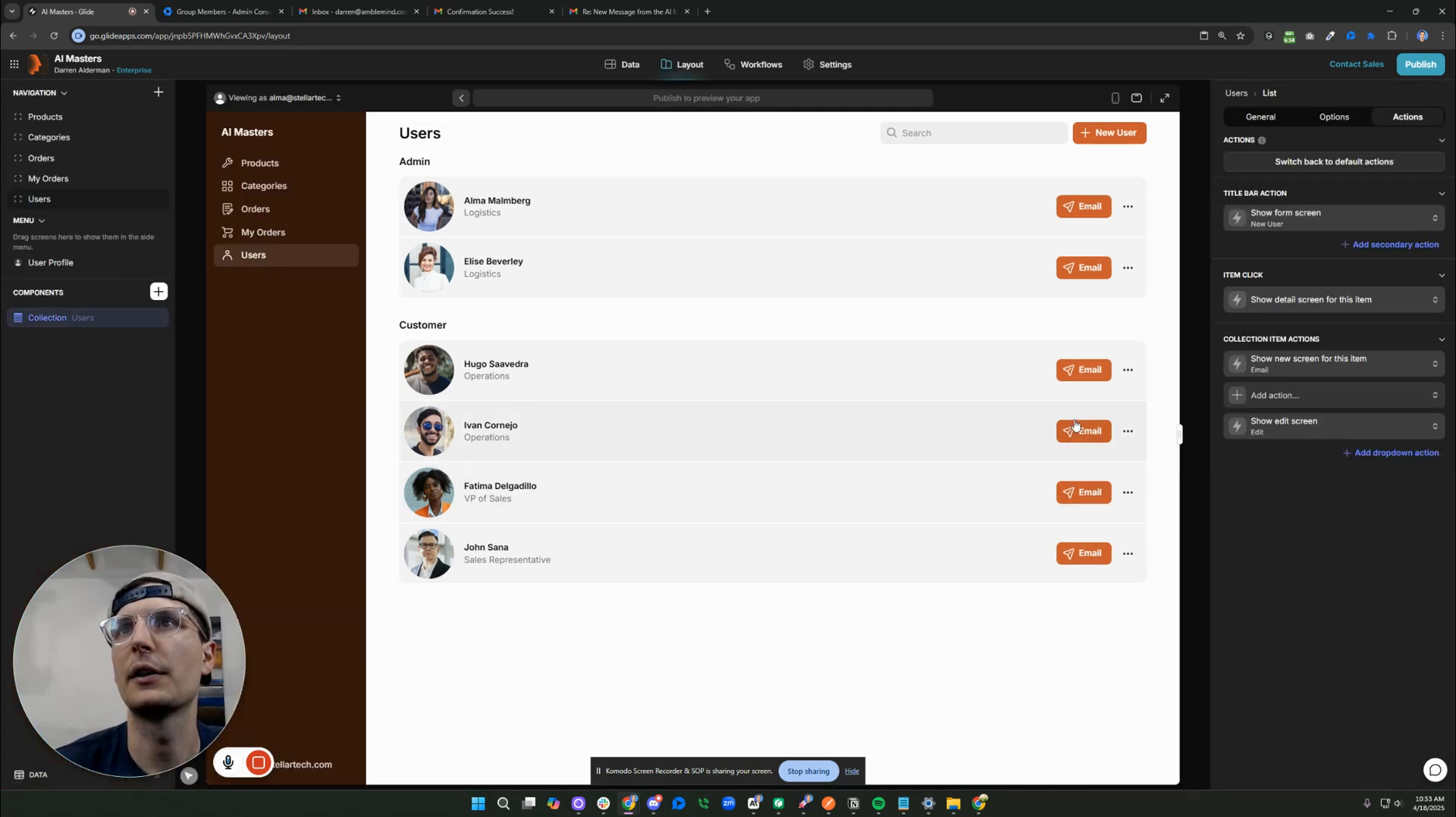
{"action": "left_click", "coordinate": [1083, 431]}
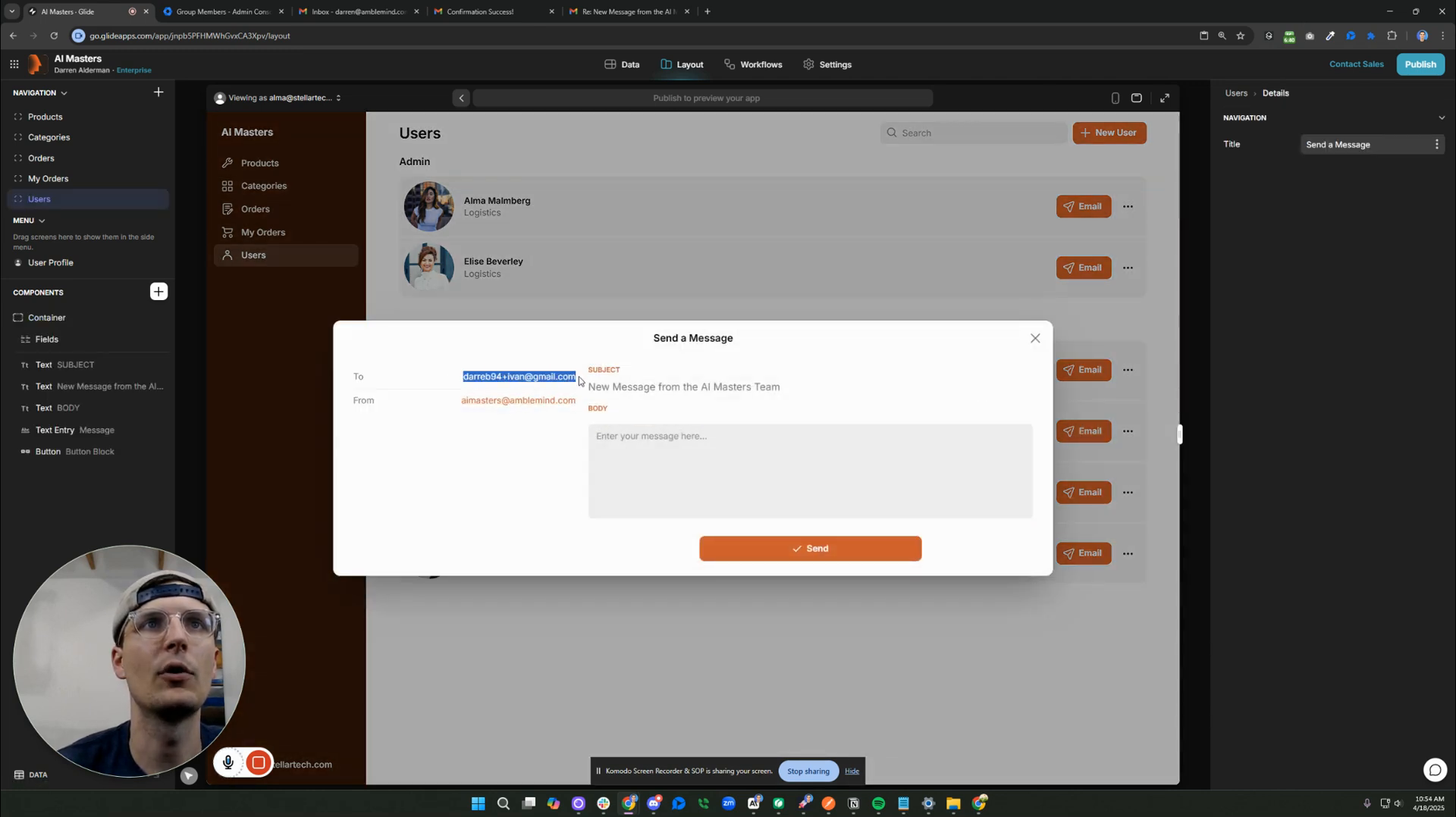
Step: Select the form's Send button and open its Send Message workflow
{"action": "left_click", "coordinate": [1035, 338]}
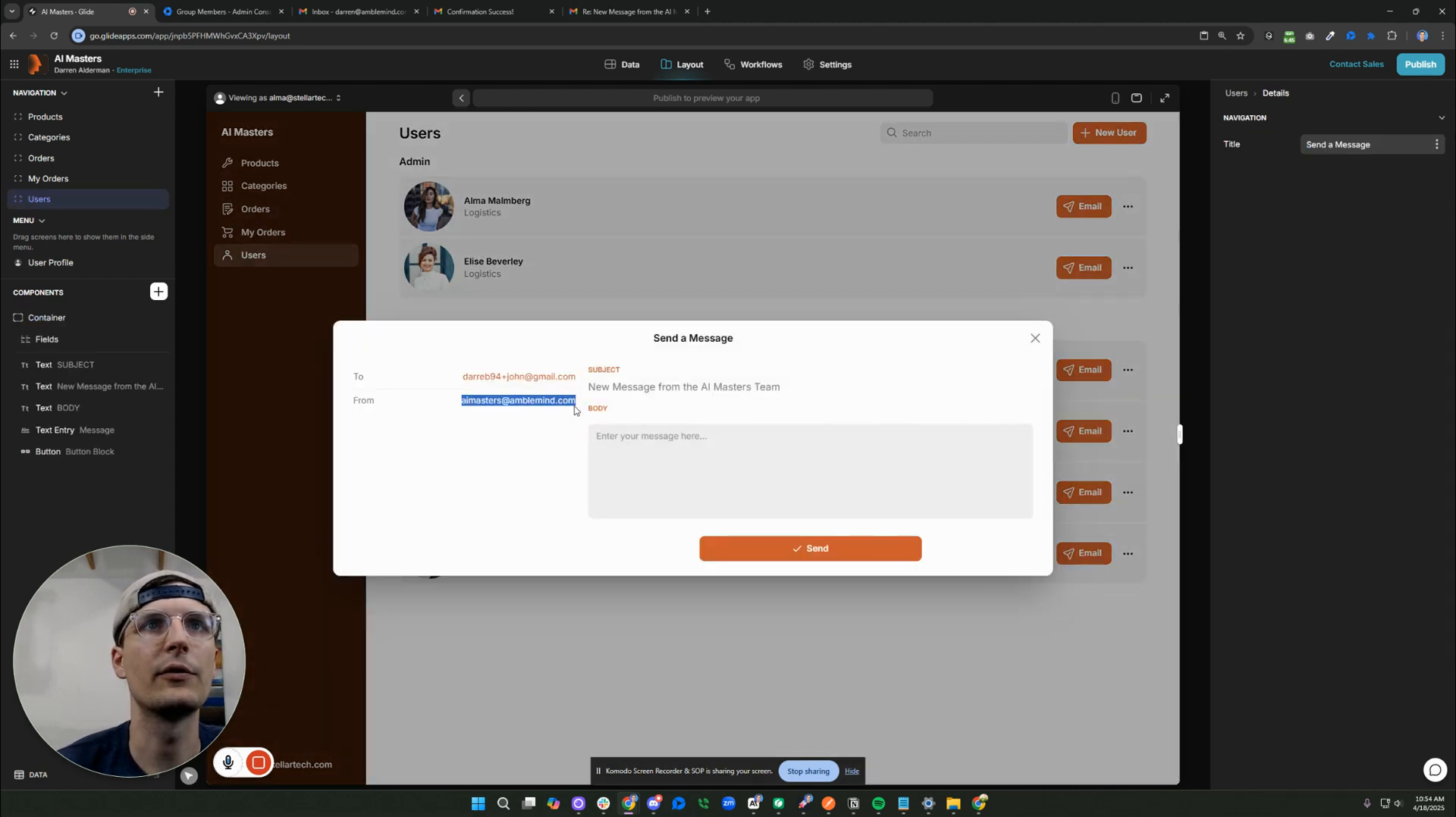
{"action": "mouse_move", "coordinate": [491, 480]}
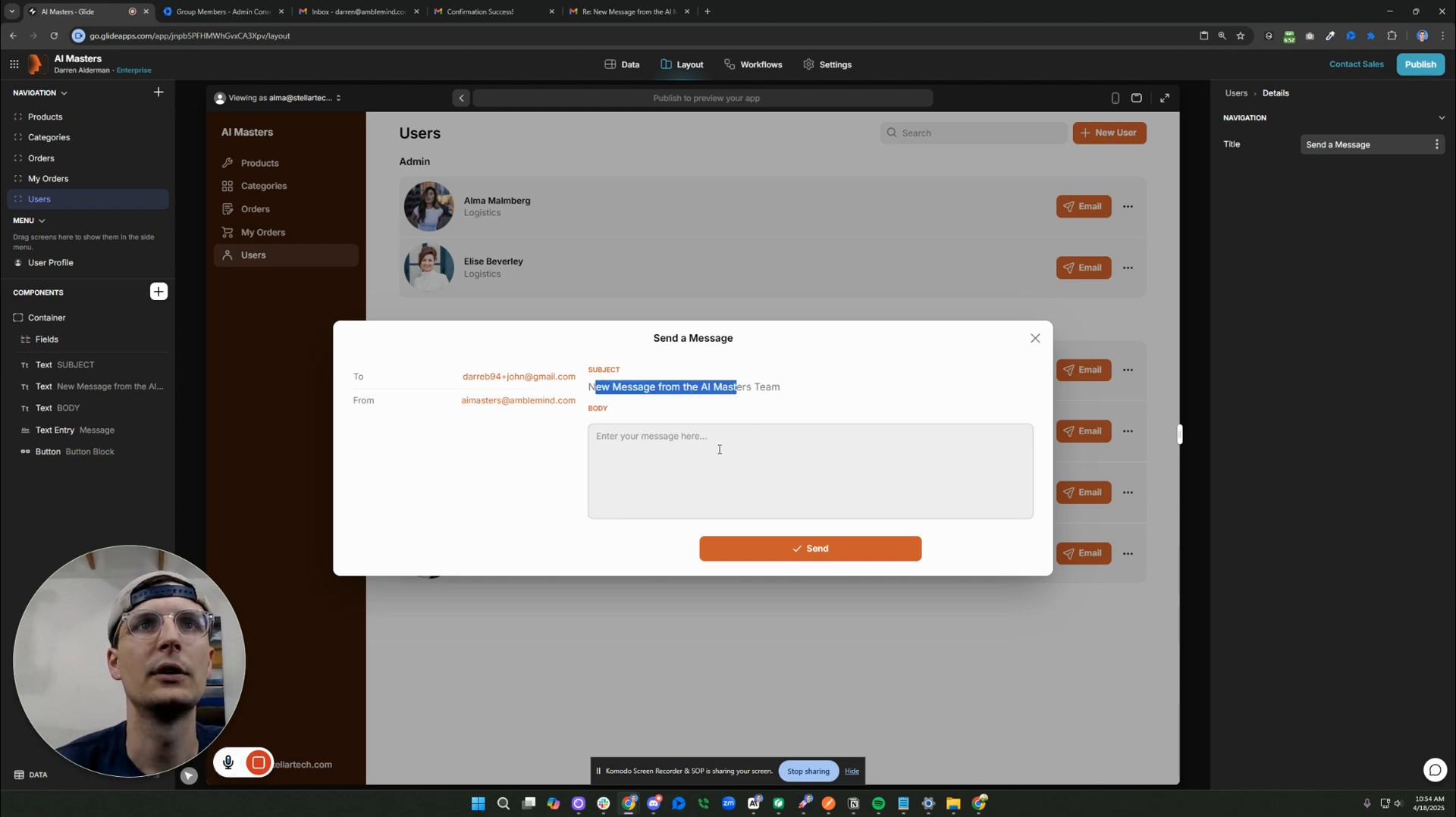
{"action": "left_click", "coordinate": [809, 470]}
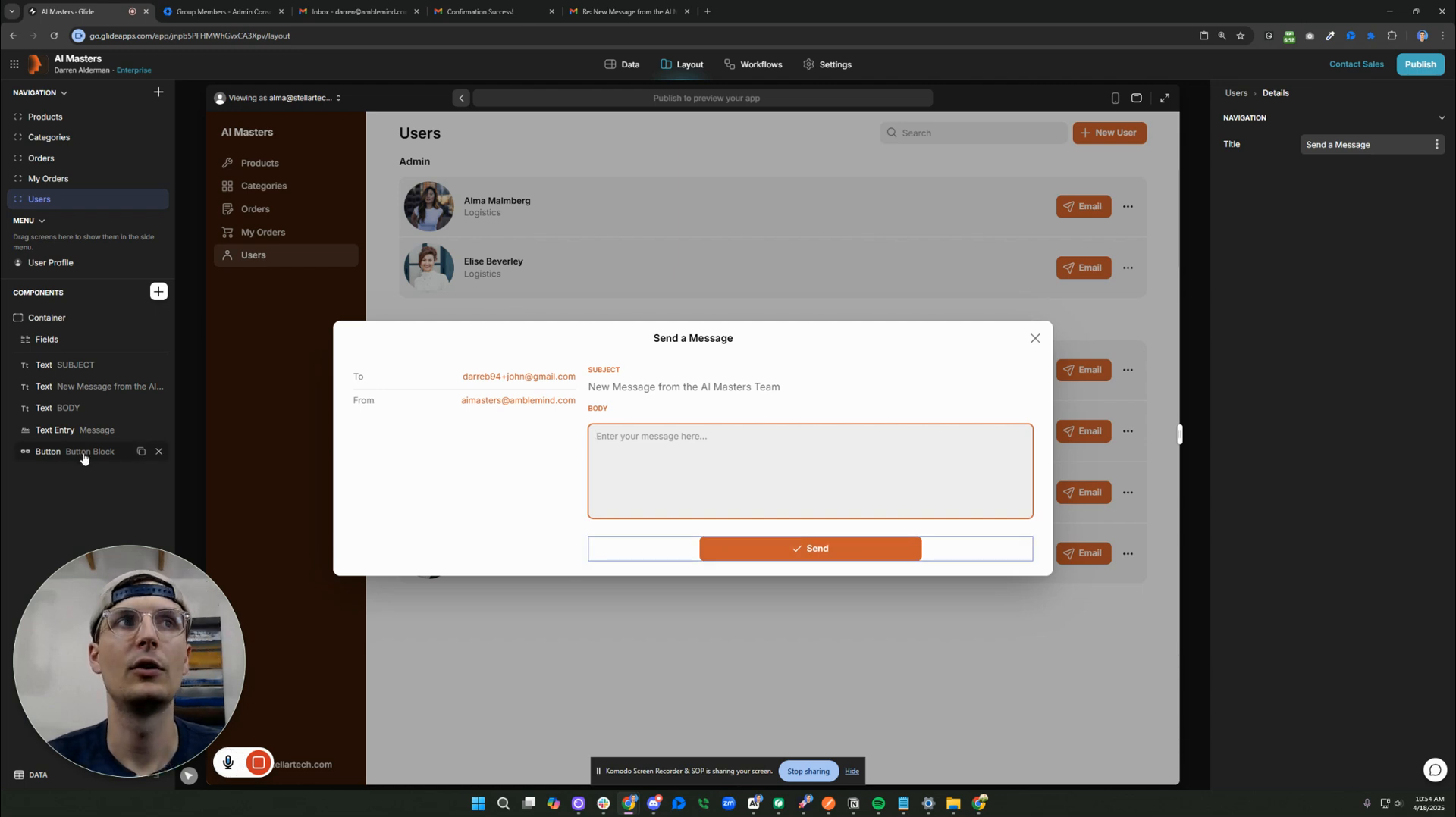
{"action": "left_click", "coordinate": [87, 451]}
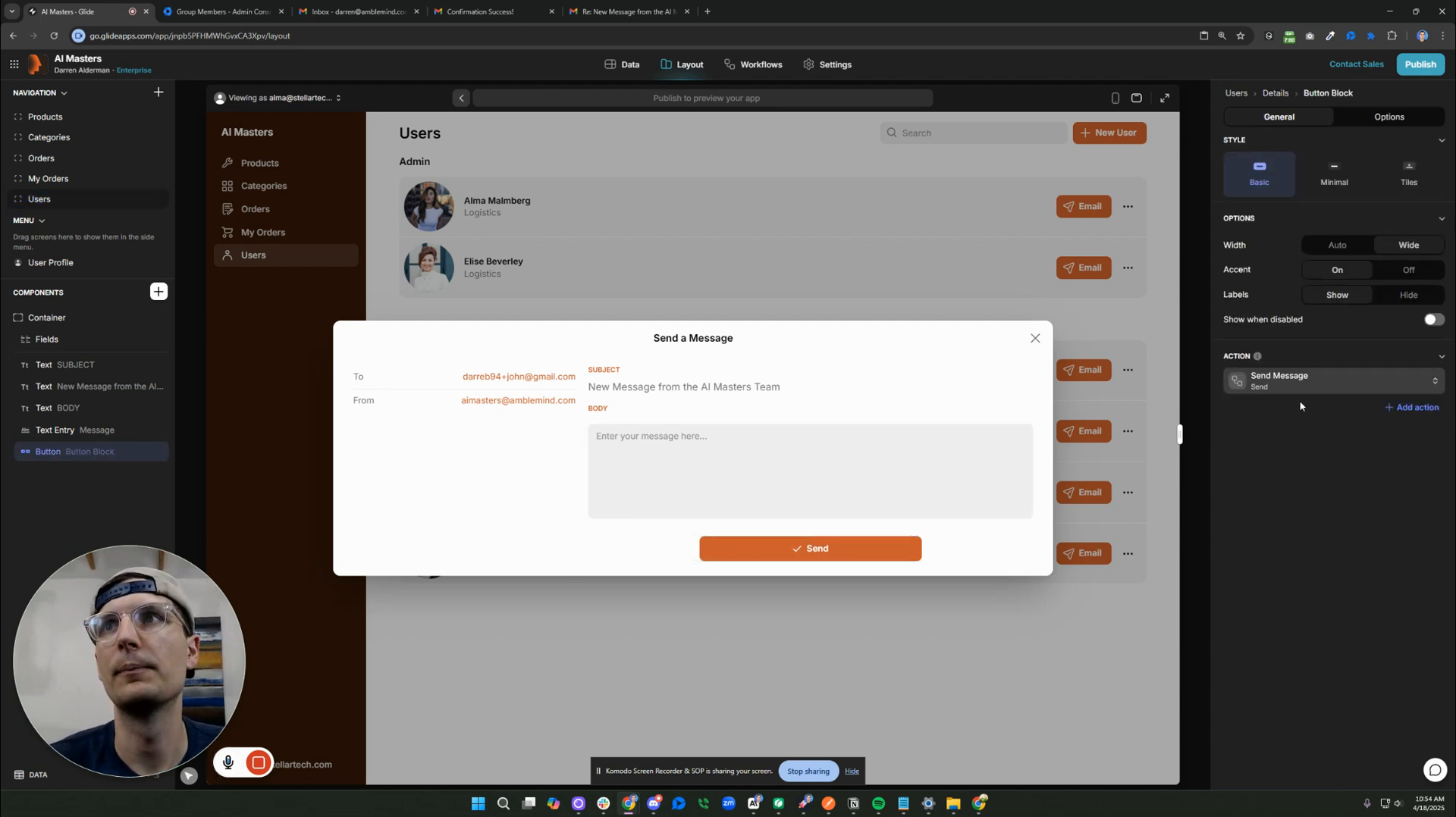
{"action": "left_click", "coordinate": [1332, 381]}
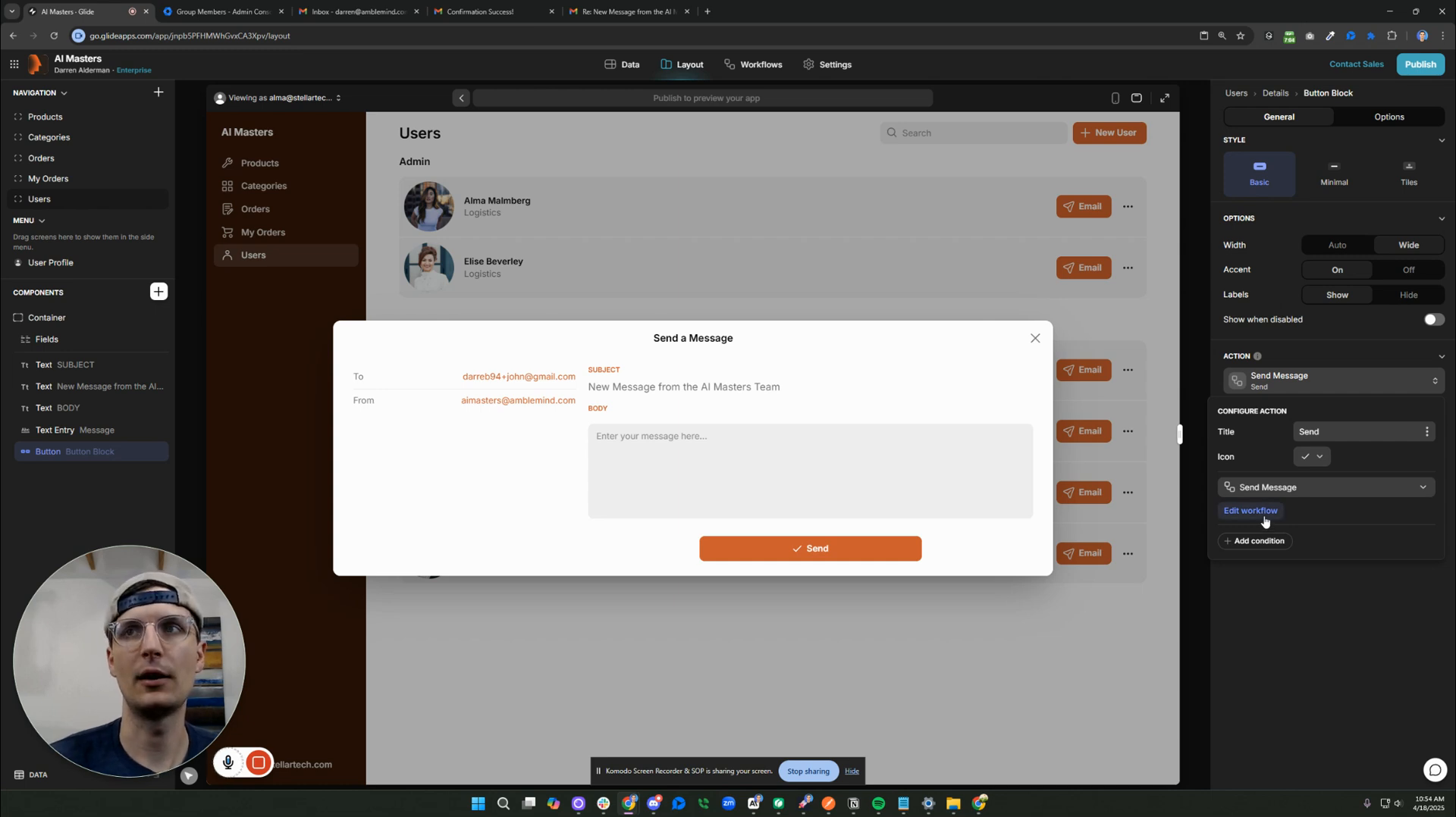
{"action": "left_click", "coordinate": [1251, 516]}
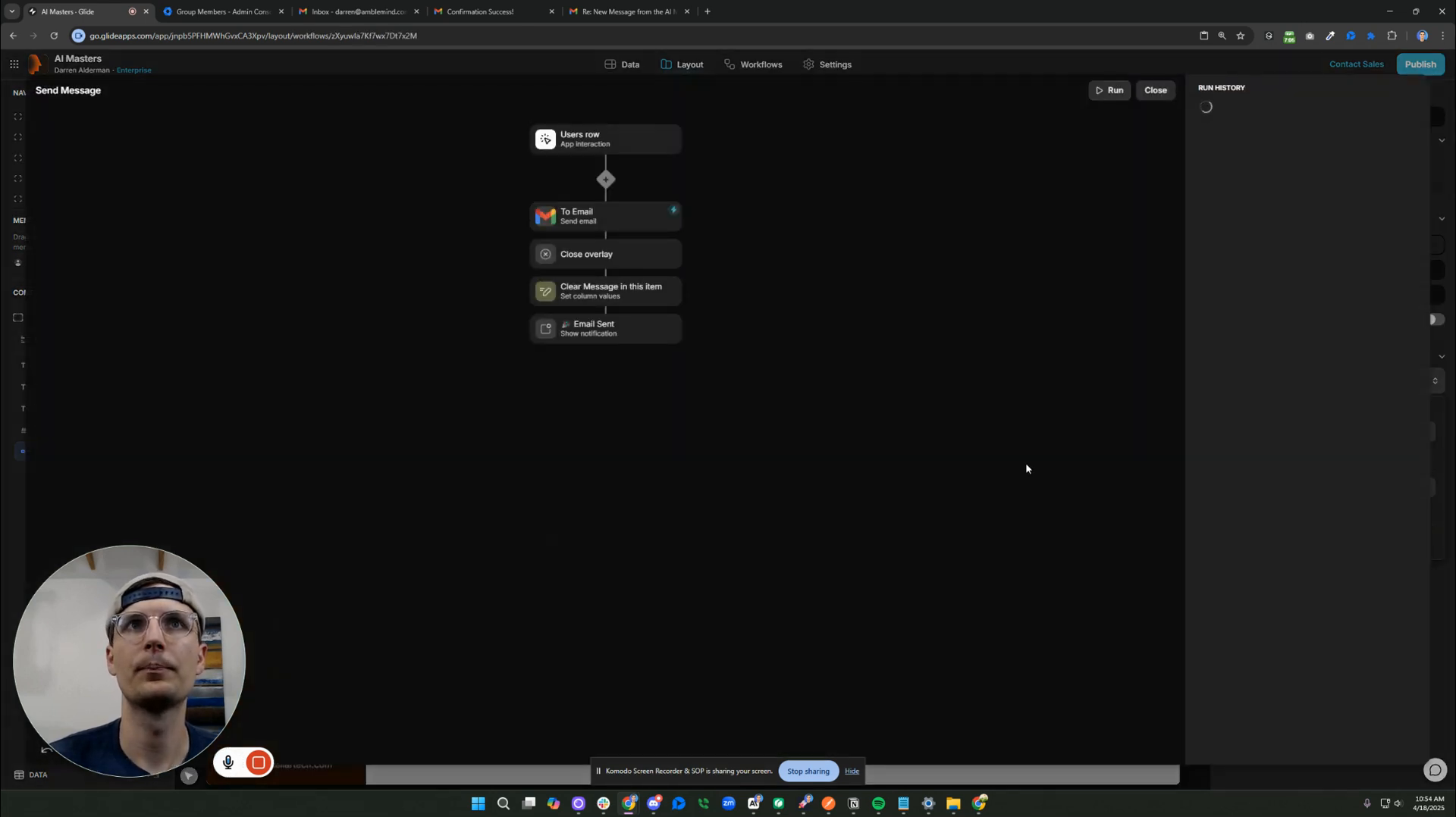
Step: Change the send-email step's From address from AI Masters to Group Masters
{"action": "left_click", "coordinate": [603, 215]}
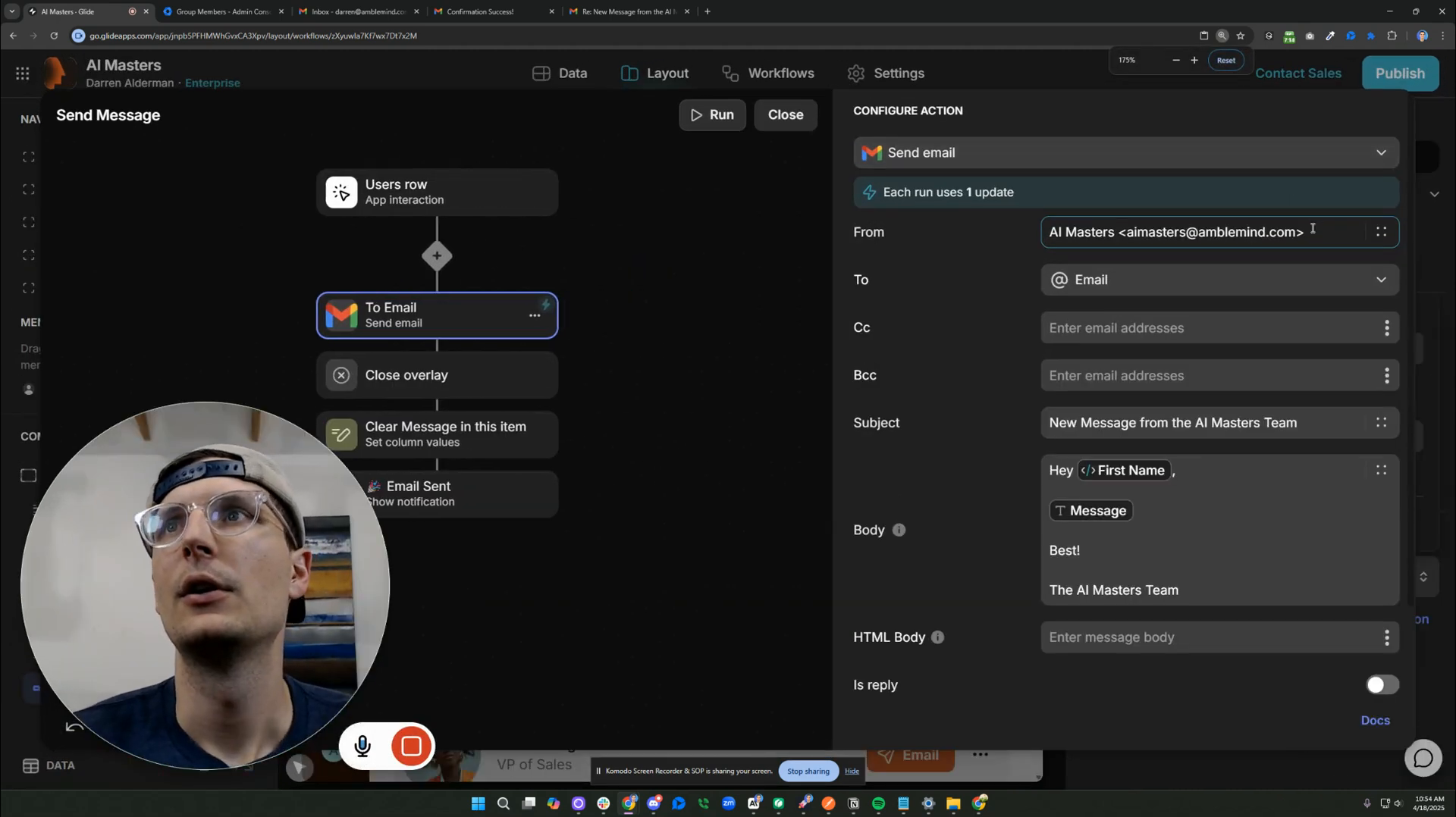
{"action": "left_click", "coordinate": [1180, 231]}
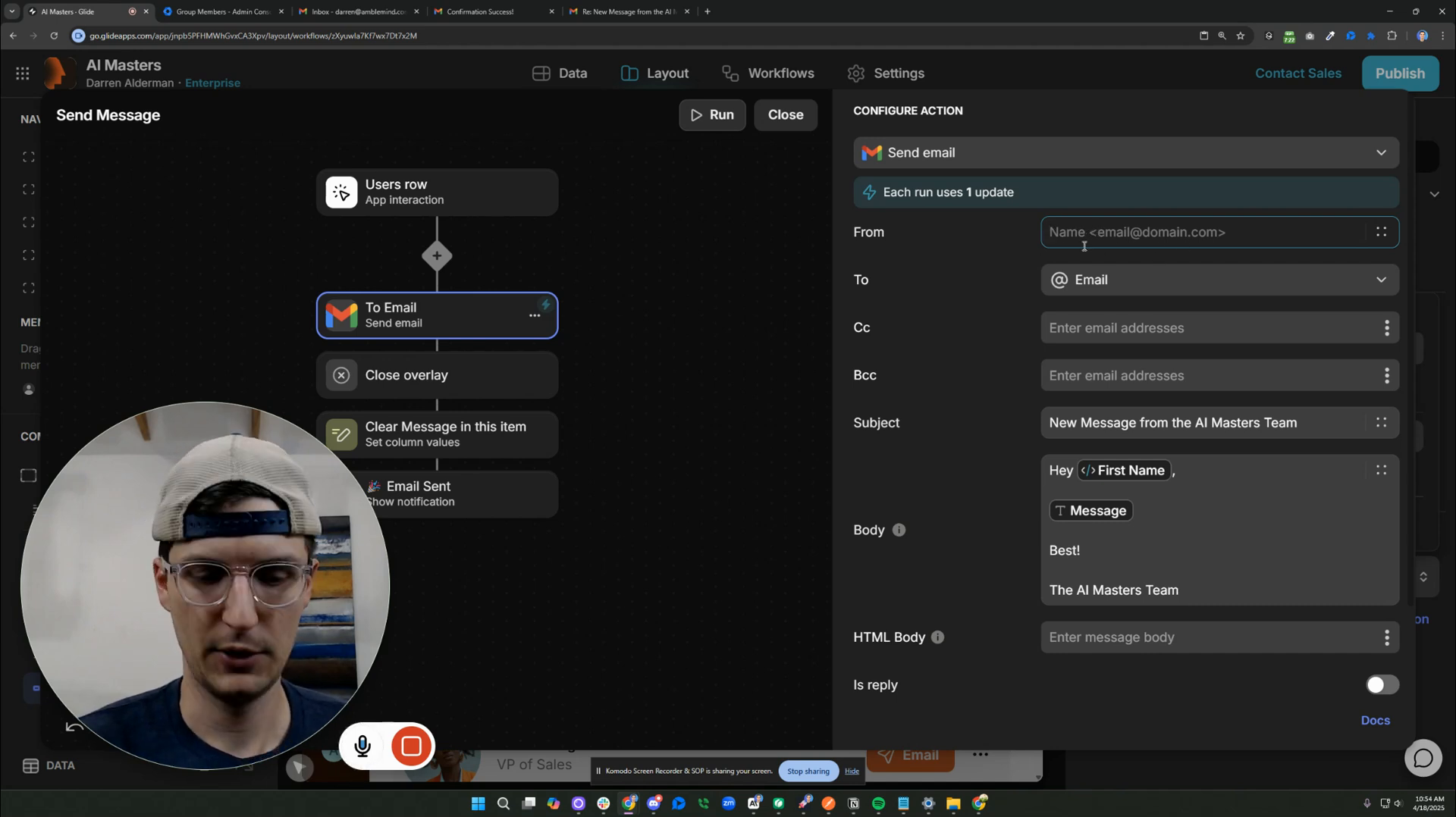
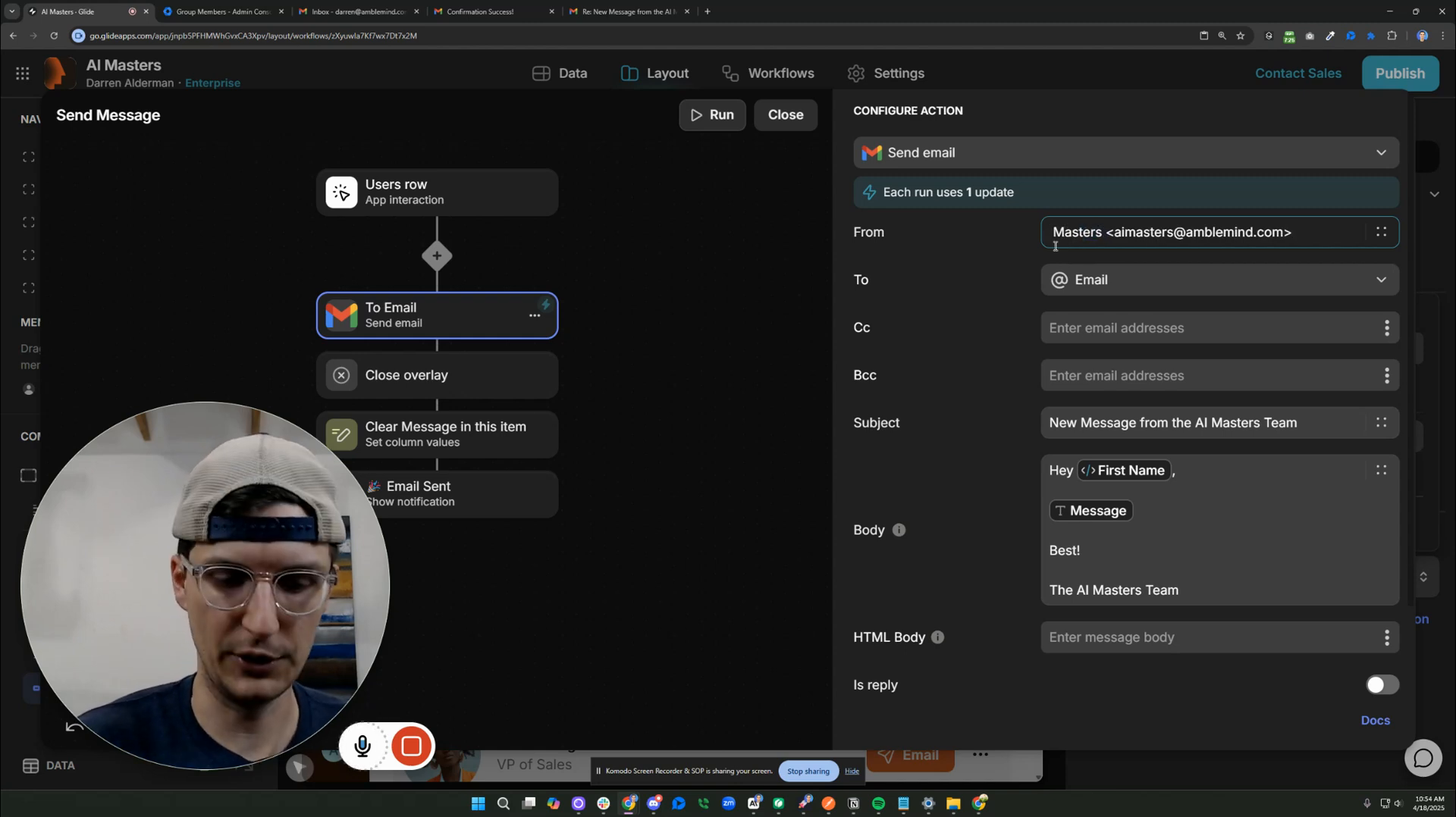
{"action": "type", "text": "Group"}
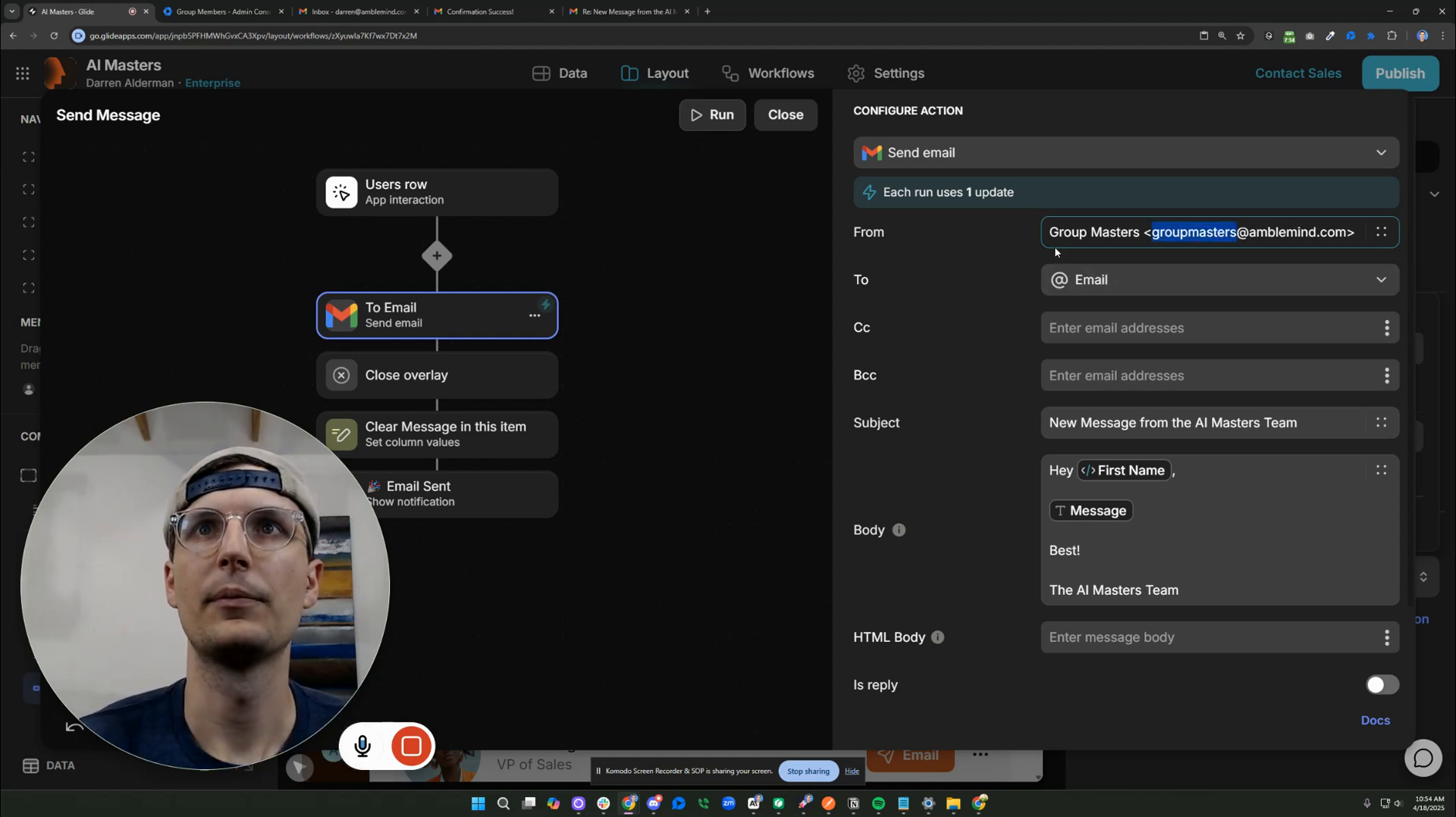
{"action": "mouse_move", "coordinate": [951, 587]}
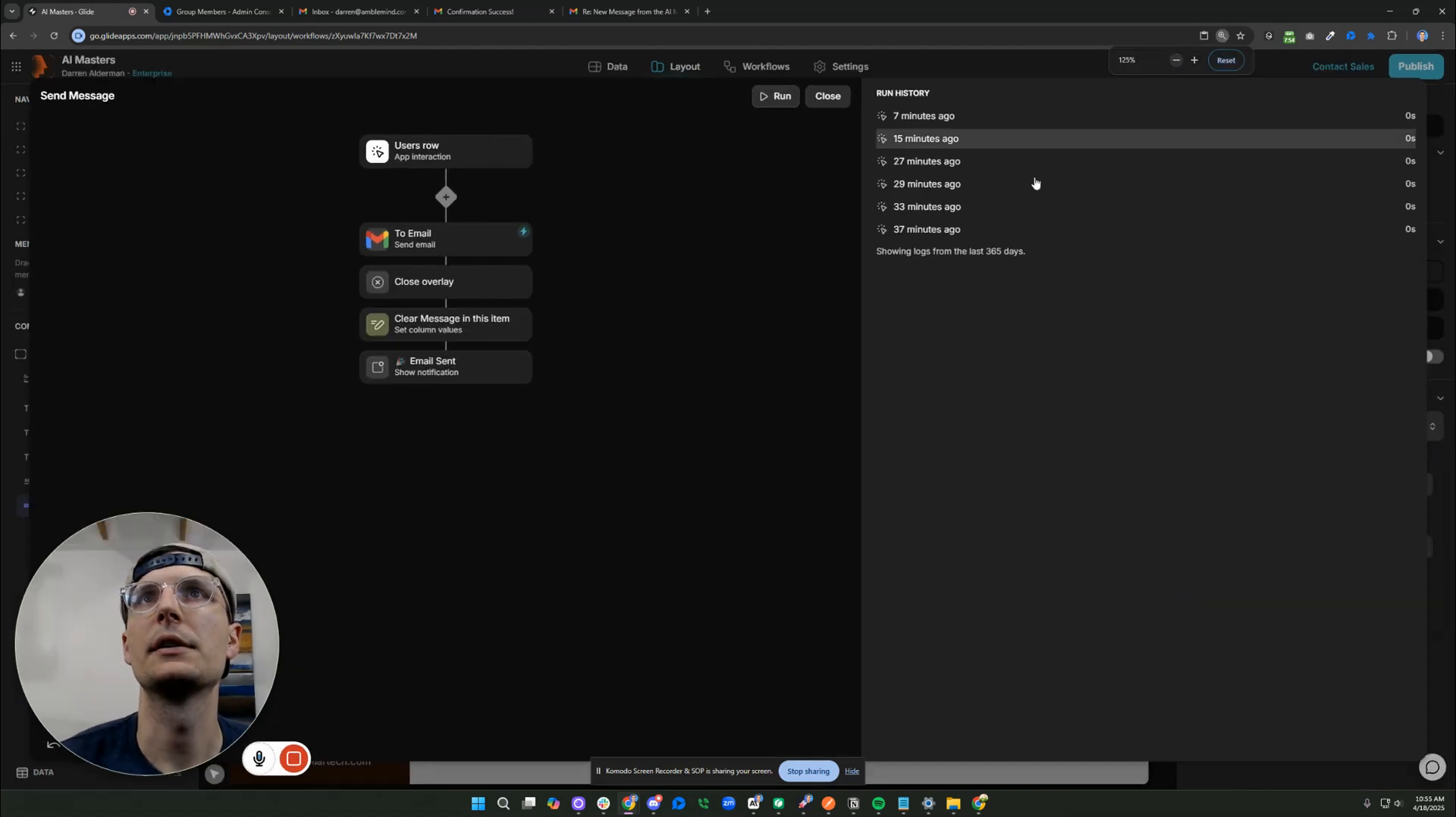
Step: Close the workflow editor and write a message starting 'Can you send t' in the form Body
{"action": "left_click", "coordinate": [826, 96]}
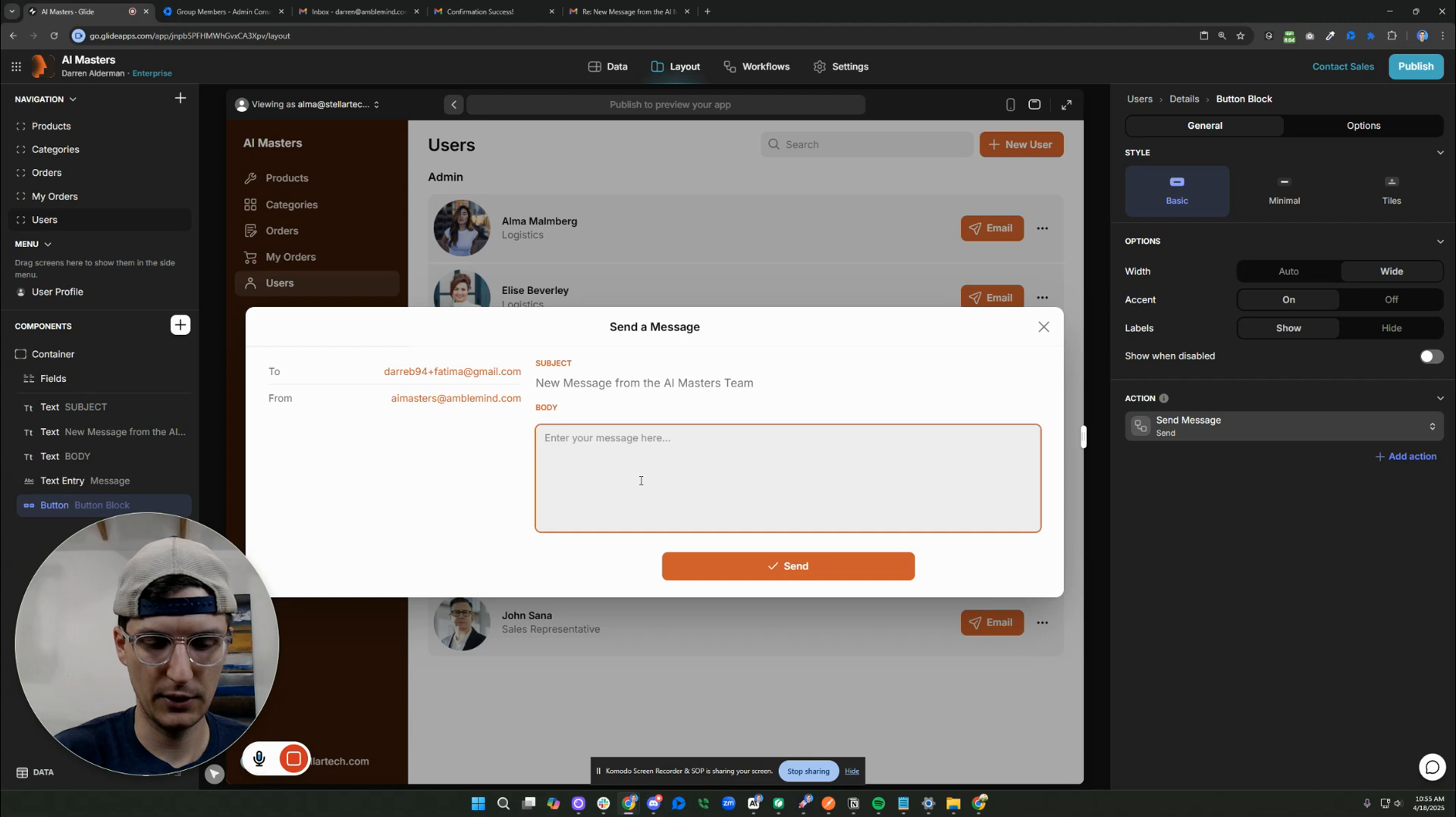
{"action": "type", "text": "Can you send t"}
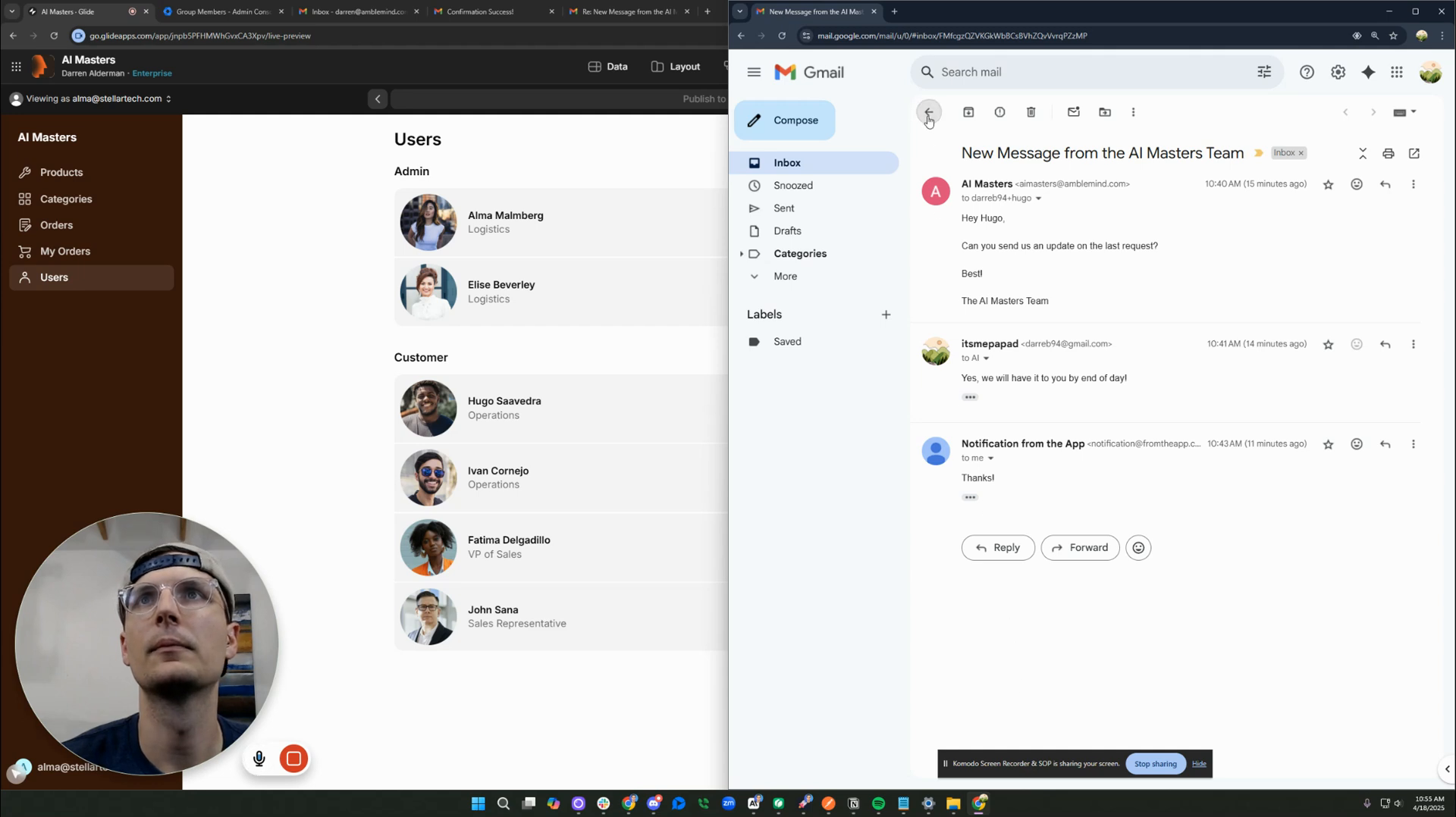
Step: Compare the AI Masters and Group Masters messages in Promotions and verify the groupmasters sender
{"action": "left_click", "coordinate": [927, 112]}
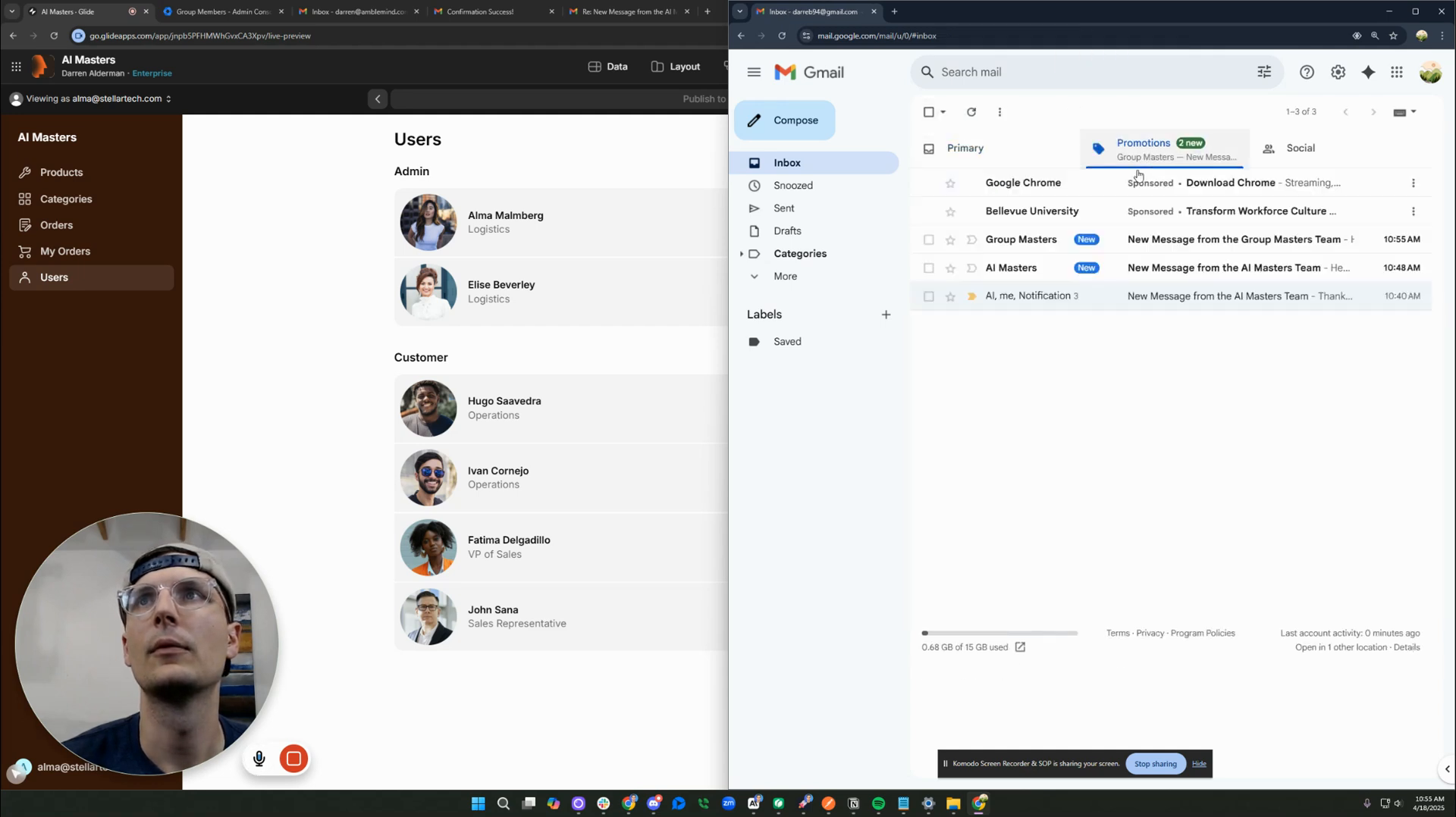
{"action": "mouse_move", "coordinate": [1152, 272]}
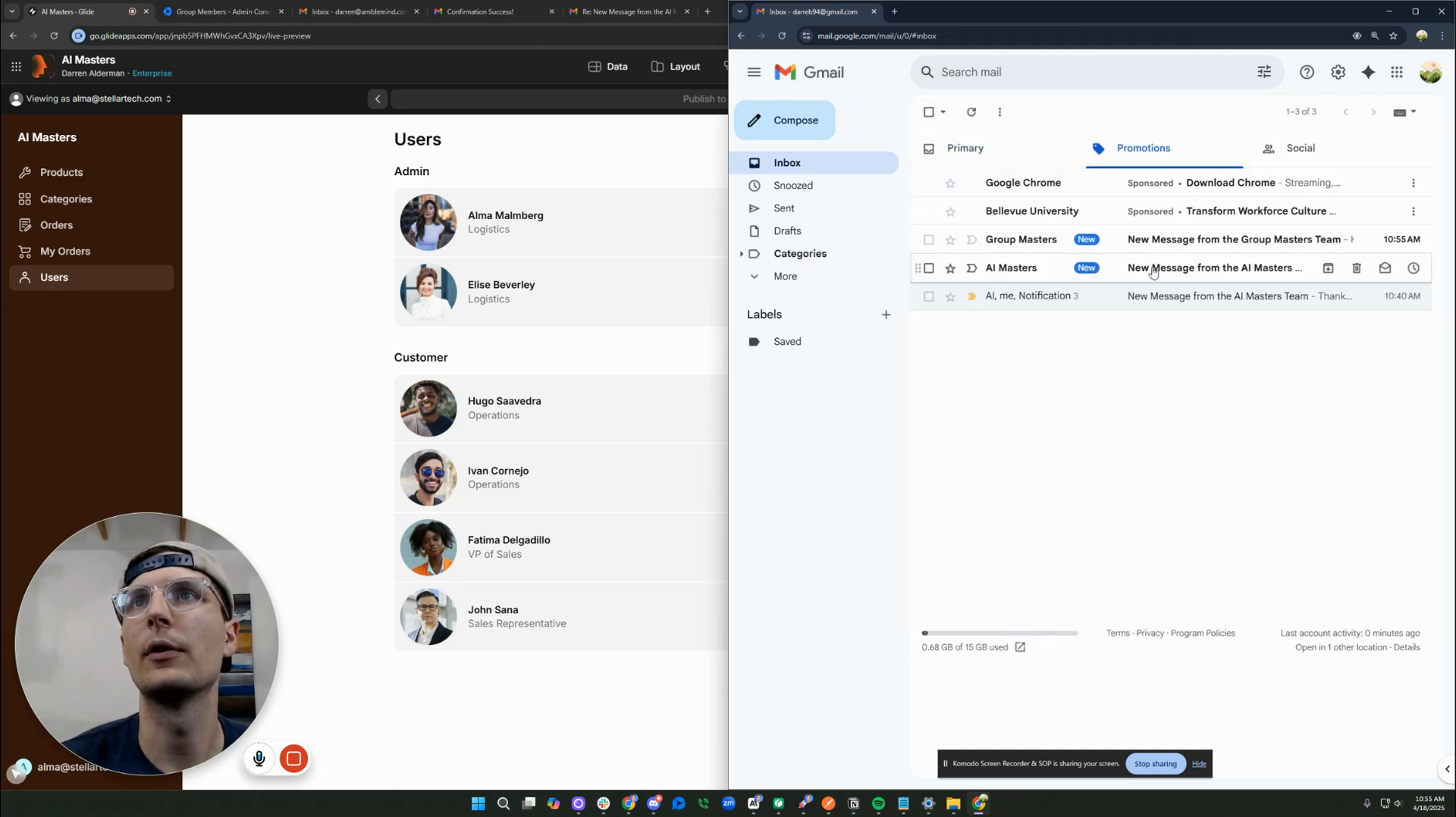
{"action": "left_click", "coordinate": [1213, 267]}
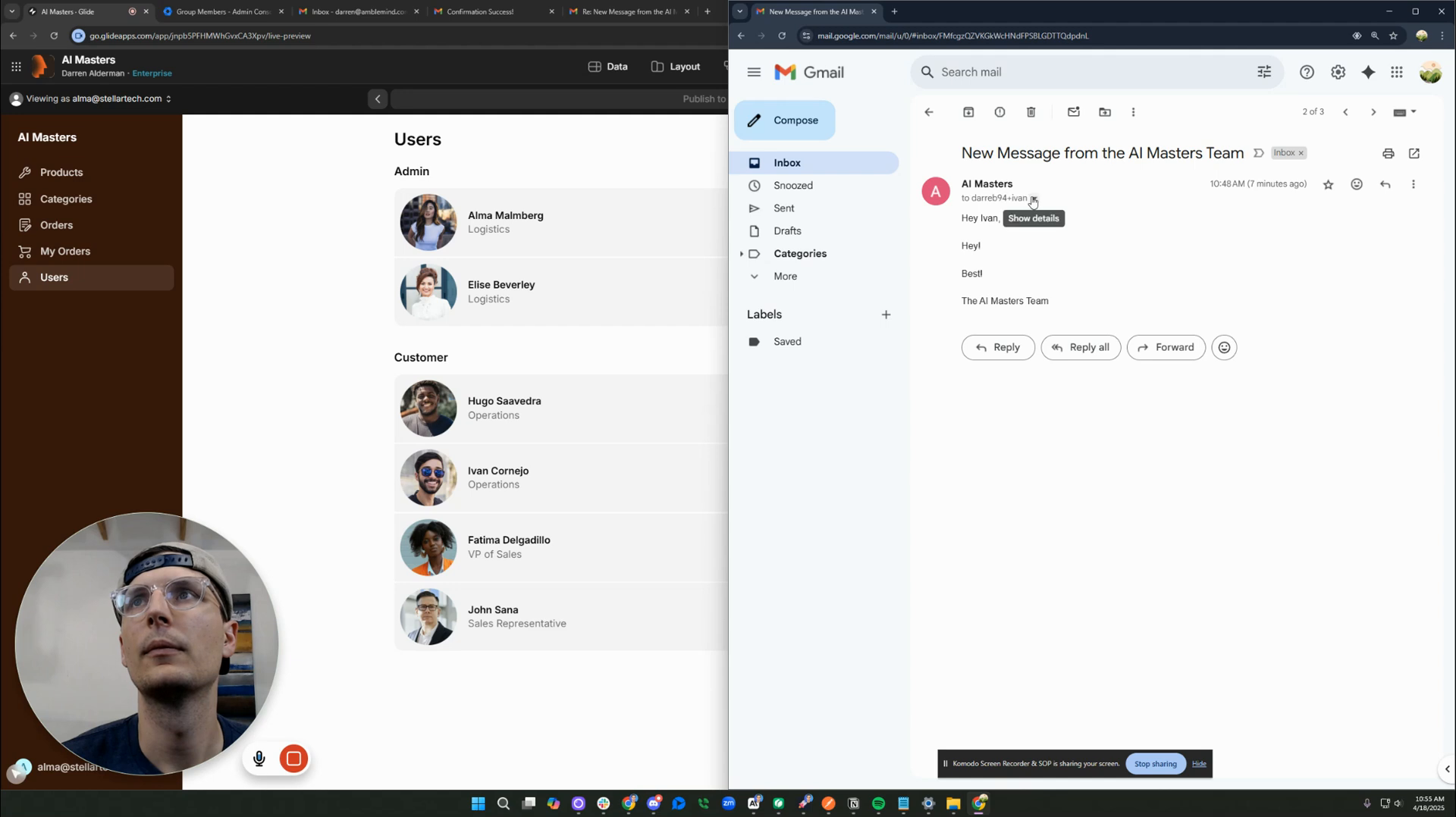
{"action": "left_click", "coordinate": [928, 112]}
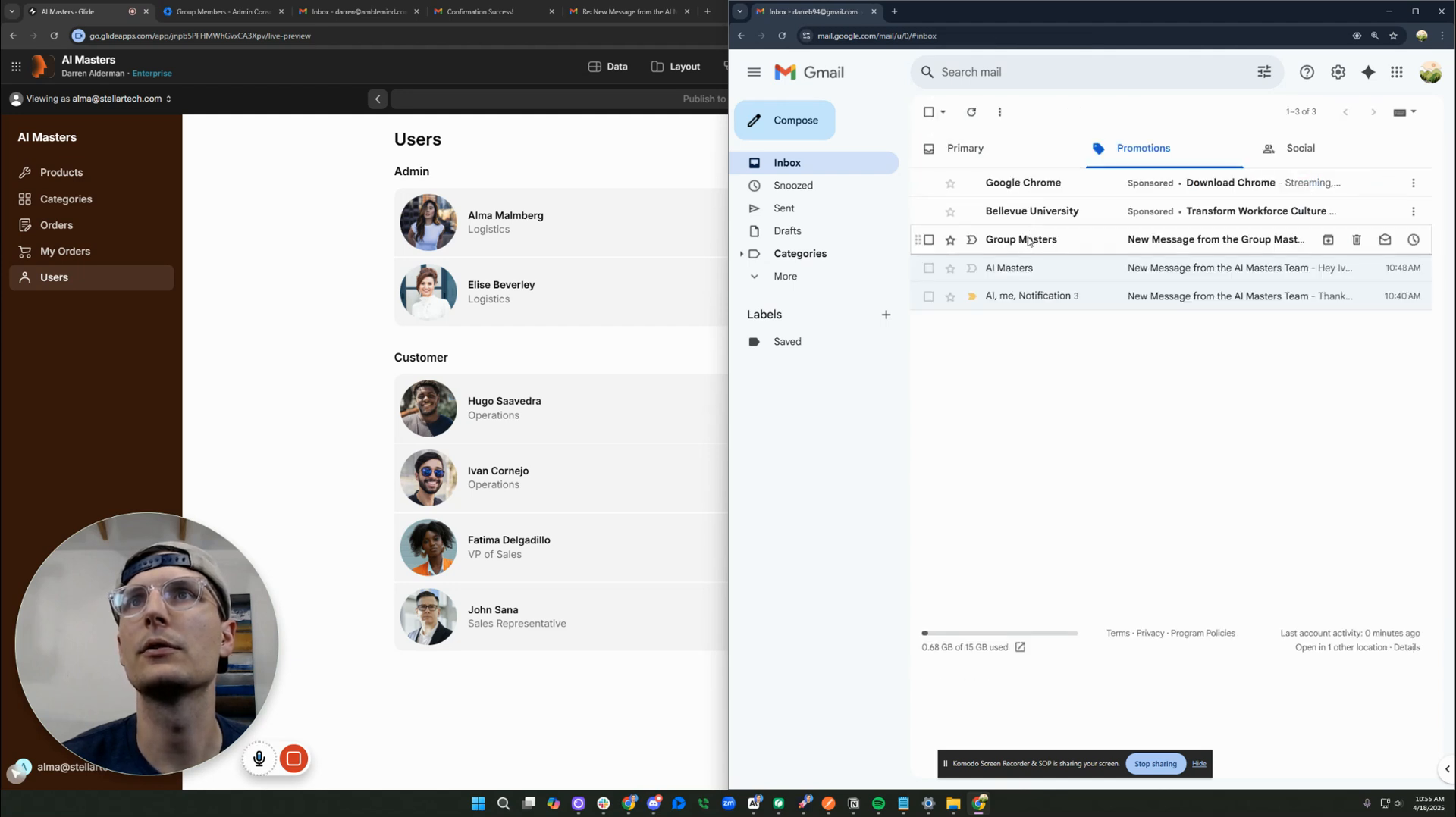
{"action": "left_click", "coordinate": [1021, 240]}
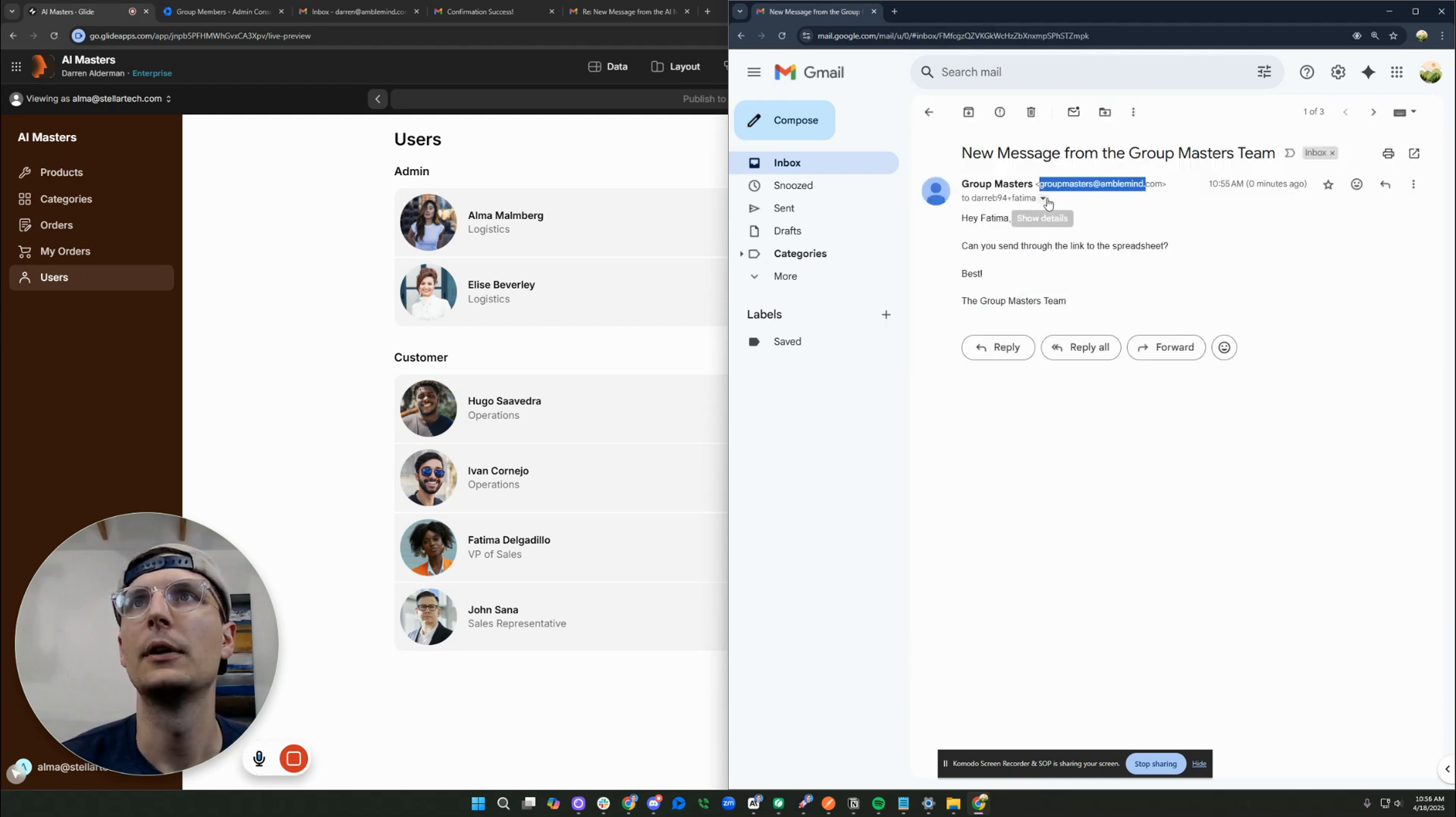
{"action": "left_click", "coordinate": [1042, 198]}
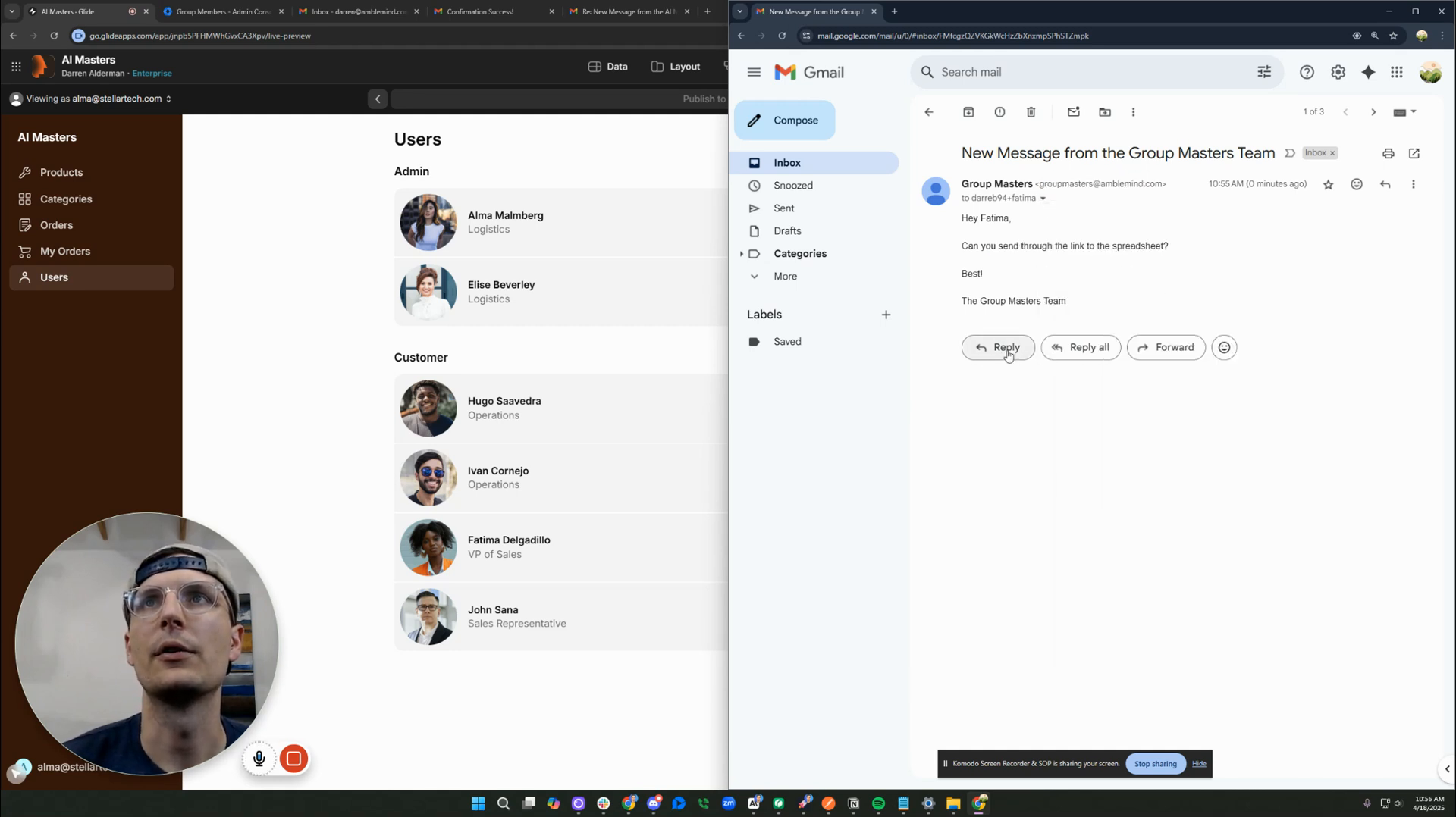
Step: Reply 'Here it is!' with a google.com link to the Group Masters message
{"action": "left_click", "coordinate": [997, 346]}
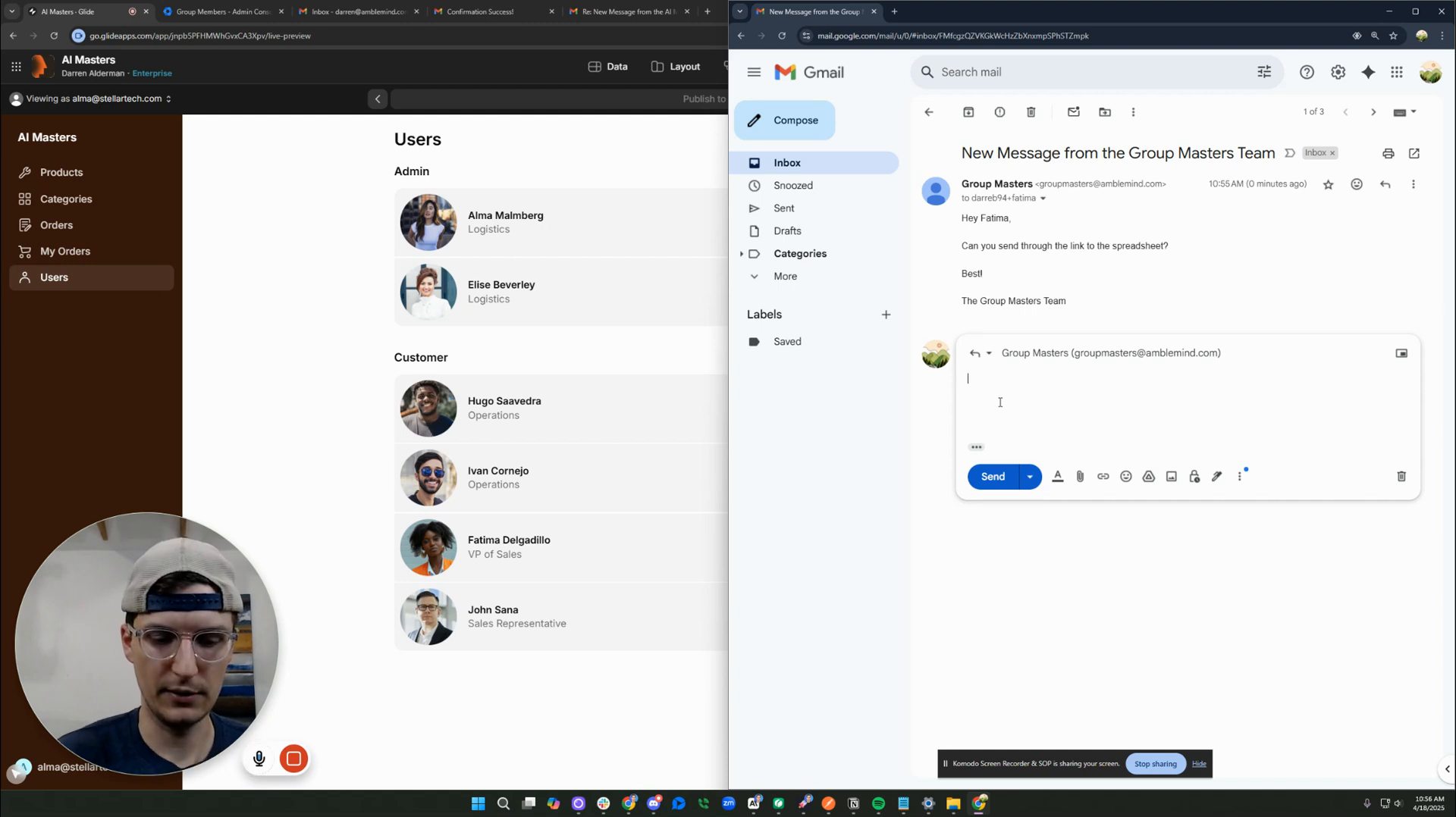
{"action": "type", "text": "Here is"}
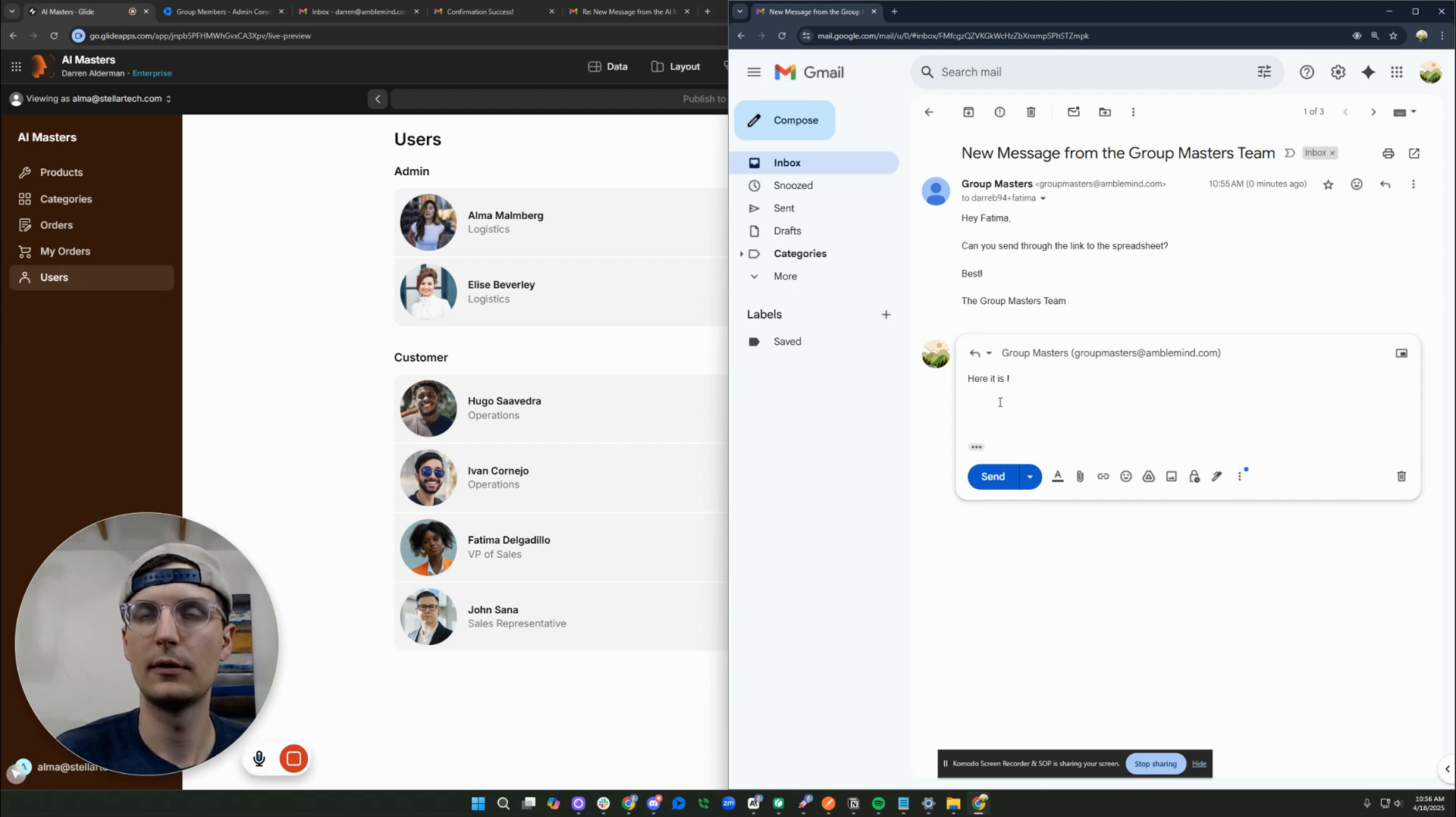
{"action": "type", "text": "https"}
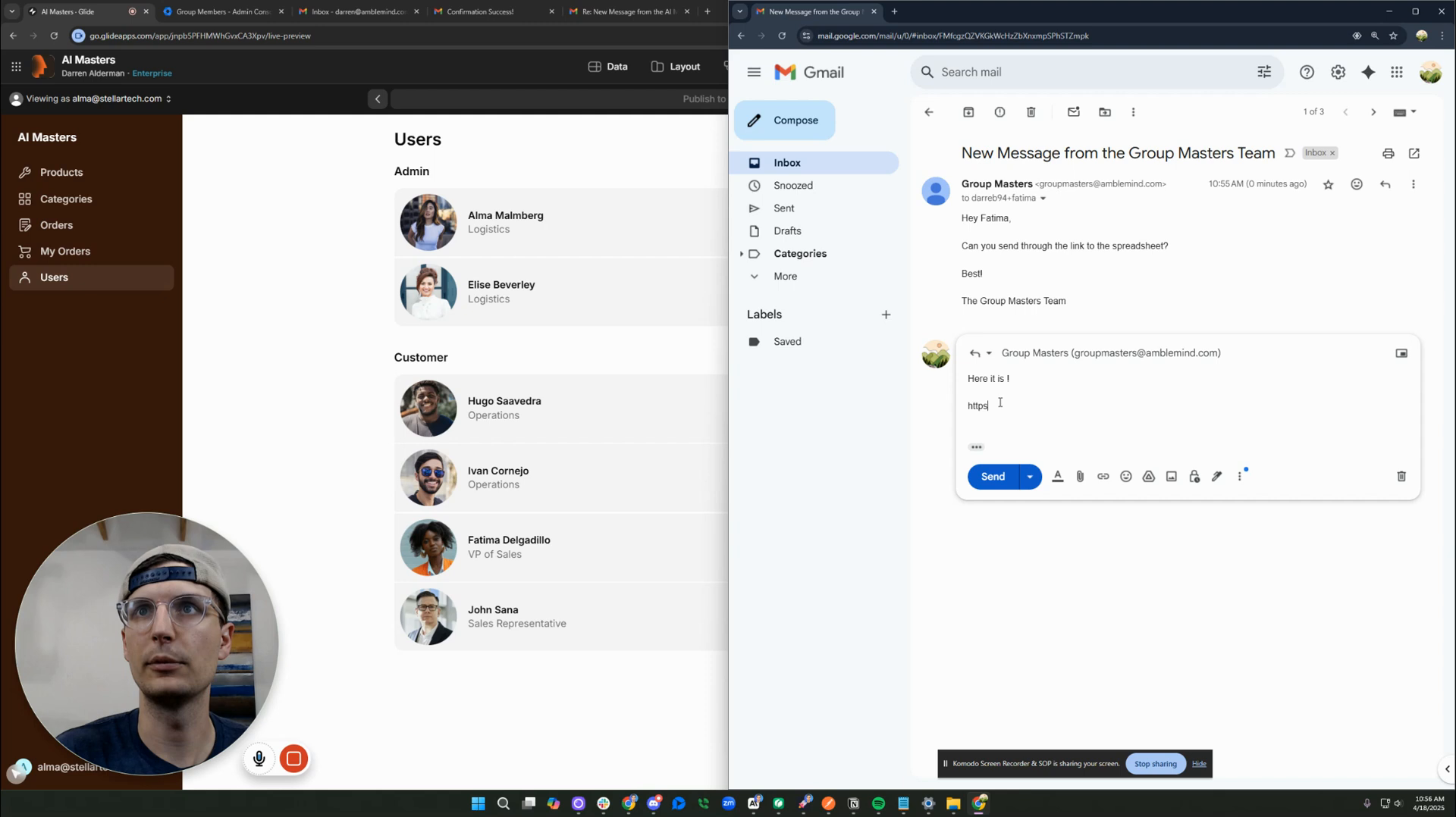
{"action": "type", "text": "sdflkjsdf"}
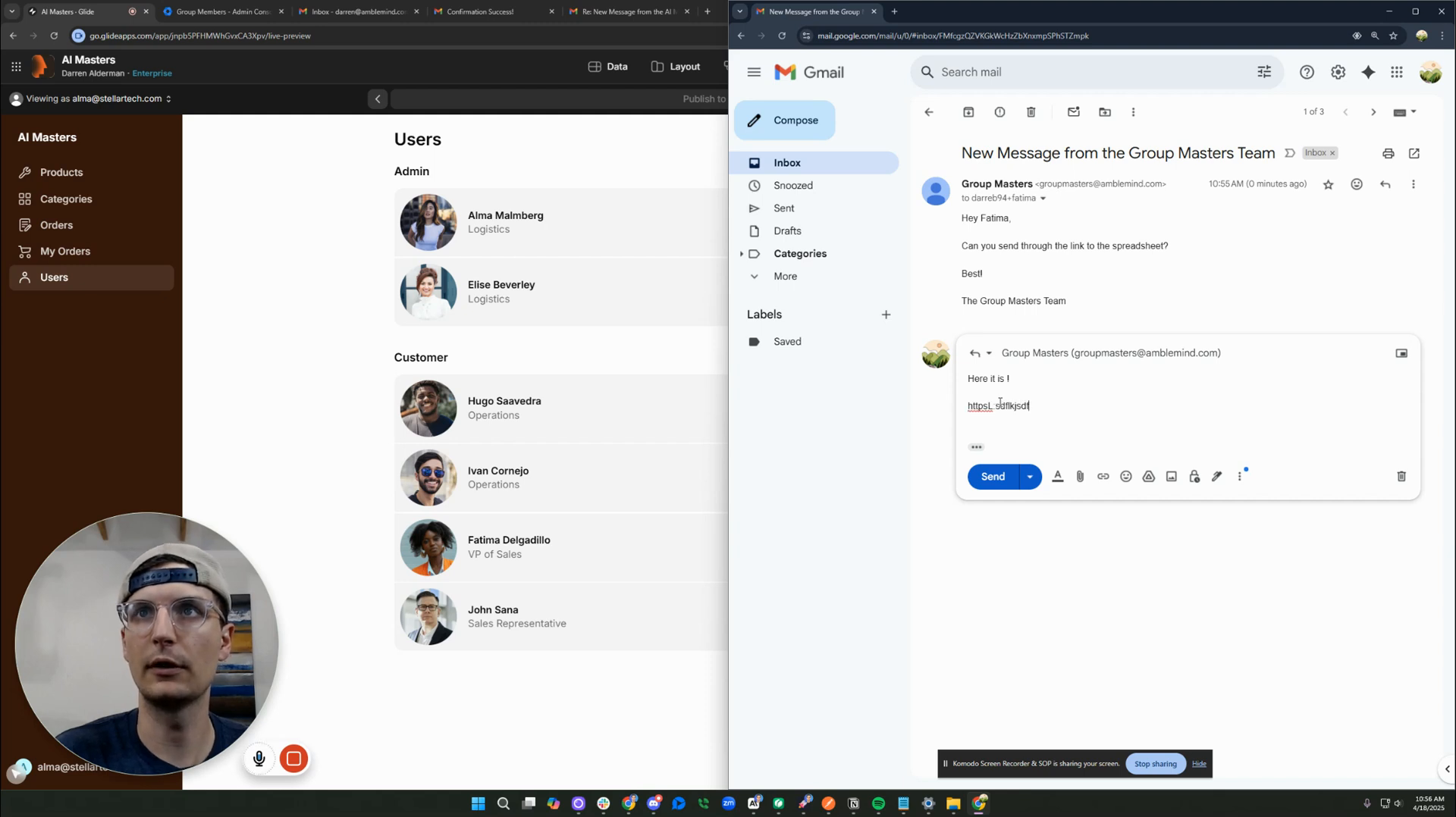
{"action": "type", "text": "c.com"}
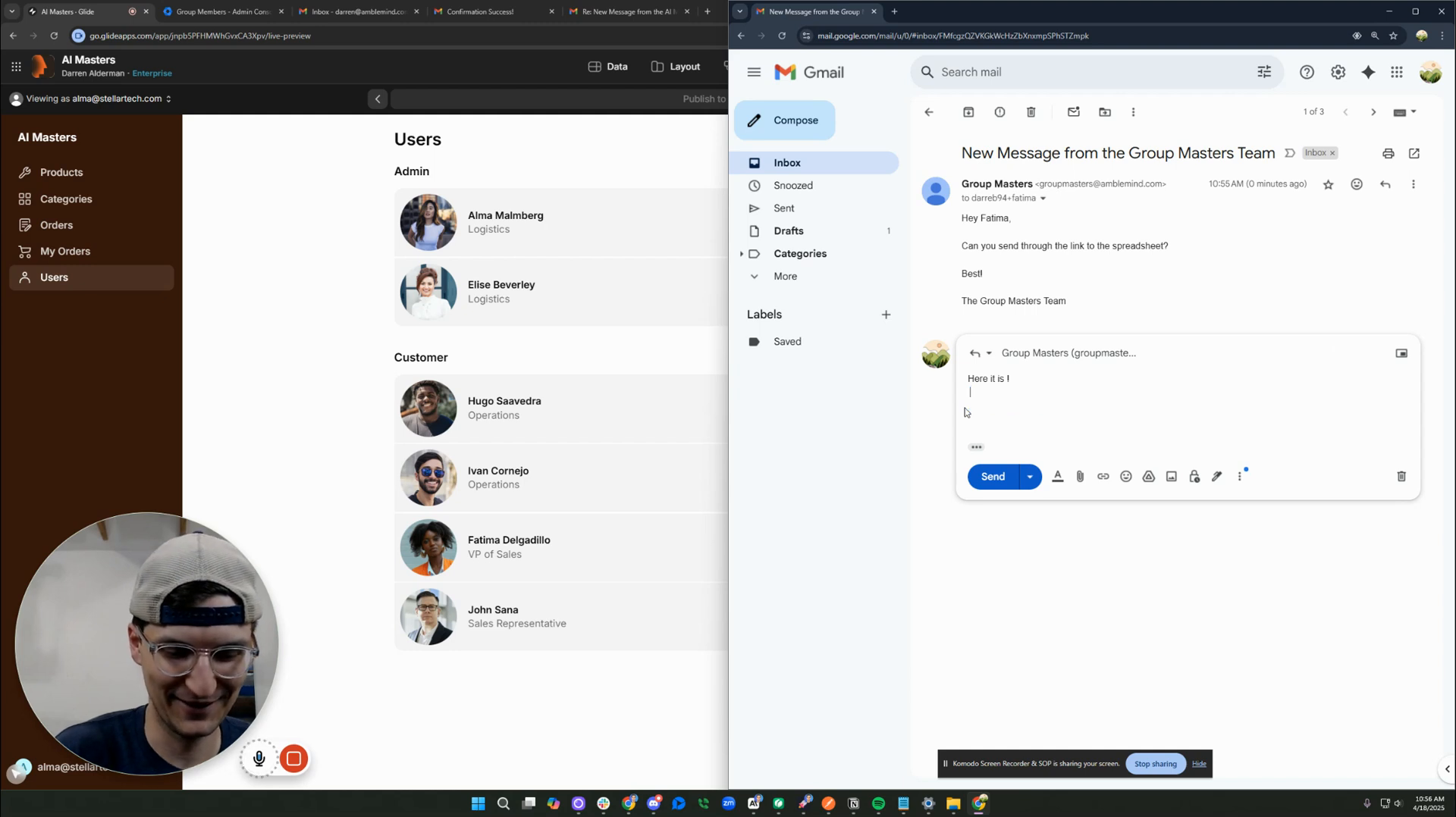
{"action": "type", "text": "google.com"}
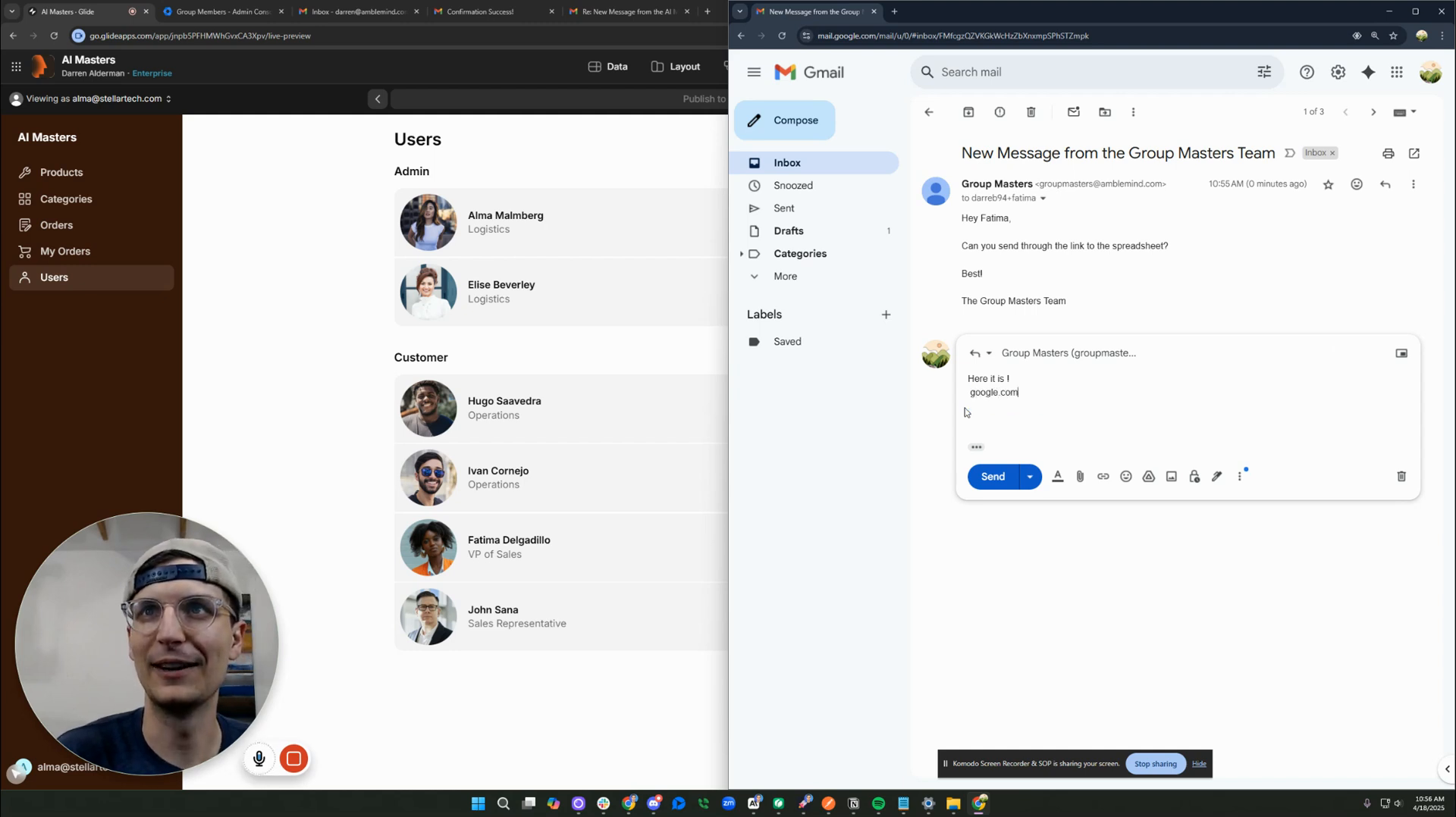
{"action": "left_click", "coordinate": [992, 476]}
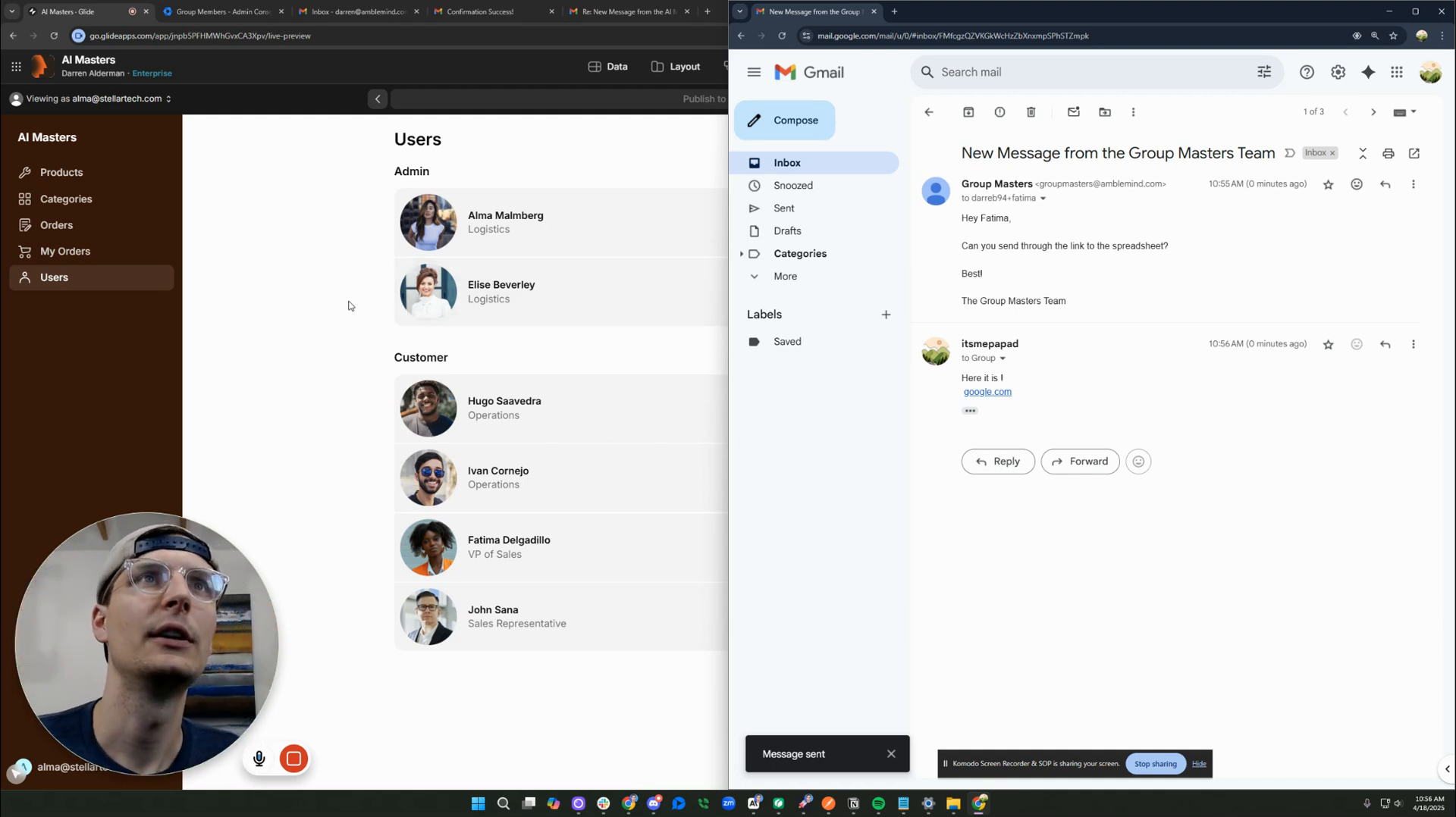
{"action": "left_click", "coordinate": [359, 12]}
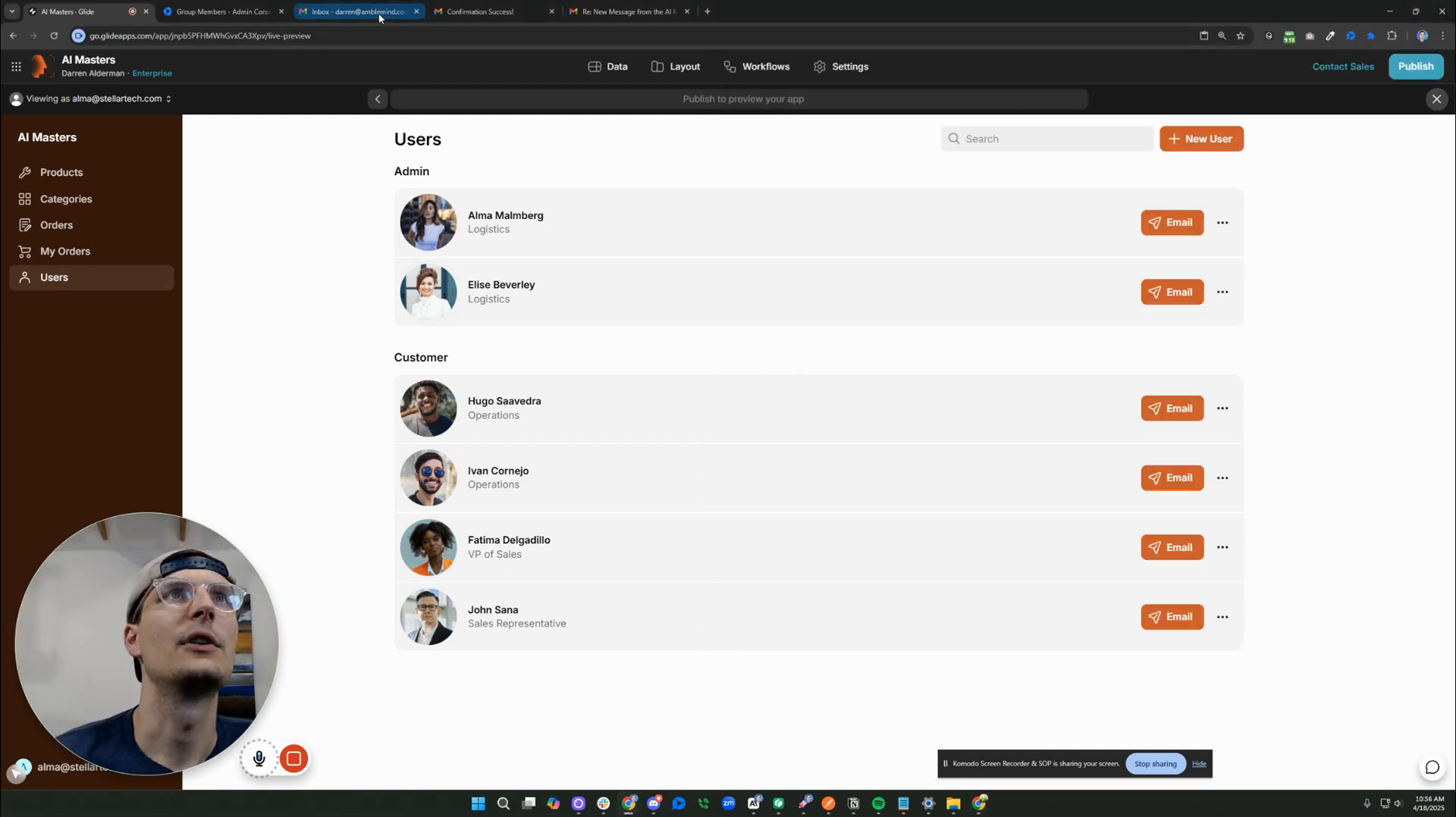
Step: Open the 'Re: New Message from the Group Masters Team' reply in another member's inbox
{"action": "left_click", "coordinate": [357, 11]}
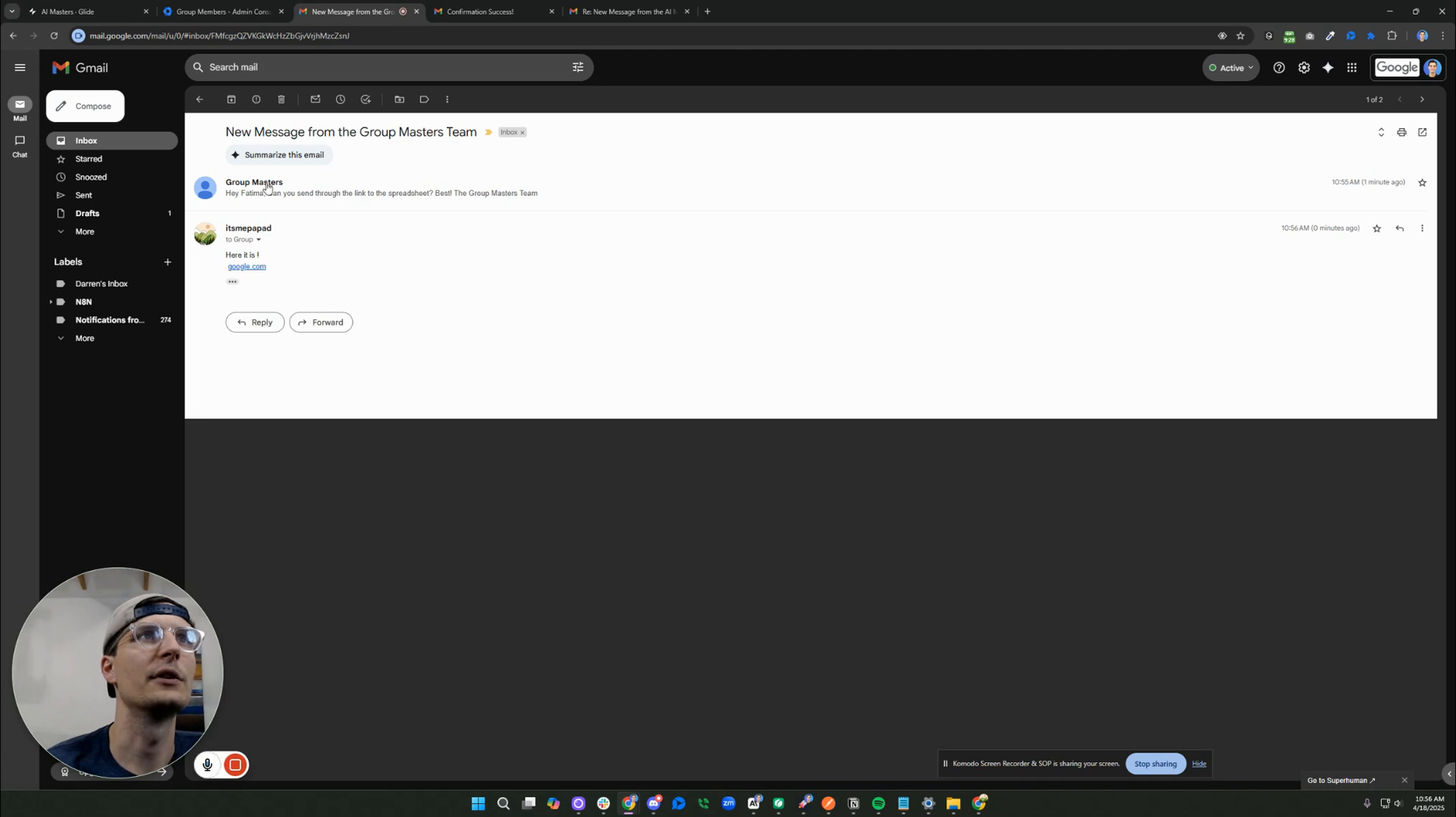
{"action": "left_click", "coordinate": [627, 11]}
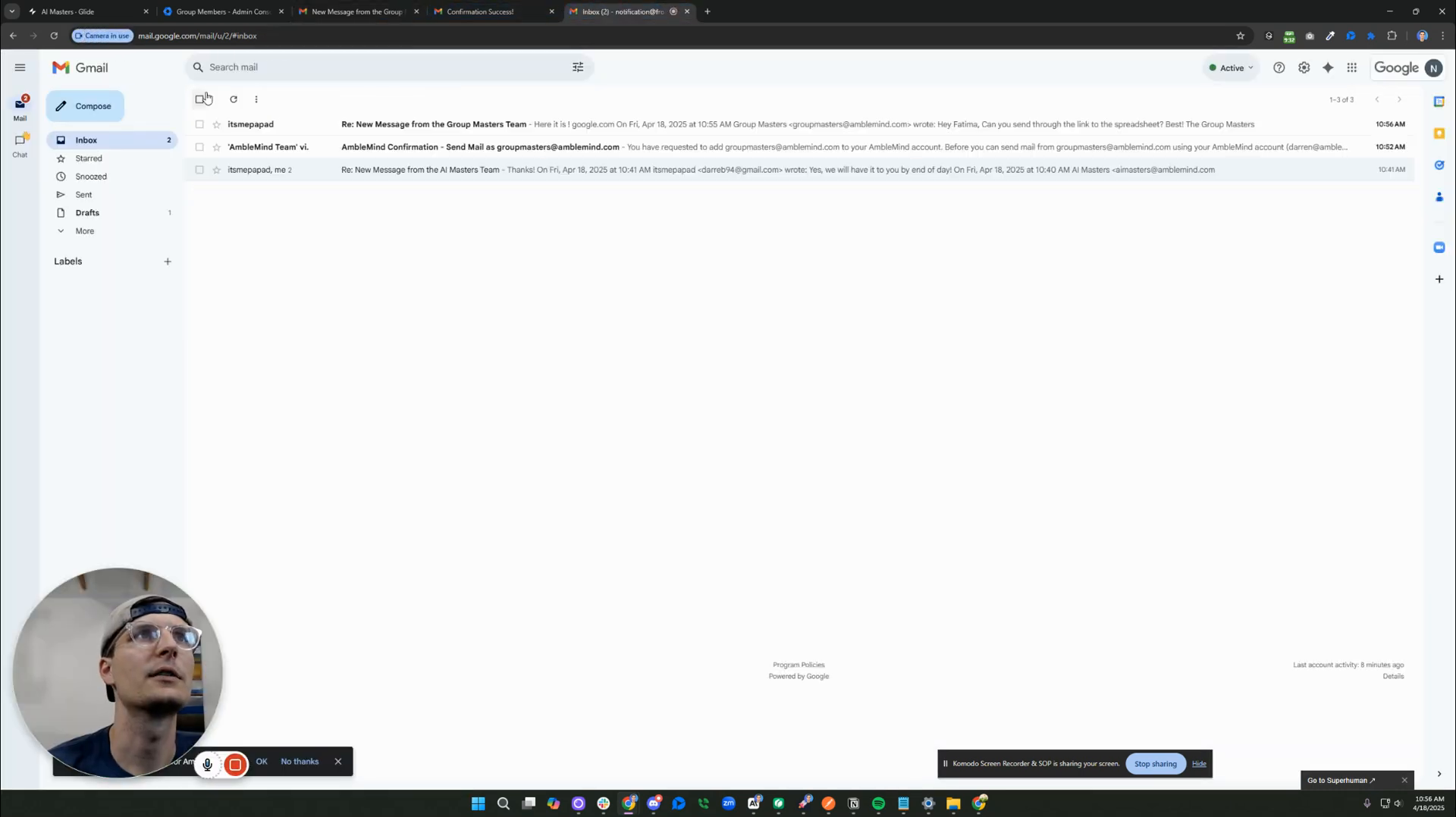
{"action": "left_click", "coordinate": [432, 124]}
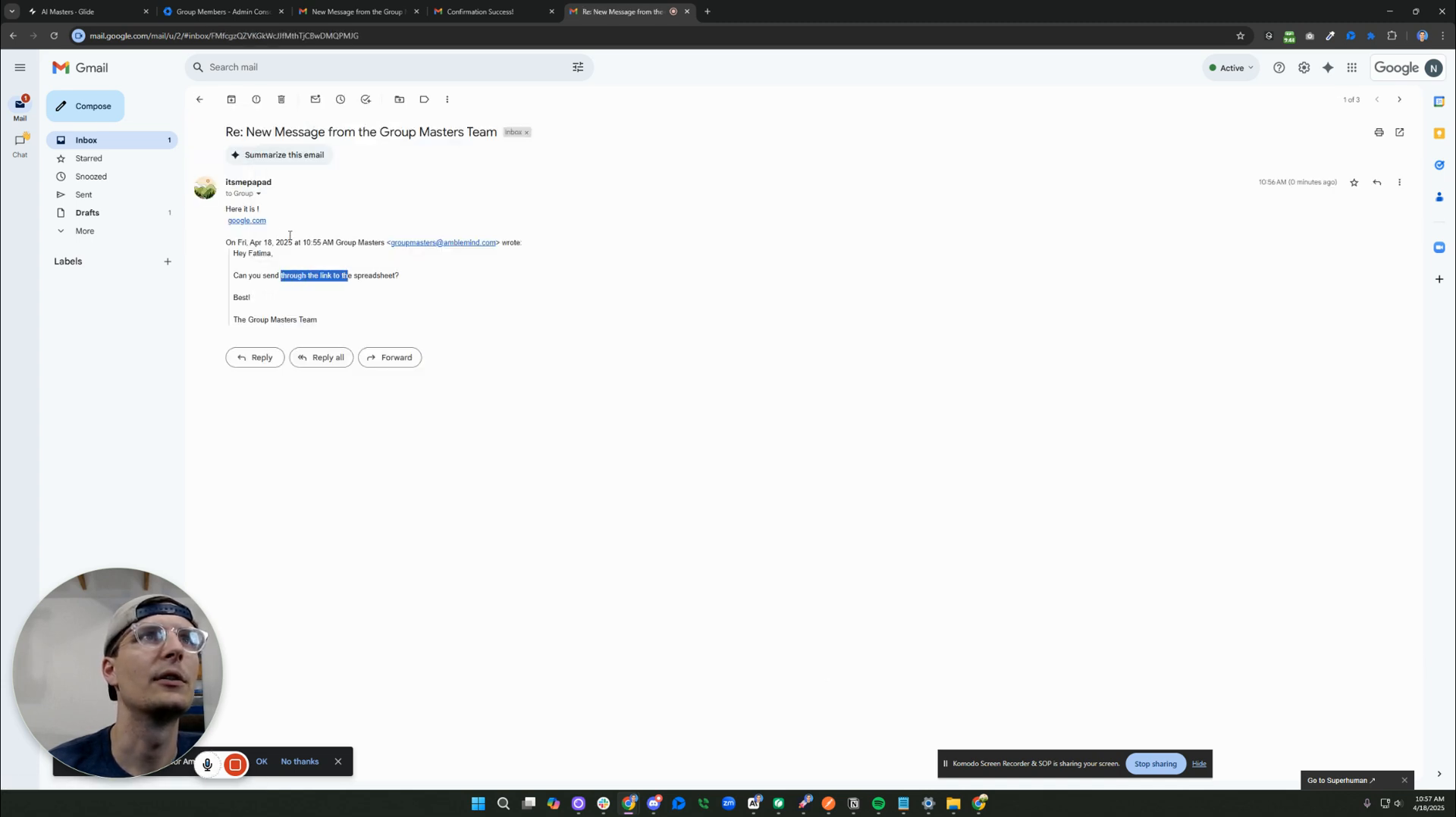
{"action": "mouse_move", "coordinate": [287, 185]}
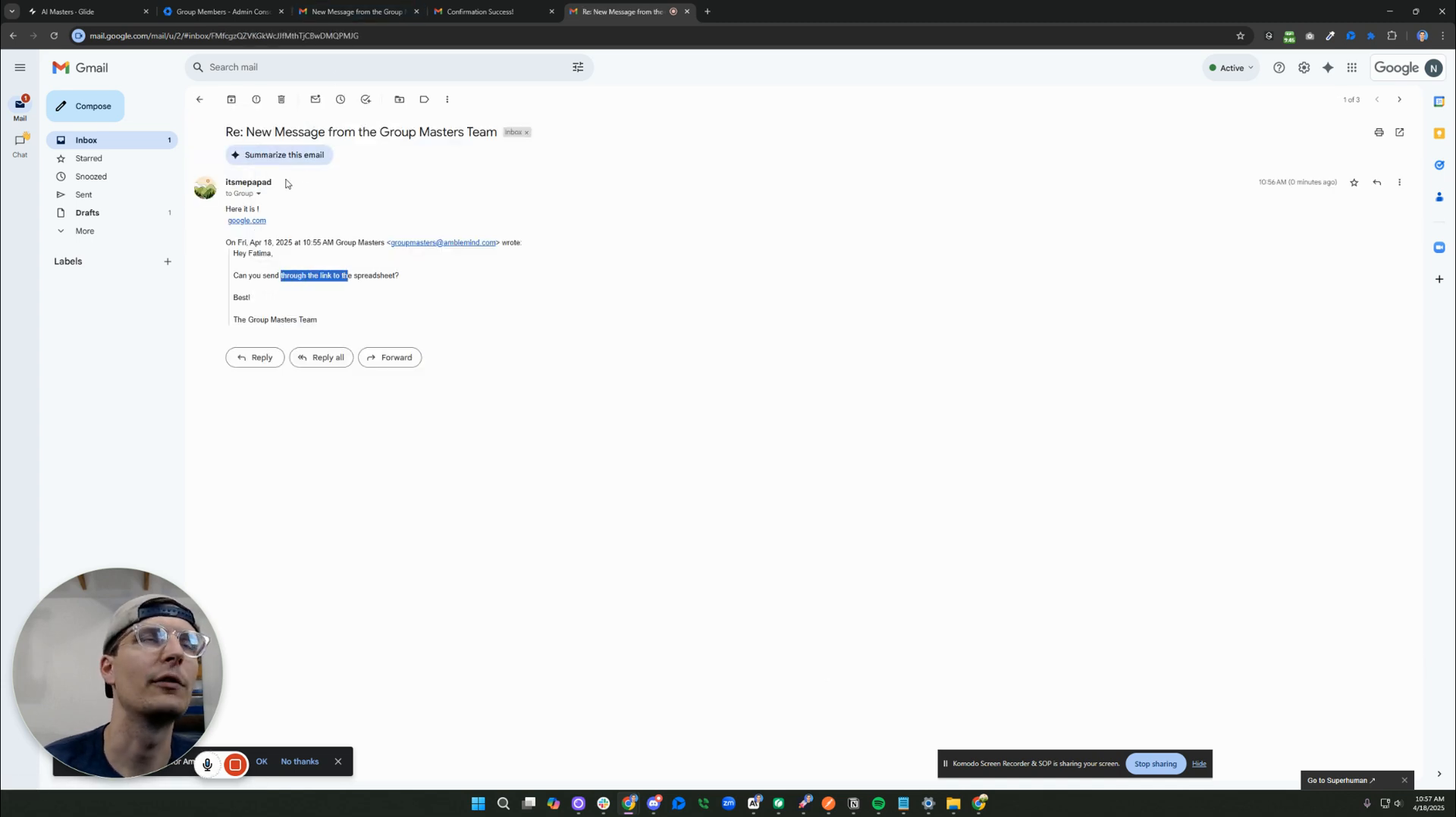
{"action": "mouse_move", "coordinate": [295, 208]}
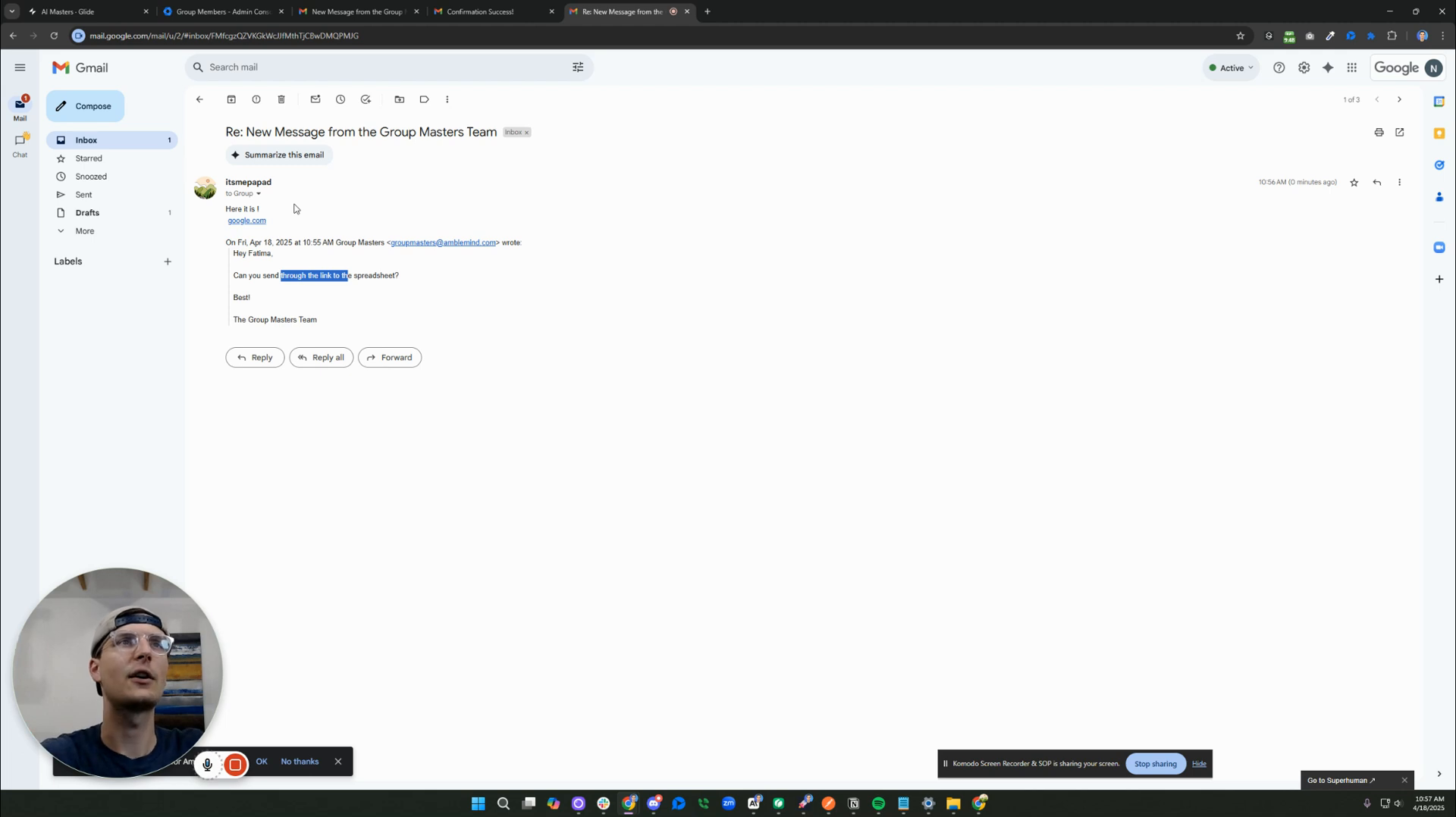
{"action": "mouse_move", "coordinate": [290, 264]}
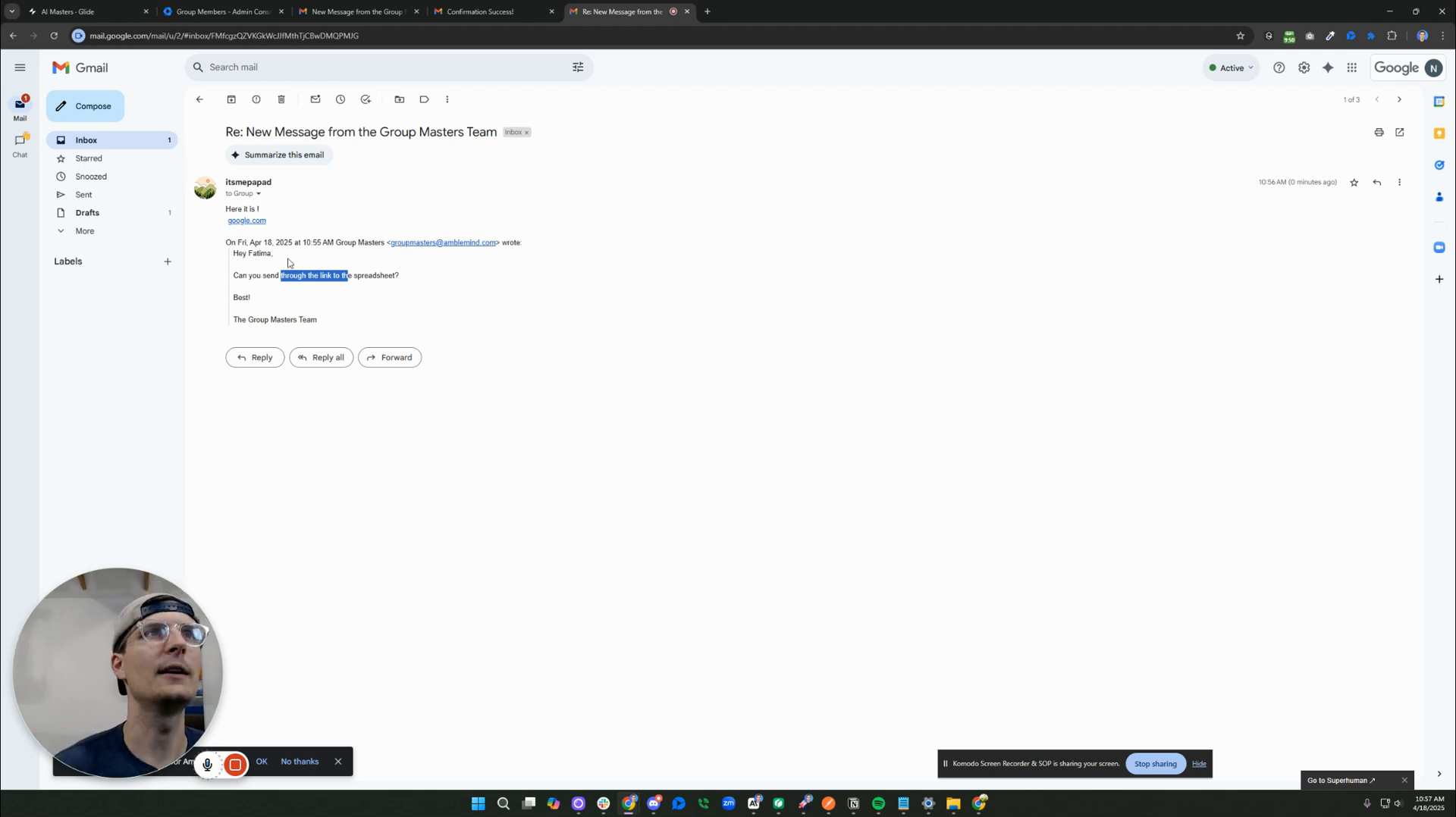
Step: Send a 'Thanks!' reply in the original Group Masters thread
{"action": "left_click", "coordinate": [357, 12]}
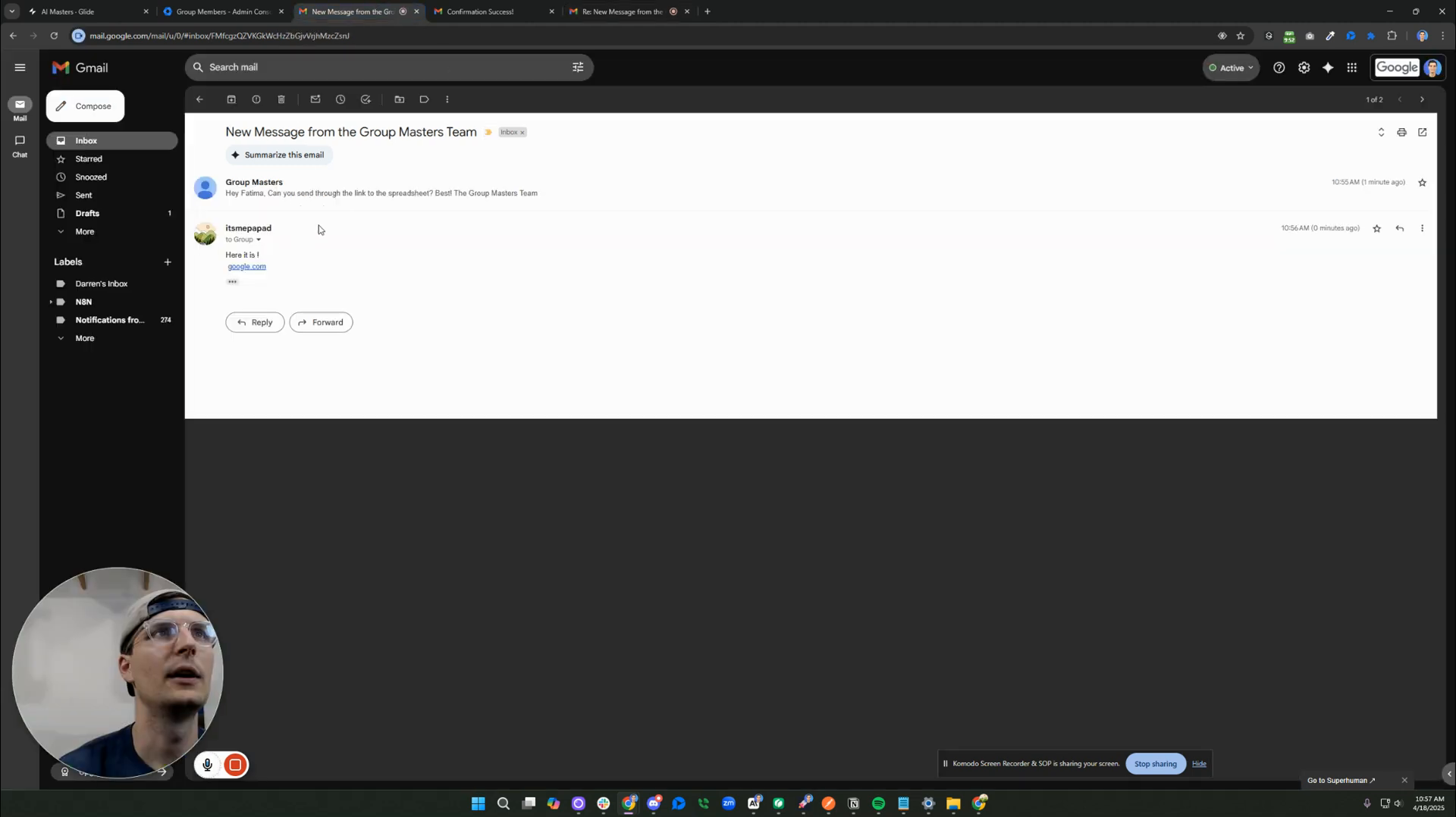
{"action": "left_click", "coordinate": [255, 323]}
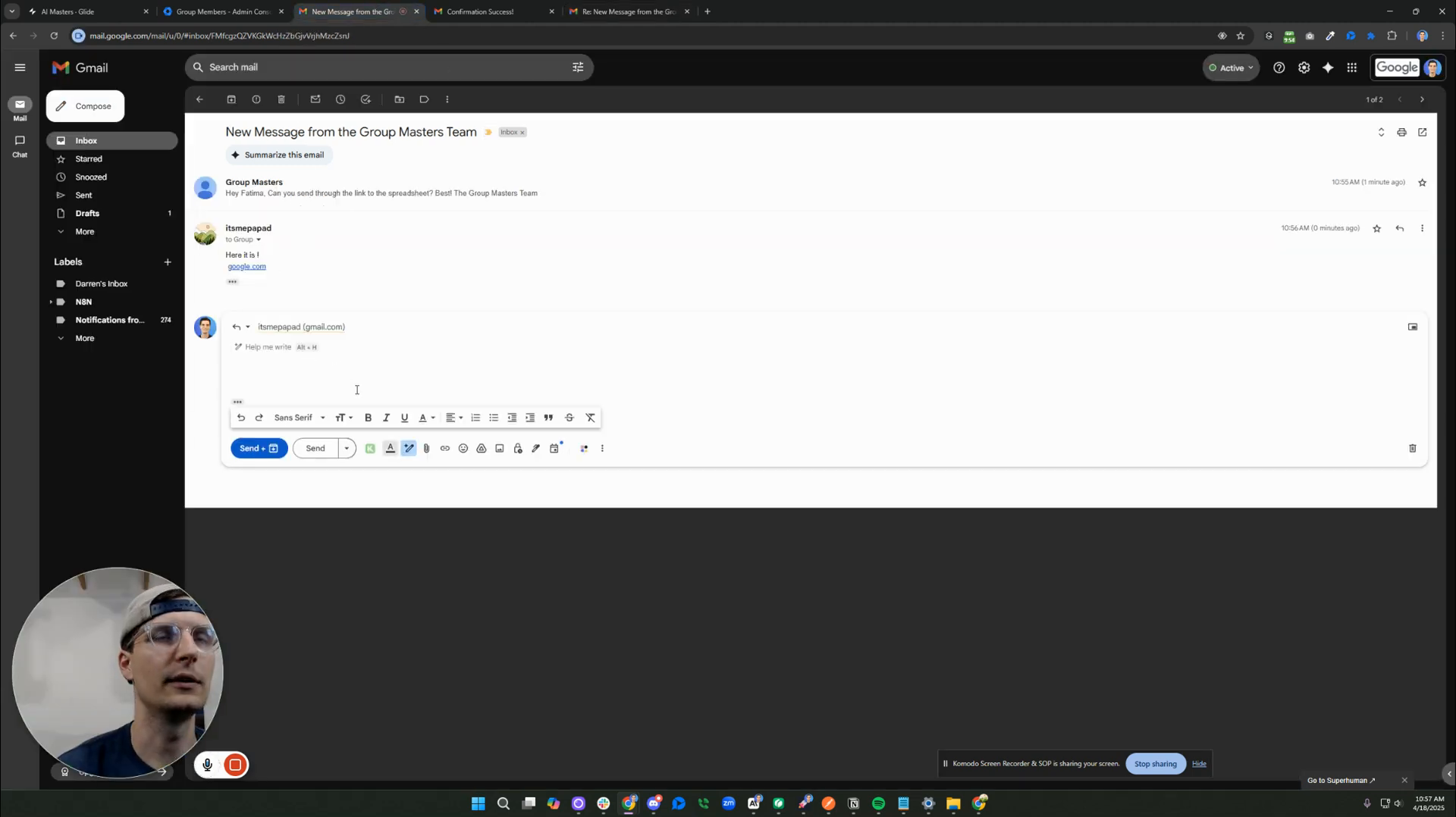
{"action": "type", "text": "Thanks"}
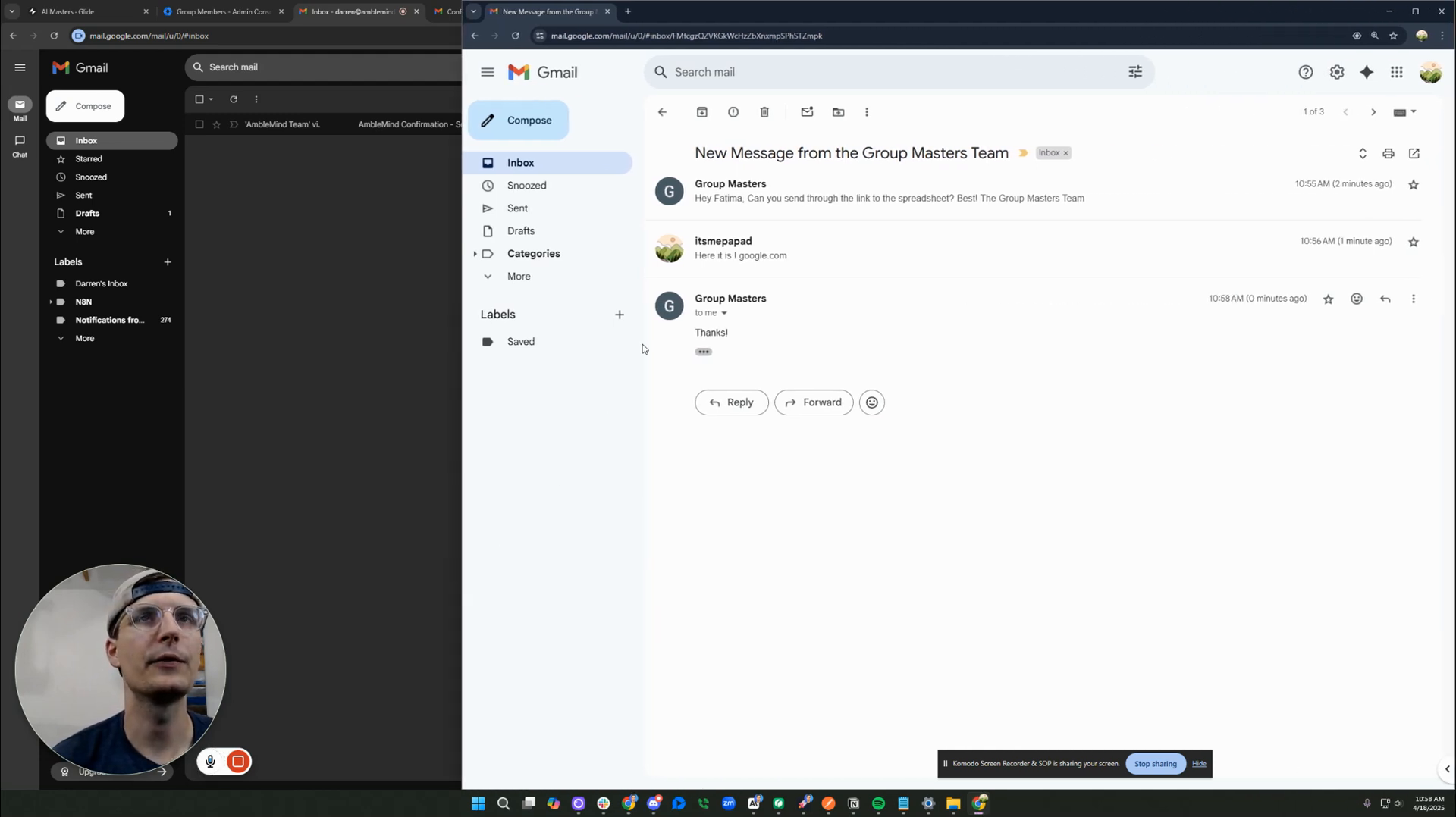
{"action": "mouse_move", "coordinate": [213, 304]}
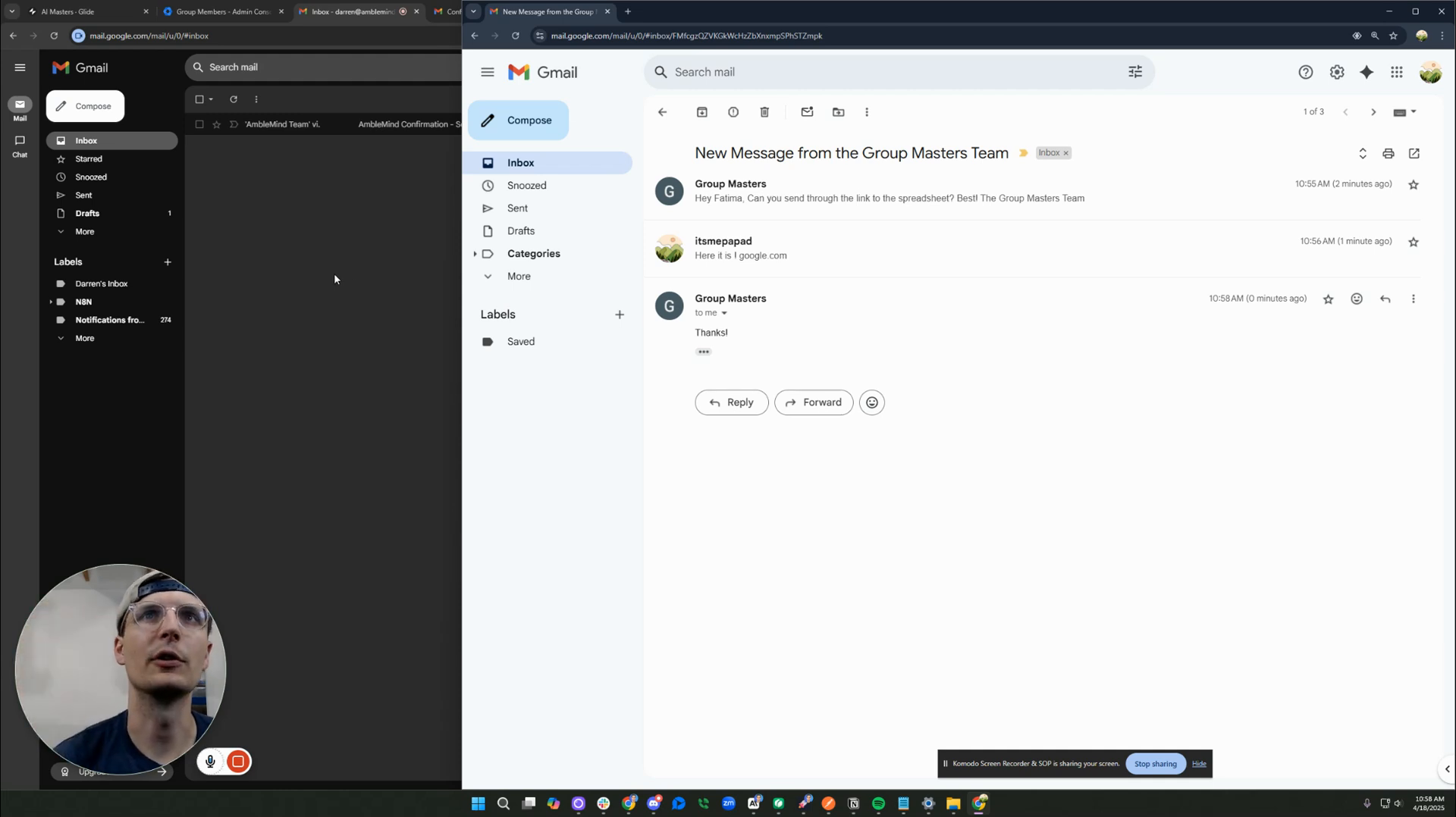
Step: Highlight the Group Masters sender name, then return to the AI Masters Glide tab
{"action": "double_click", "coordinate": [729, 298]}
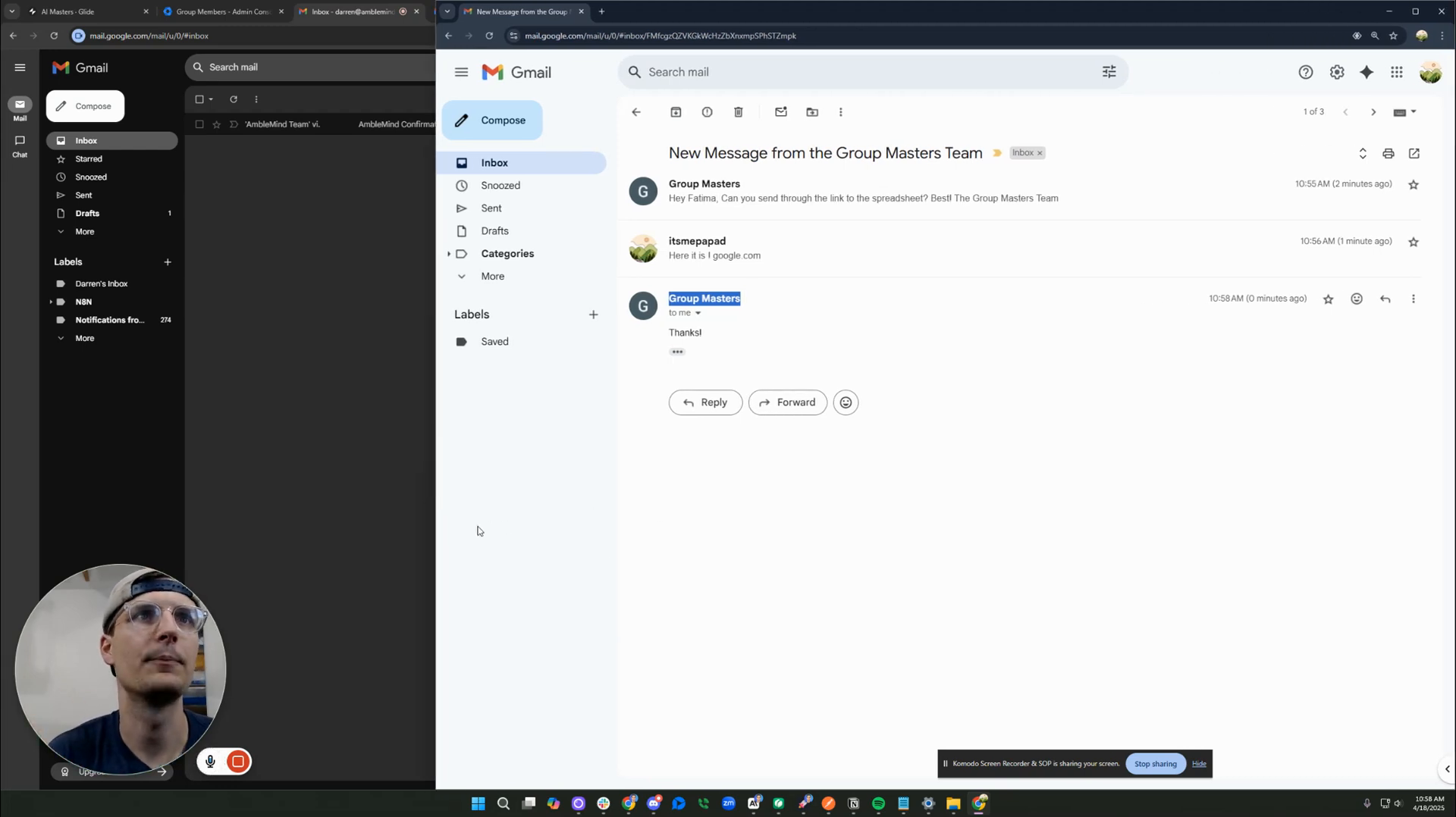
{"action": "left_click", "coordinate": [84, 11]}
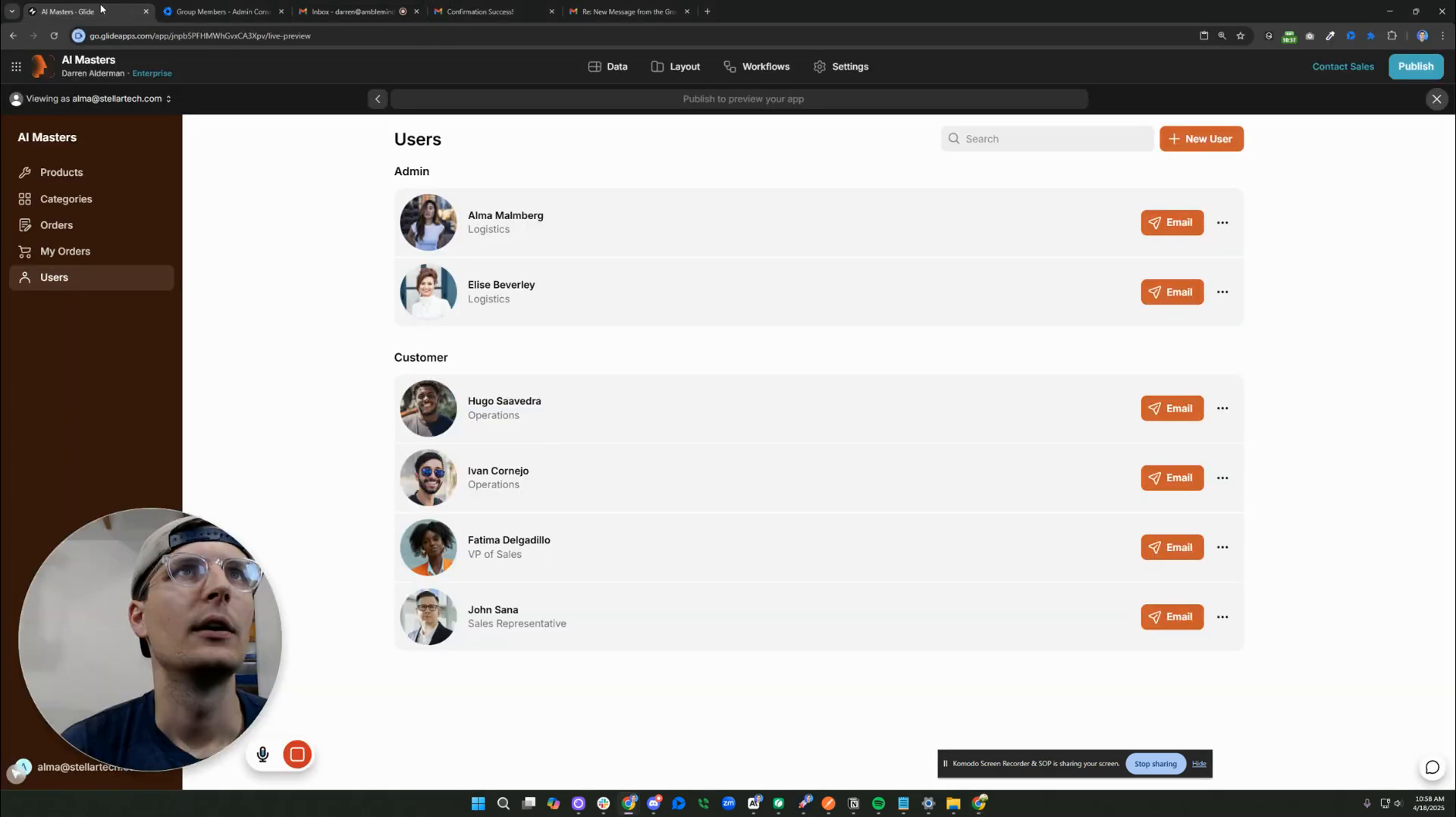
{"action": "mouse_move", "coordinate": [269, 429]}
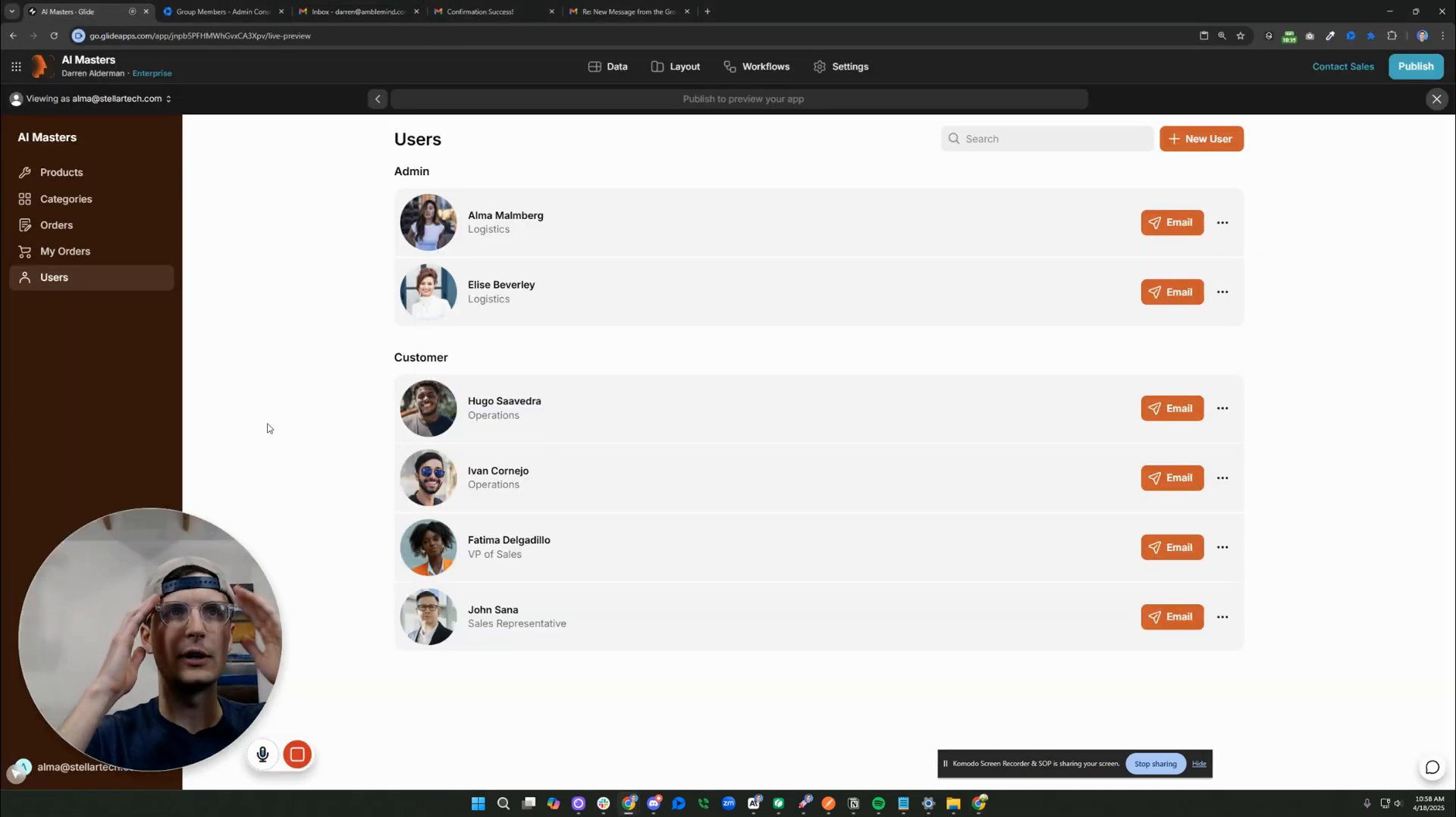